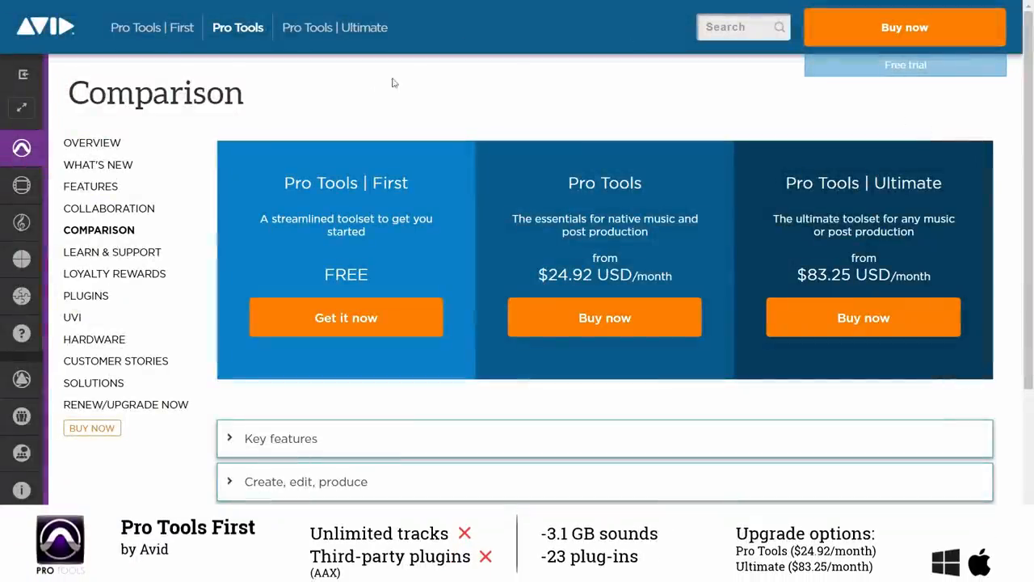
{"action": "mouse_move", "coordinate": [315, 333]}
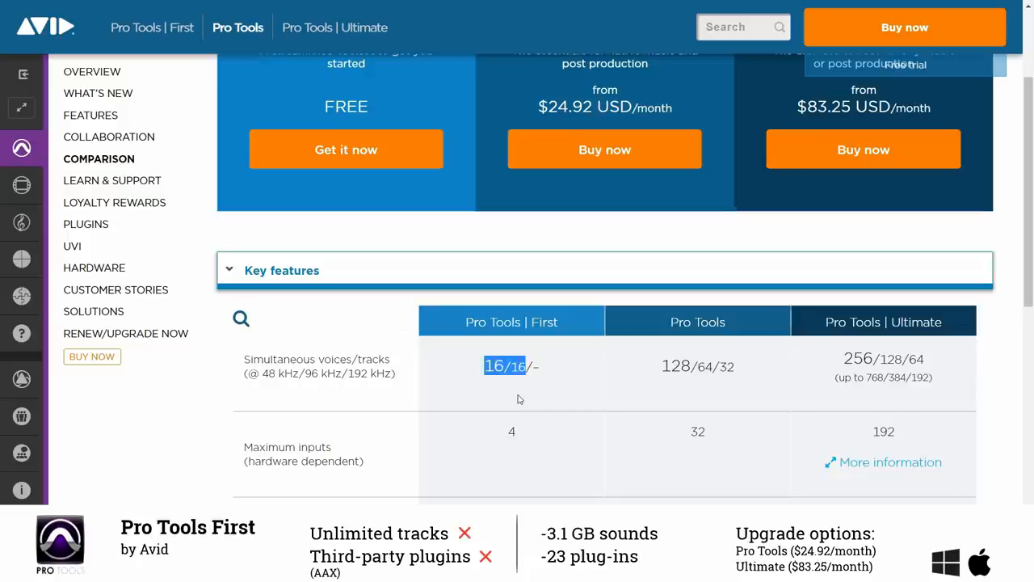
Scroll the Pro Tools comparison table through key features toward the collaboration section.
{"action": "scroll", "scroll_direction": "down", "scroll_amount": 3}
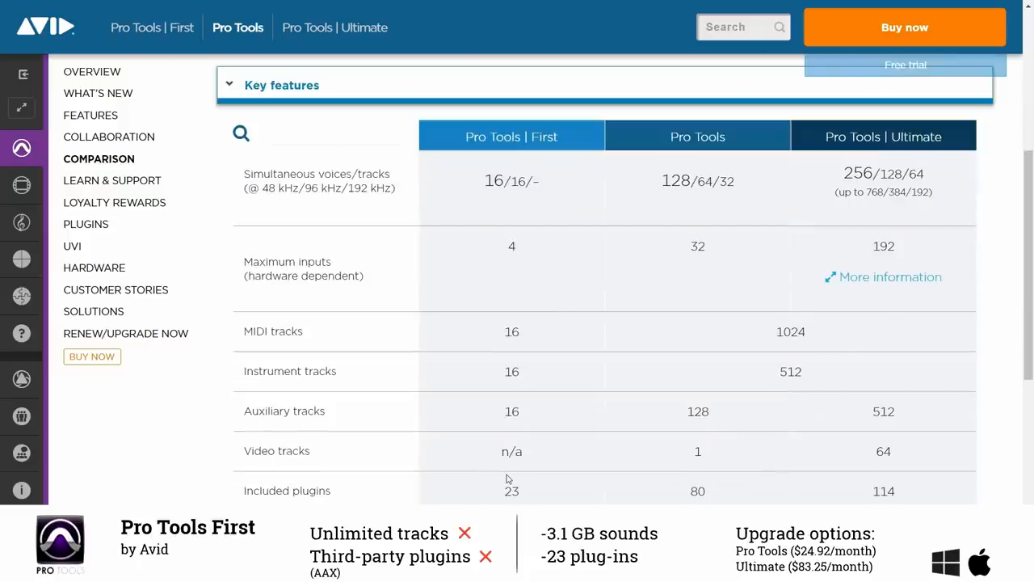
{"action": "mouse_move", "coordinate": [559, 417]}
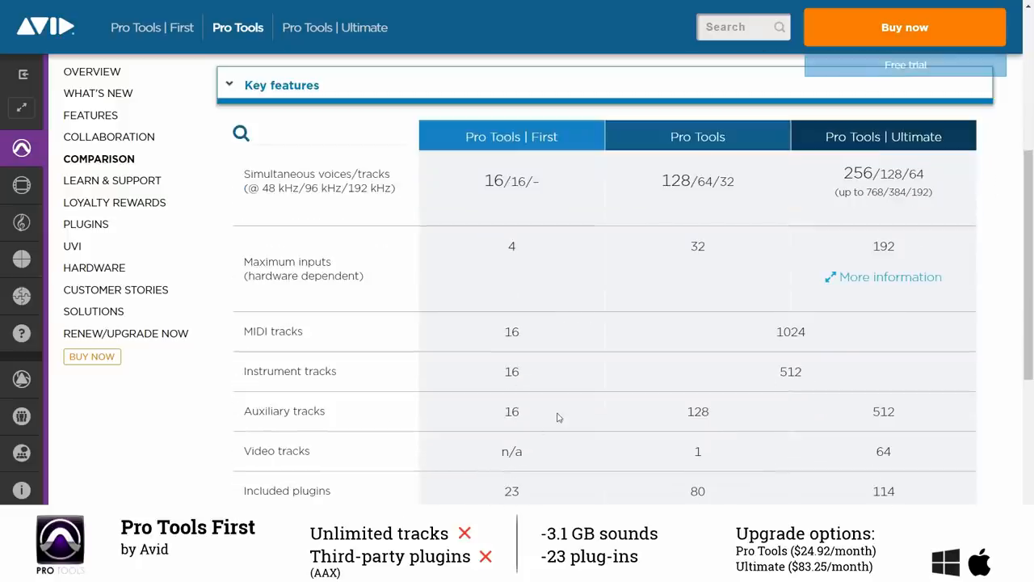
{"action": "scroll", "scroll_direction": "down", "scroll_amount": 3}
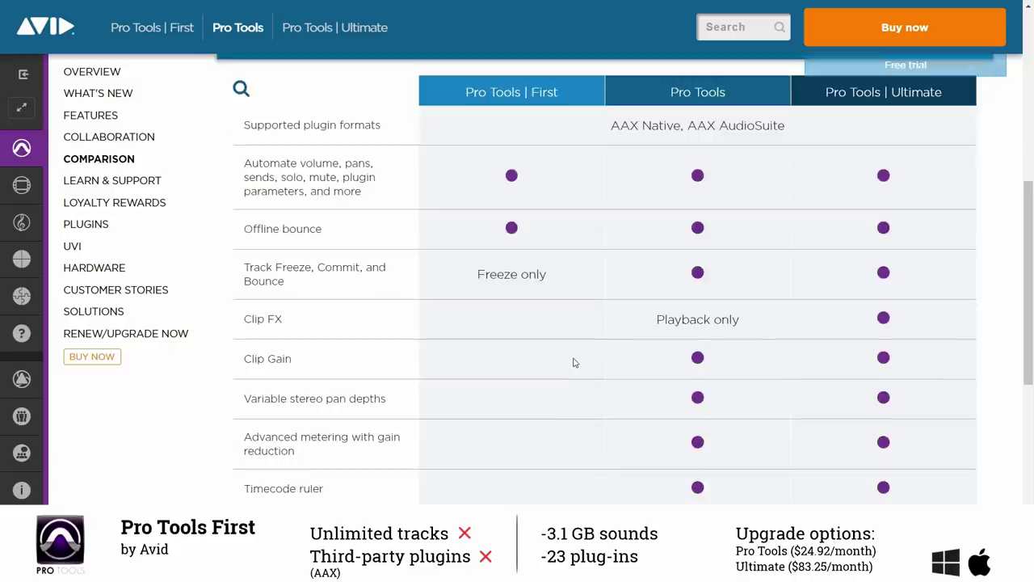
{"action": "scroll", "scroll_direction": "down", "scroll_amount": 3}
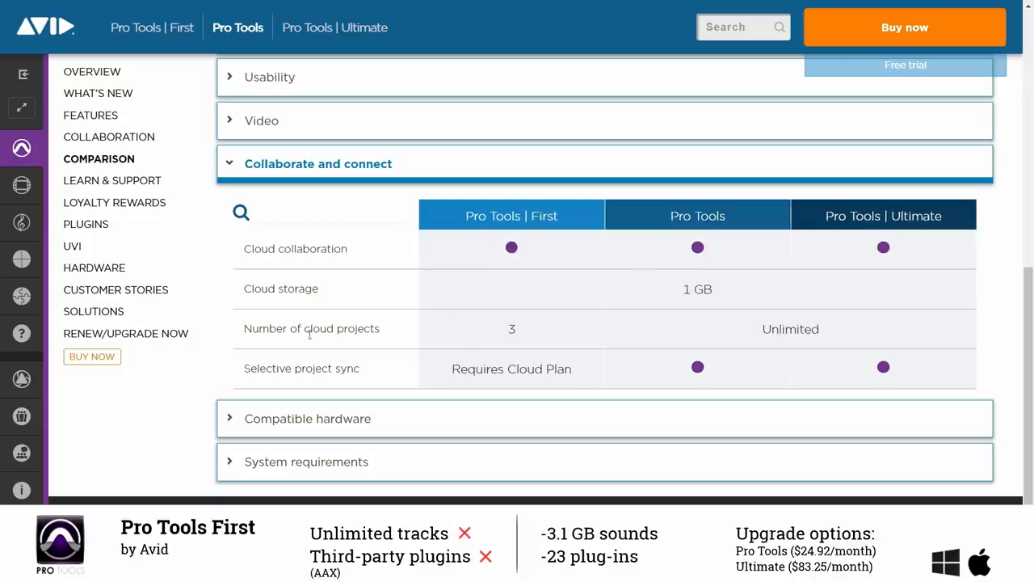
{"action": "mouse_move", "coordinate": [501, 369]}
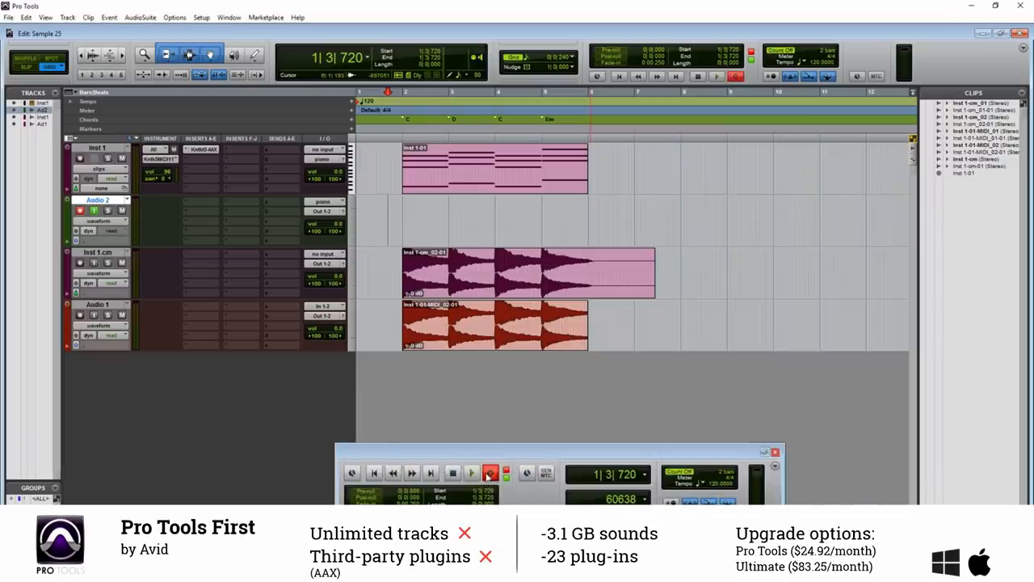
{"action": "left_click", "coordinate": [472, 472]}
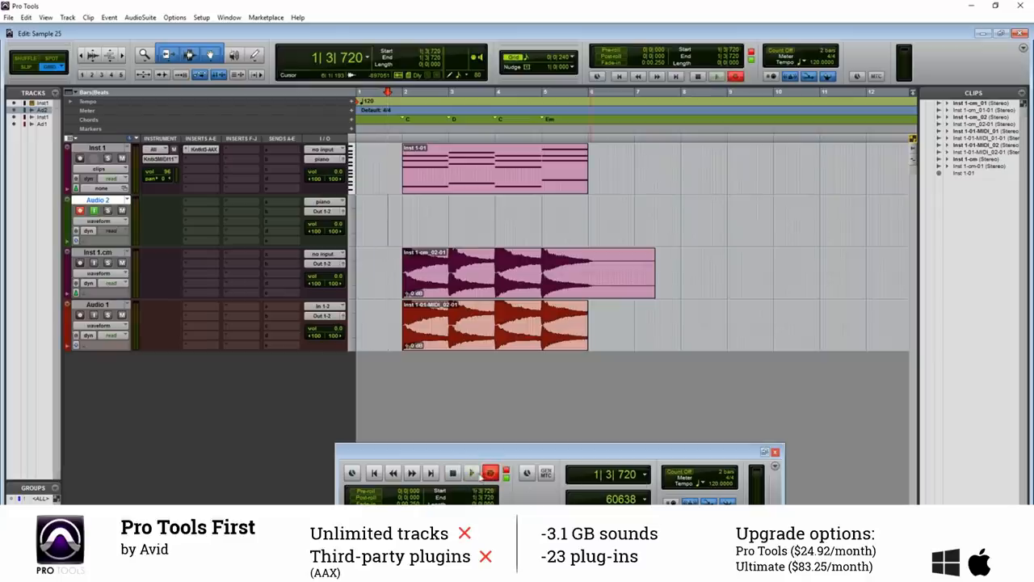
{"action": "left_click", "coordinate": [469, 474]}
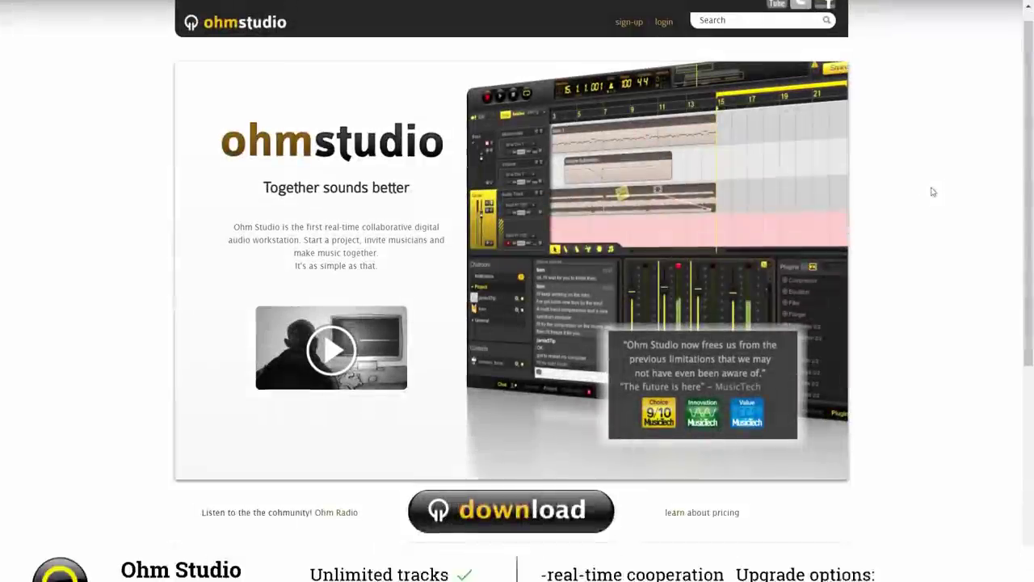
Read down the Ohm Studio home page through its collaborative recording pitch.
{"action": "scroll", "scroll_direction": "down", "scroll_amount": 3}
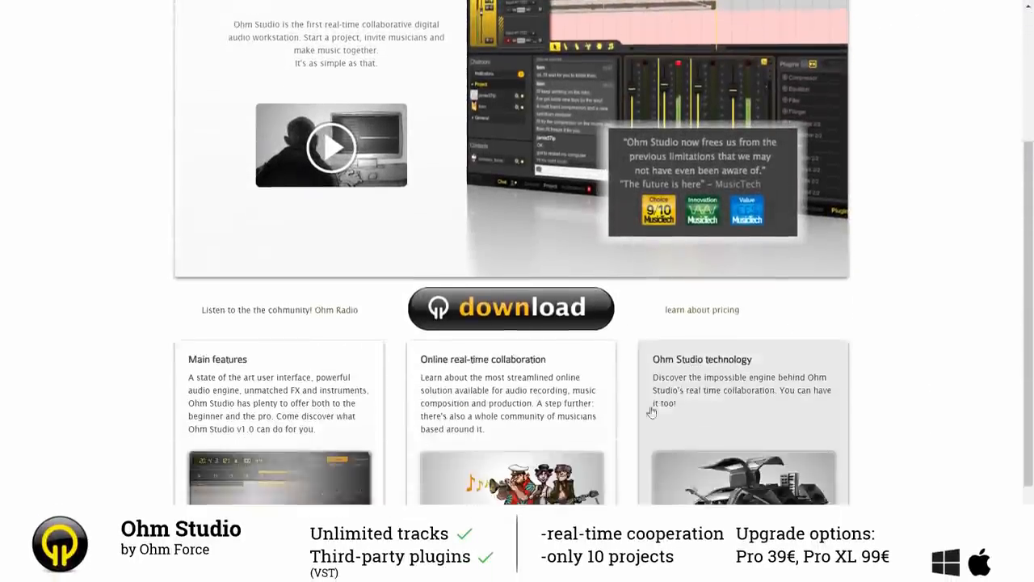
{"action": "scroll", "scroll_direction": "down", "scroll_amount": 3}
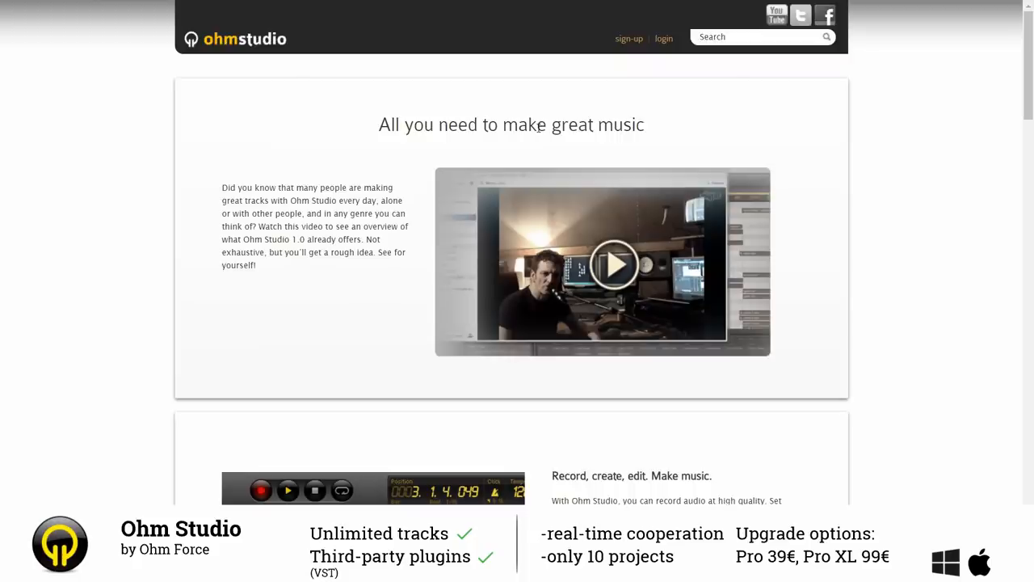
{"action": "scroll", "scroll_direction": "down", "scroll_amount": 3}
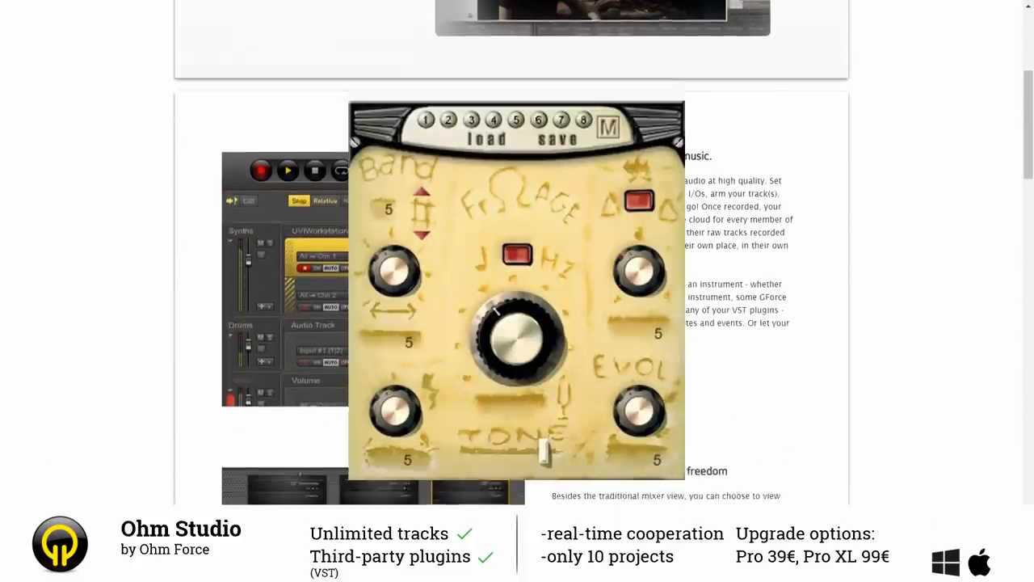
{"action": "scroll", "scroll_direction": "down", "scroll_amount": 3}
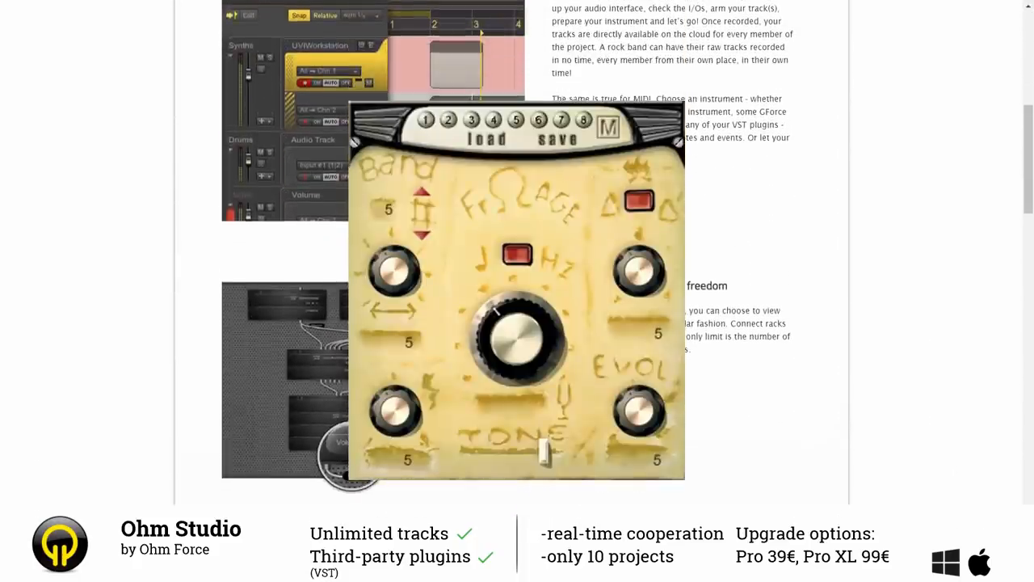
{"action": "scroll", "scroll_direction": "down", "scroll_amount": 3}
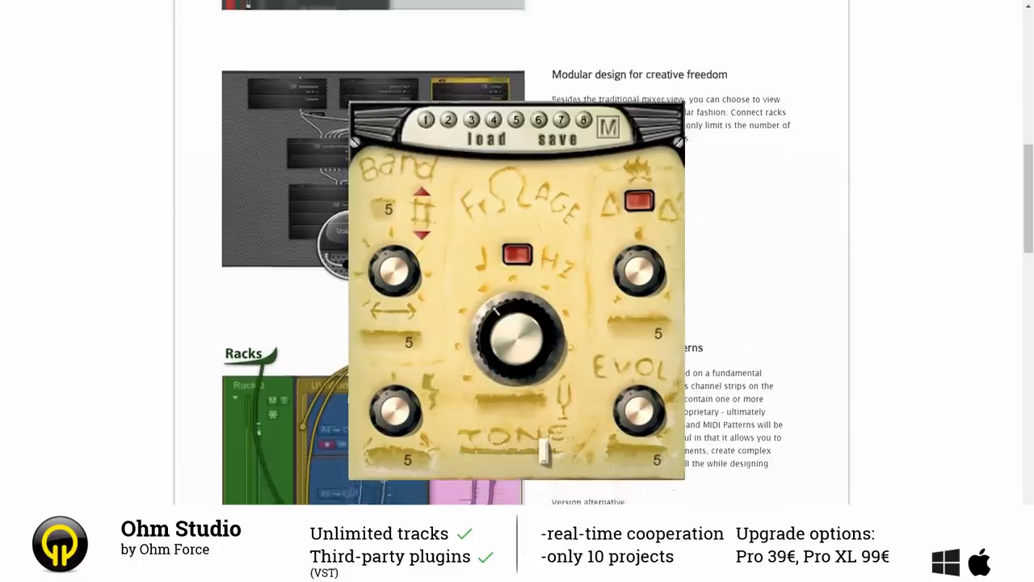
{"action": "scroll", "scroll_direction": "down", "scroll_amount": 3}
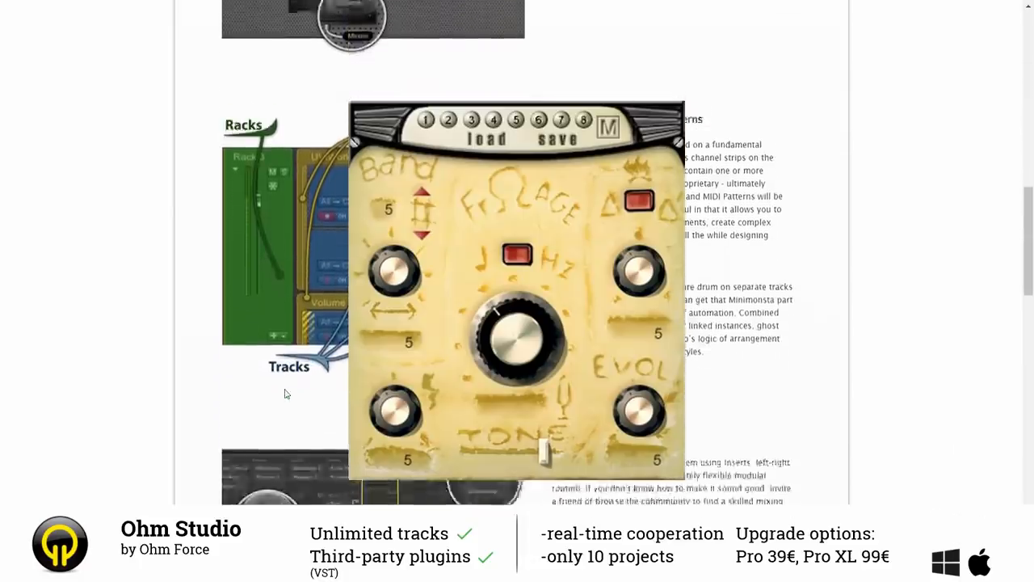
{"action": "scroll", "scroll_direction": "down", "scroll_amount": 3}
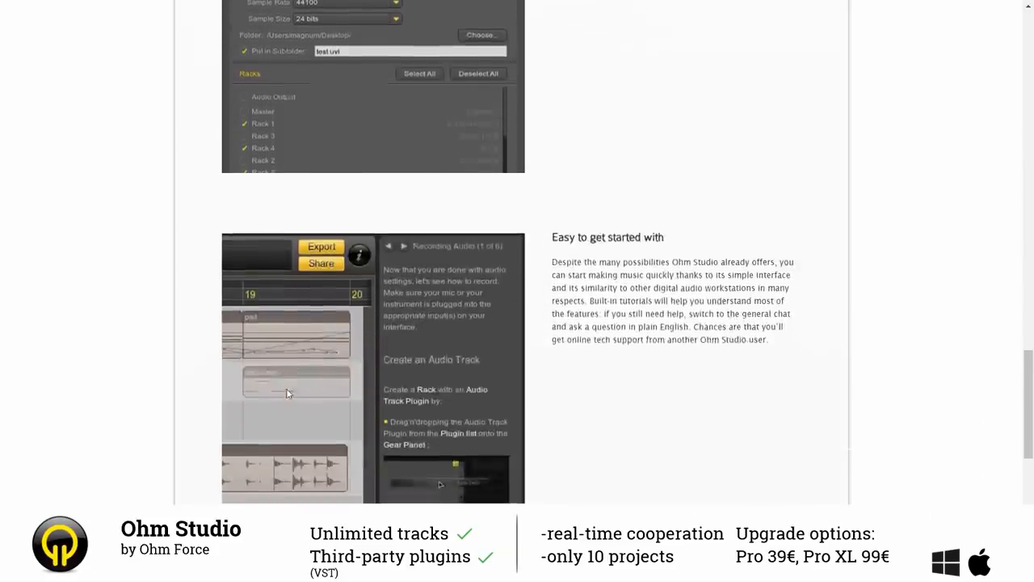
{"action": "scroll", "scroll_direction": "down", "scroll_amount": 3}
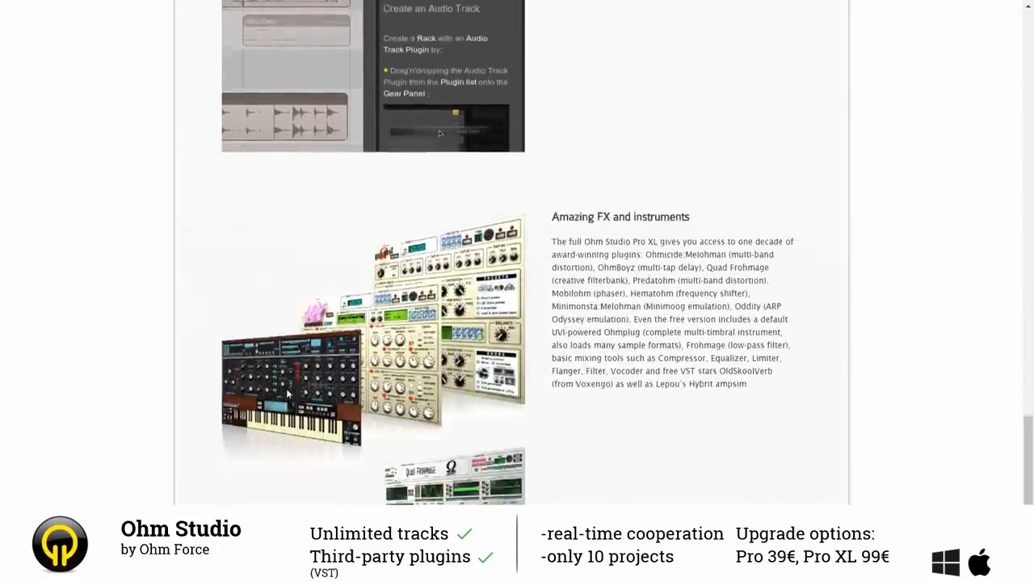
{"action": "scroll", "scroll_direction": "up", "scroll_amount": 3}
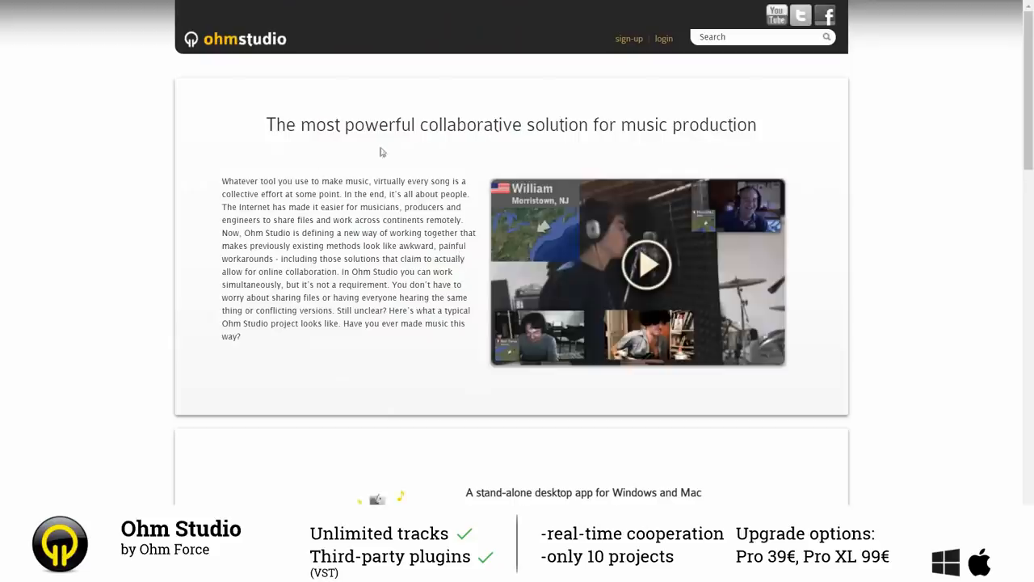
Read down the features page to the cloud backup and admin rights sections.
{"action": "scroll", "scroll_direction": "down", "scroll_amount": 3}
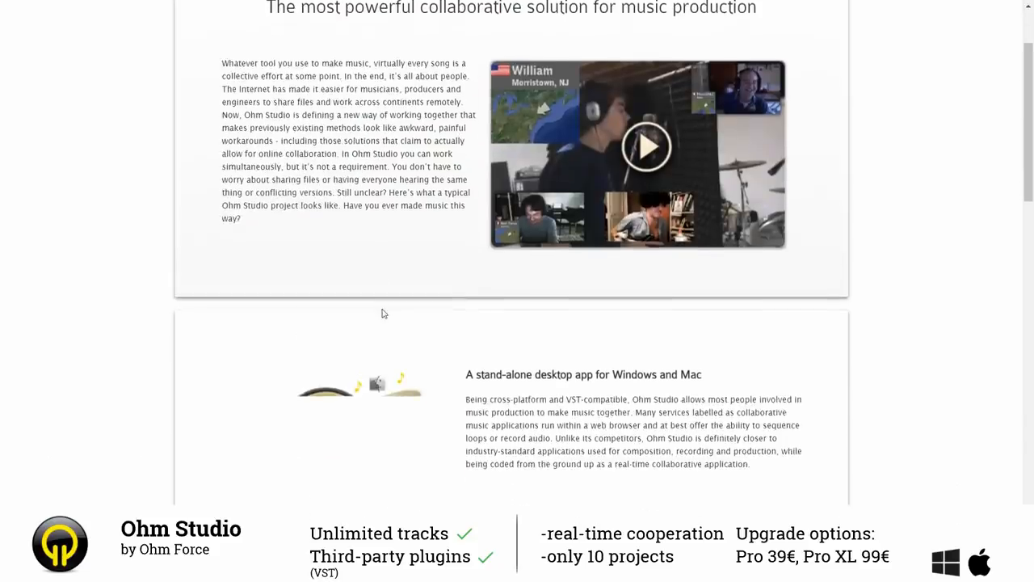
{"action": "scroll", "scroll_direction": "down", "scroll_amount": 3}
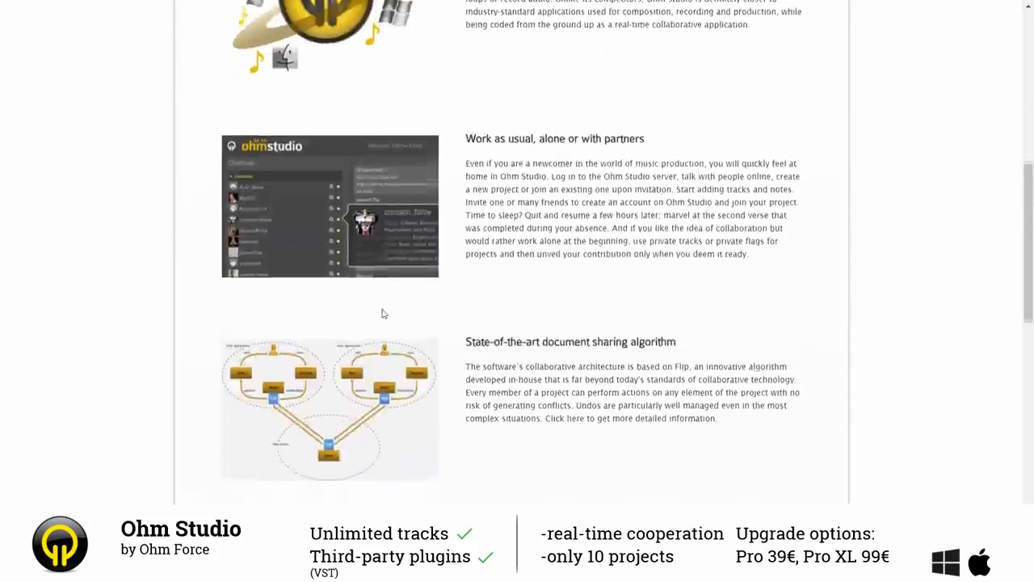
{"action": "scroll", "scroll_direction": "down", "scroll_amount": 3}
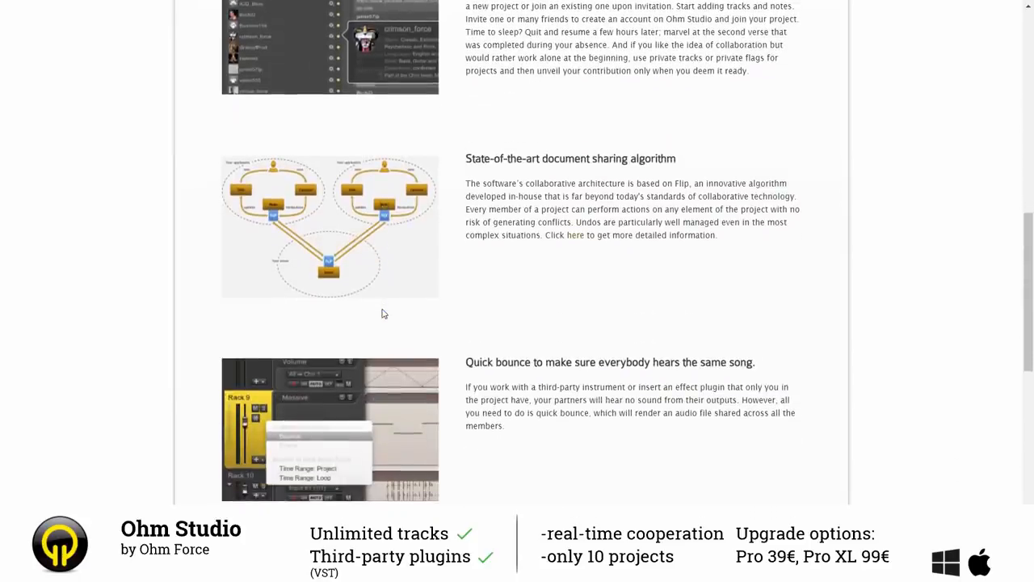
{"action": "scroll", "scroll_direction": "down", "scroll_amount": 3}
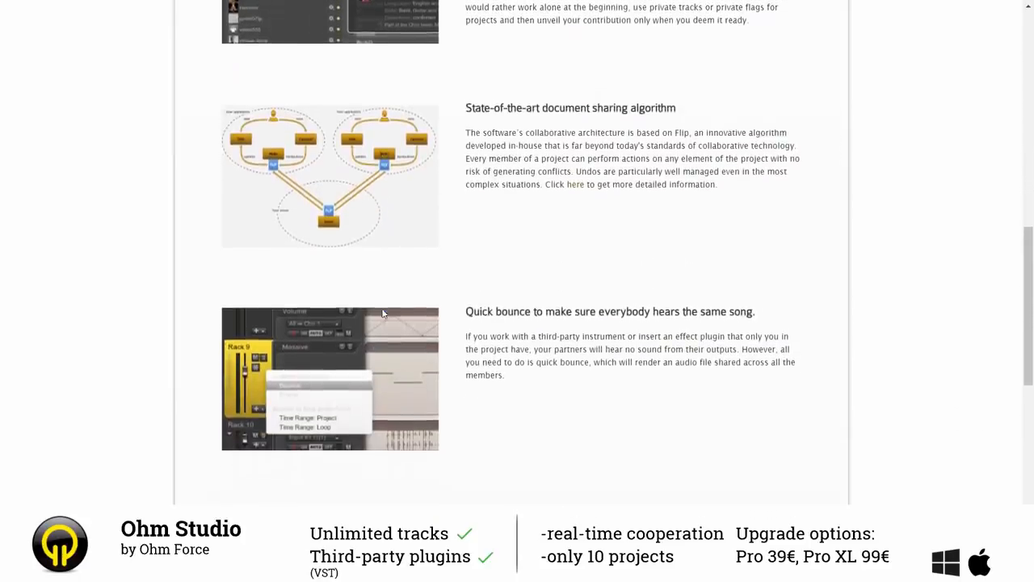
{"action": "scroll", "scroll_direction": "down", "scroll_amount": 3}
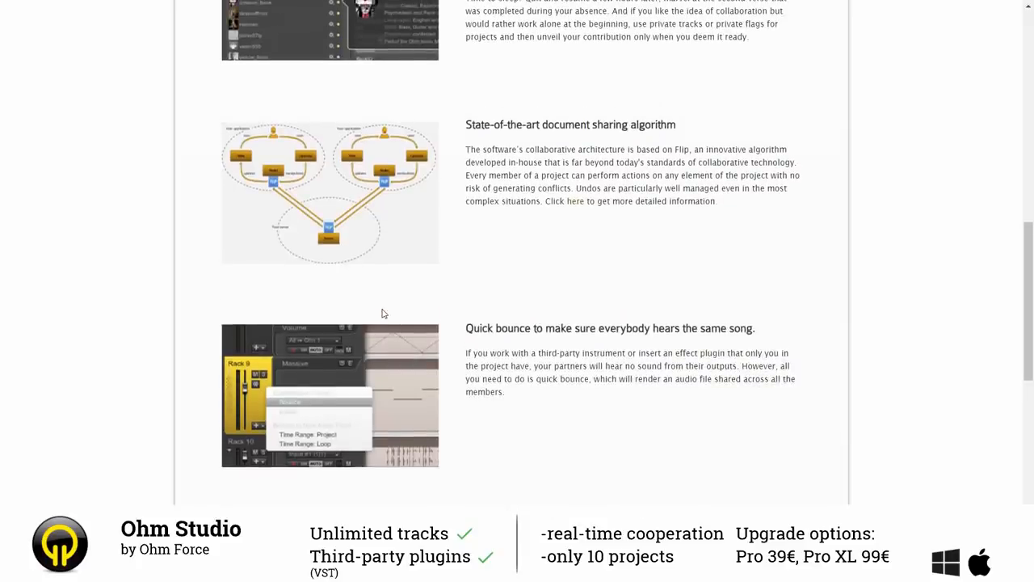
{"action": "scroll", "scroll_direction": "down", "scroll_amount": 3}
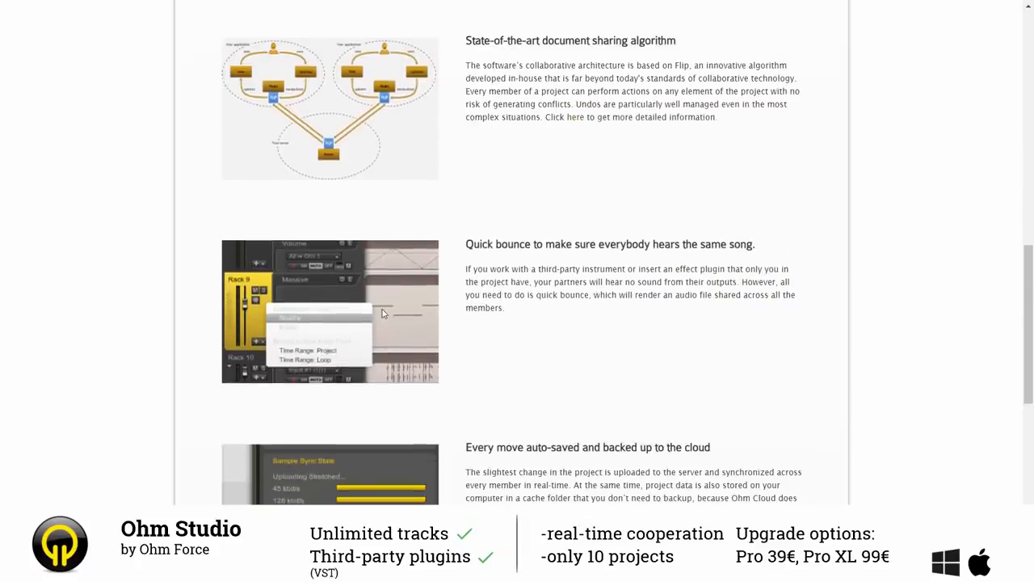
{"action": "scroll", "scroll_direction": "down", "scroll_amount": 3}
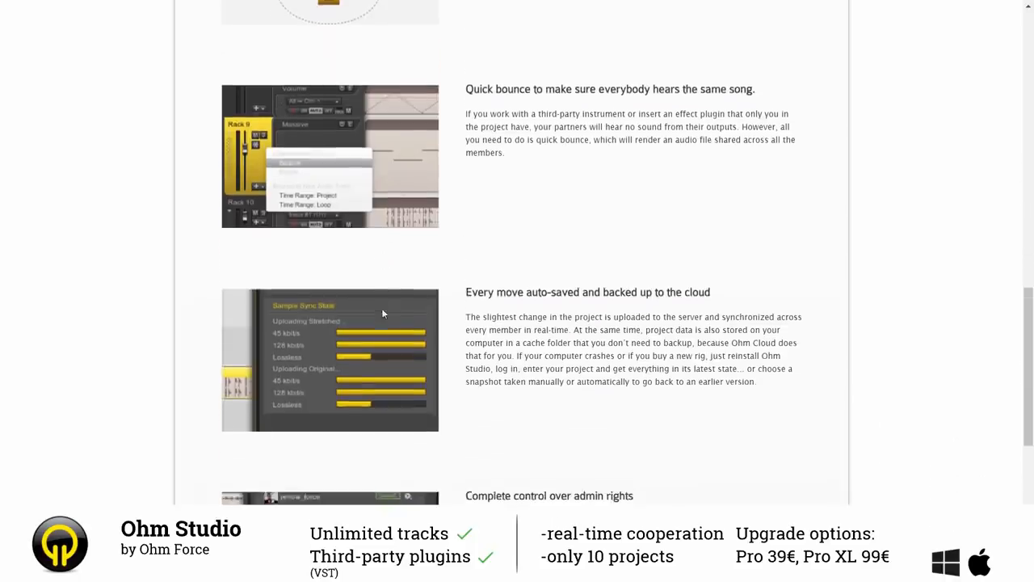
{"action": "scroll", "scroll_direction": "down", "scroll_amount": 3}
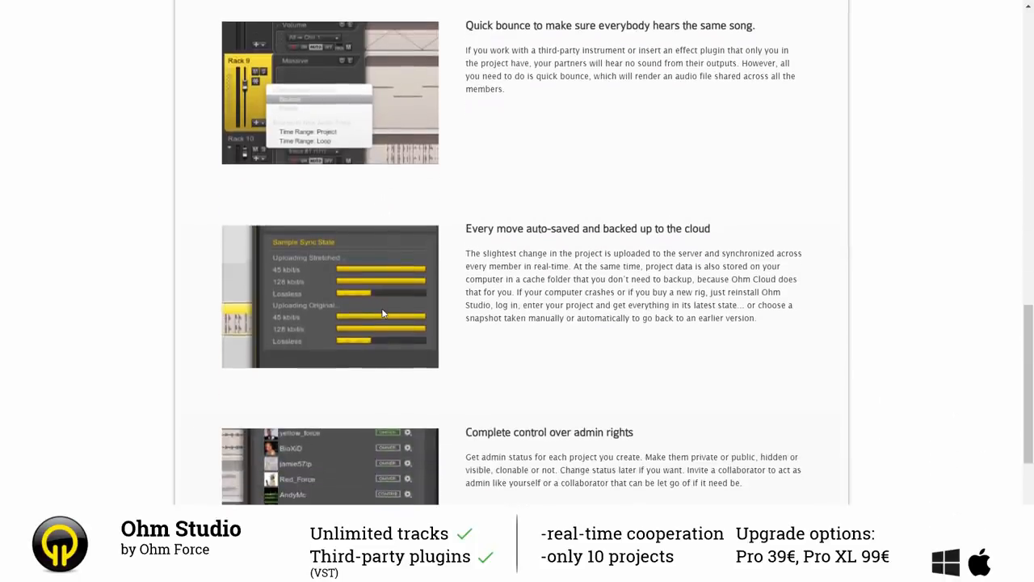
{"action": "scroll", "scroll_direction": "down", "scroll_amount": 3}
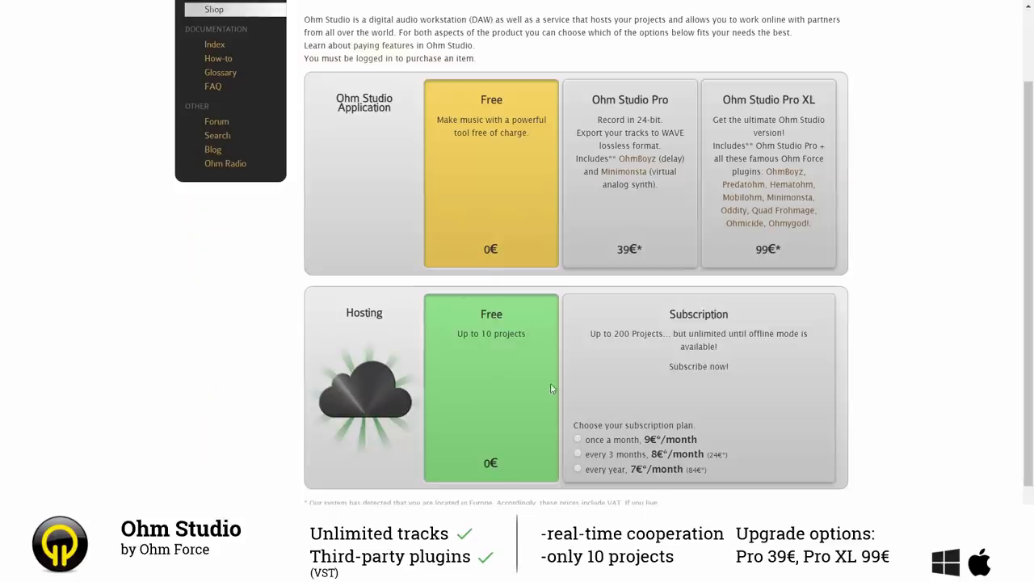
{"action": "mouse_move", "coordinate": [486, 288]}
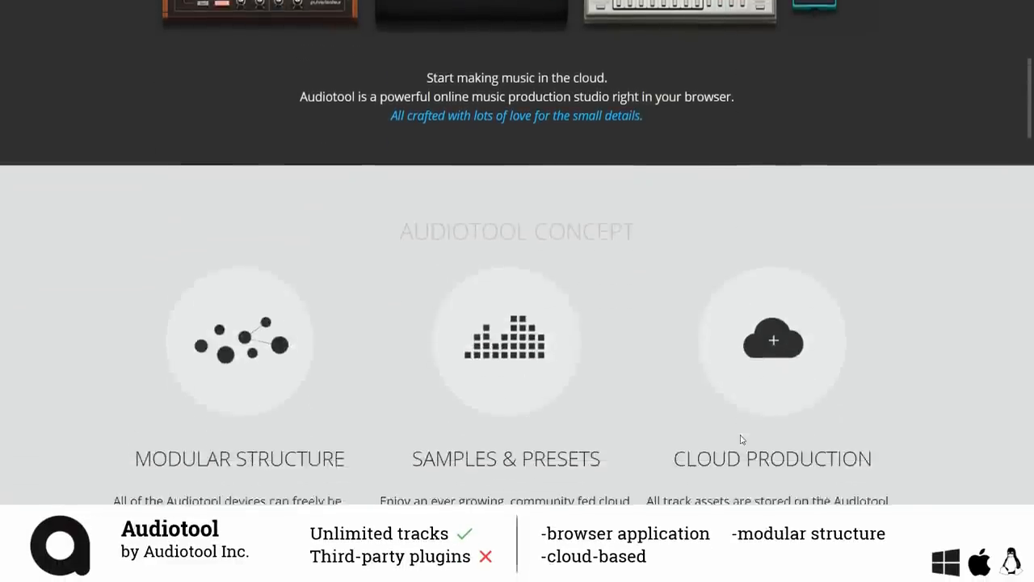
Scroll the Audiotool devices page from the synthesizers down to the Mixing & Routing devices.
{"action": "scroll", "scroll_direction": "down", "scroll_amount": 3}
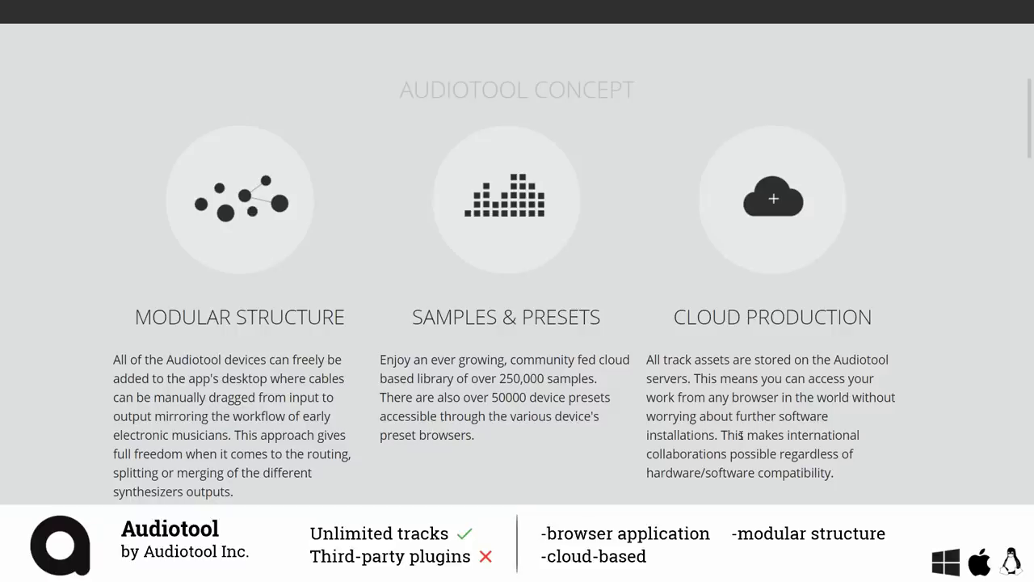
{"action": "mouse_move", "coordinate": [684, 387]}
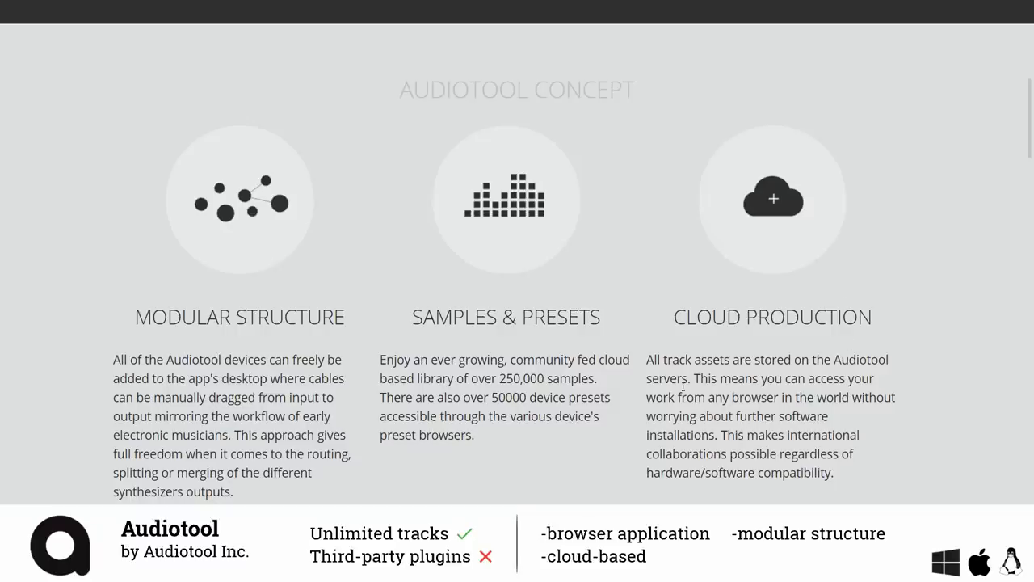
{"action": "scroll", "scroll_direction": "down", "scroll_amount": 3}
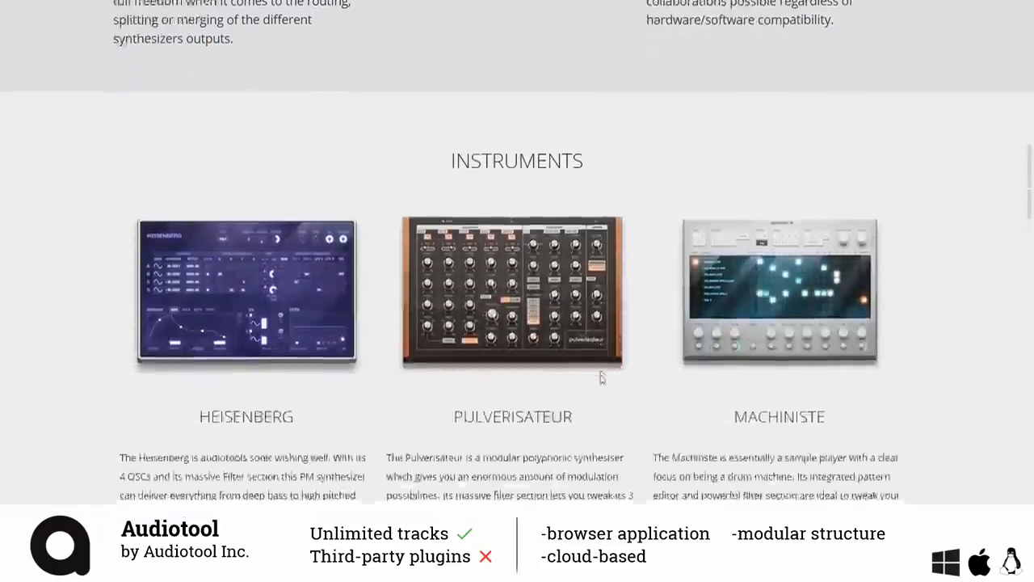
{"action": "scroll", "scroll_direction": "down", "scroll_amount": 3}
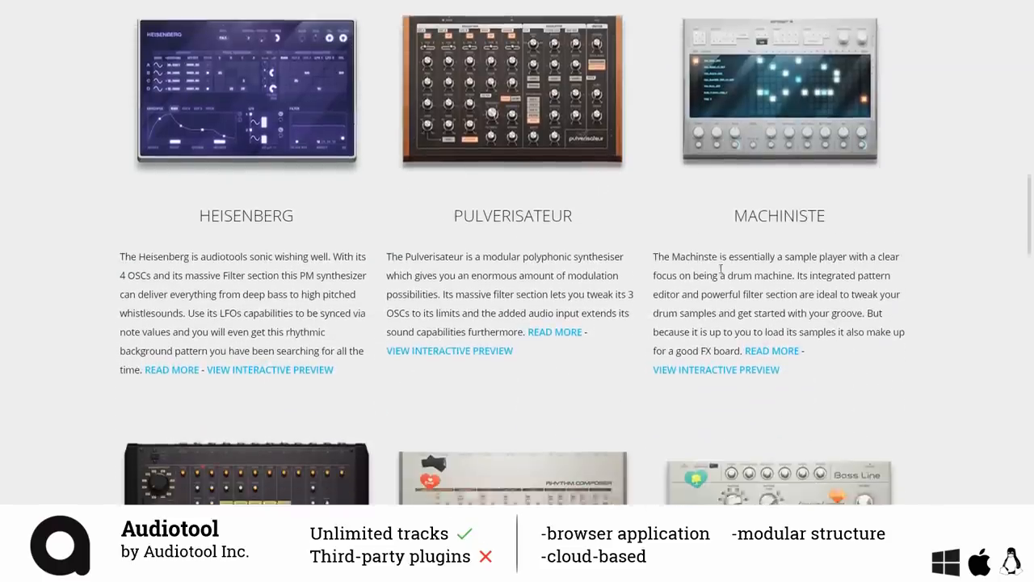
{"action": "scroll", "scroll_direction": "down", "scroll_amount": 3}
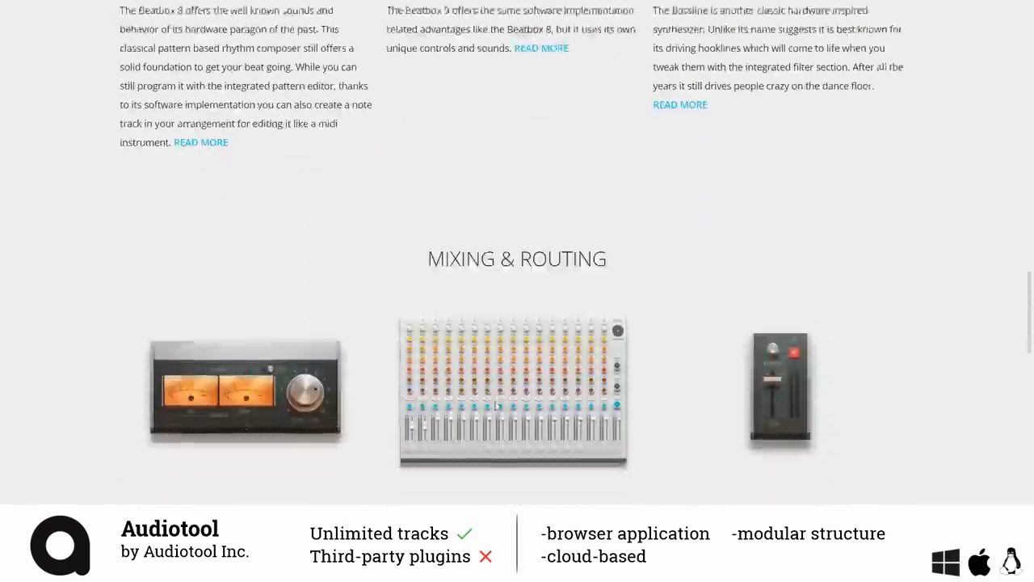
{"action": "scroll", "scroll_direction": "down", "scroll_amount": 3}
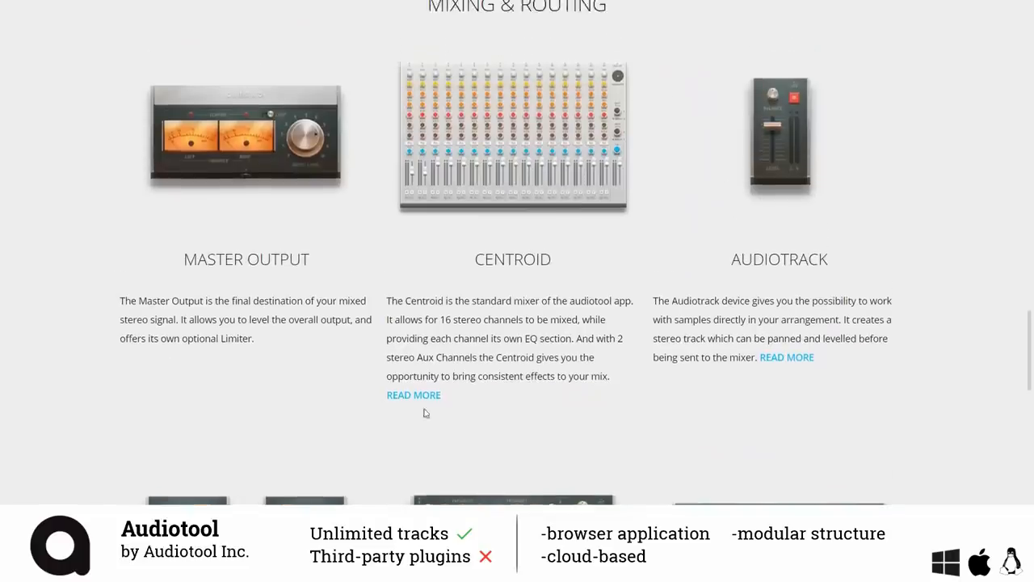
{"action": "scroll", "scroll_direction": "down", "scroll_amount": 3}
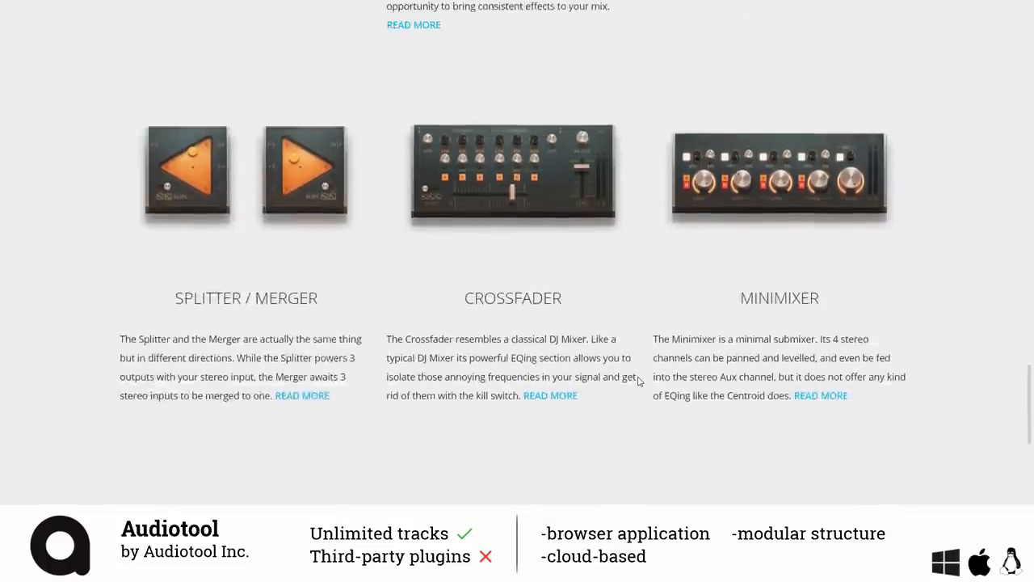
{"action": "scroll", "scroll_direction": "down", "scroll_amount": 3}
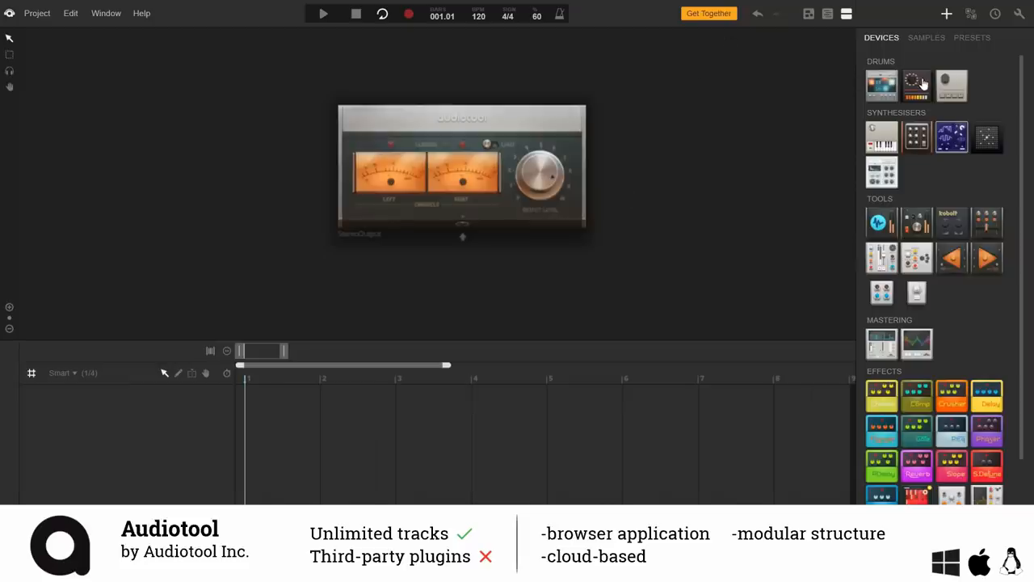
{"action": "mouse_move", "coordinate": [911, 85]}
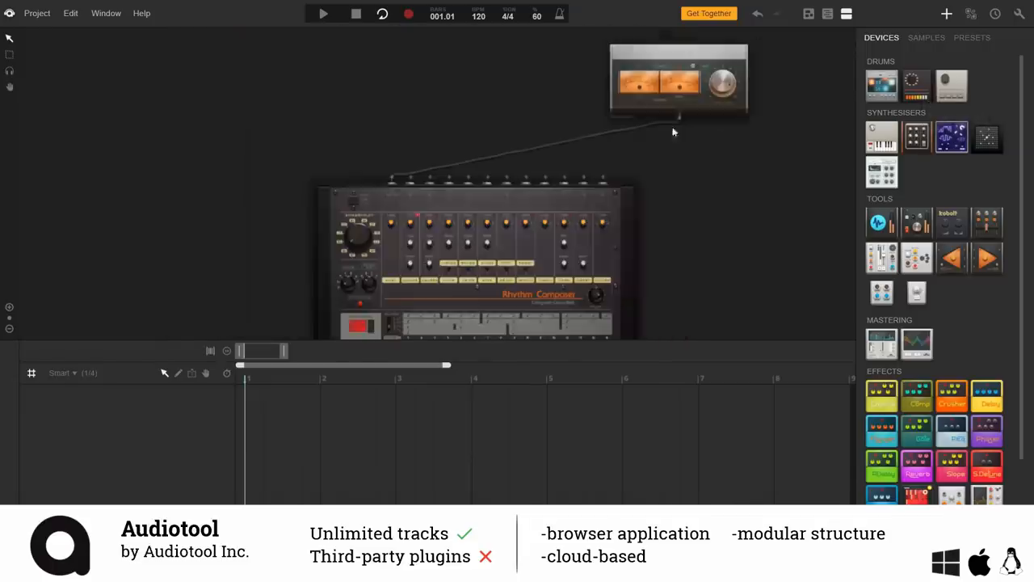
{"action": "mouse_move", "coordinate": [527, 154]}
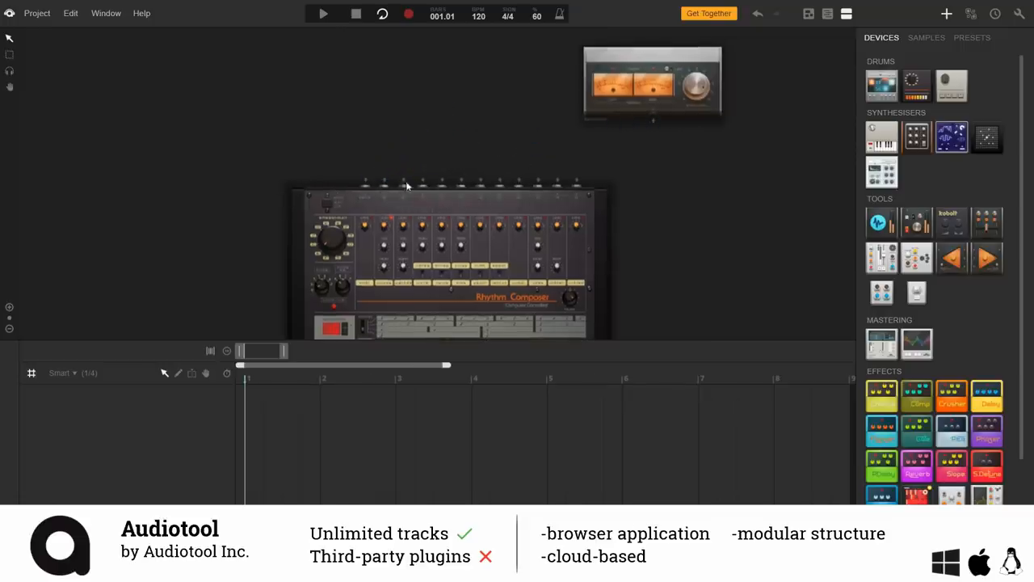
Add a Pulverisateur synth to the project and dismiss the Auto-Connect warning permanently.
{"action": "left_click_drag", "start_coordinate": [365, 177], "coordinate": [510, 154]}
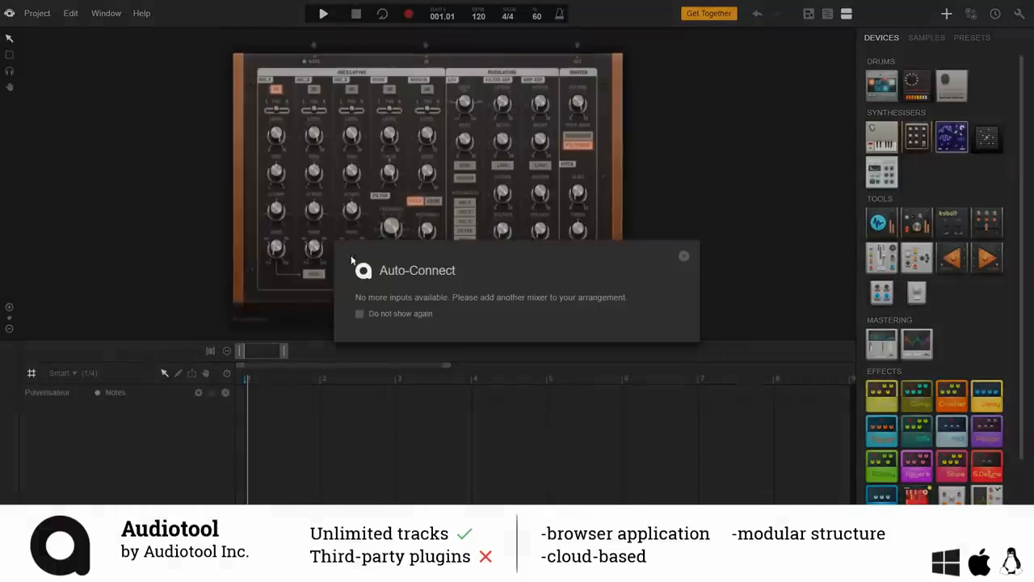
{"action": "mouse_move", "coordinate": [548, 346]}
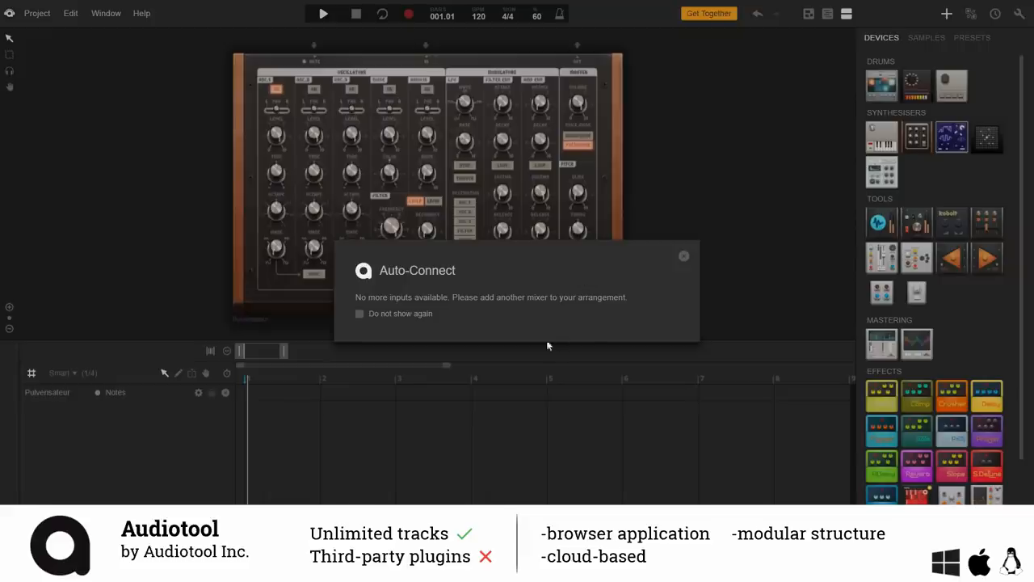
{"action": "mouse_move", "coordinate": [481, 307]}
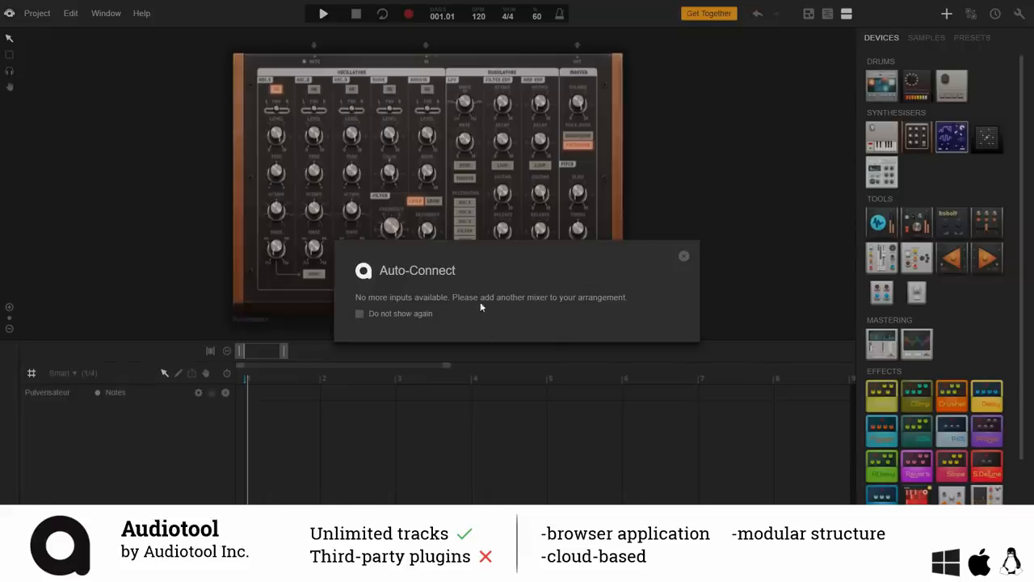
{"action": "mouse_move", "coordinate": [575, 320]}
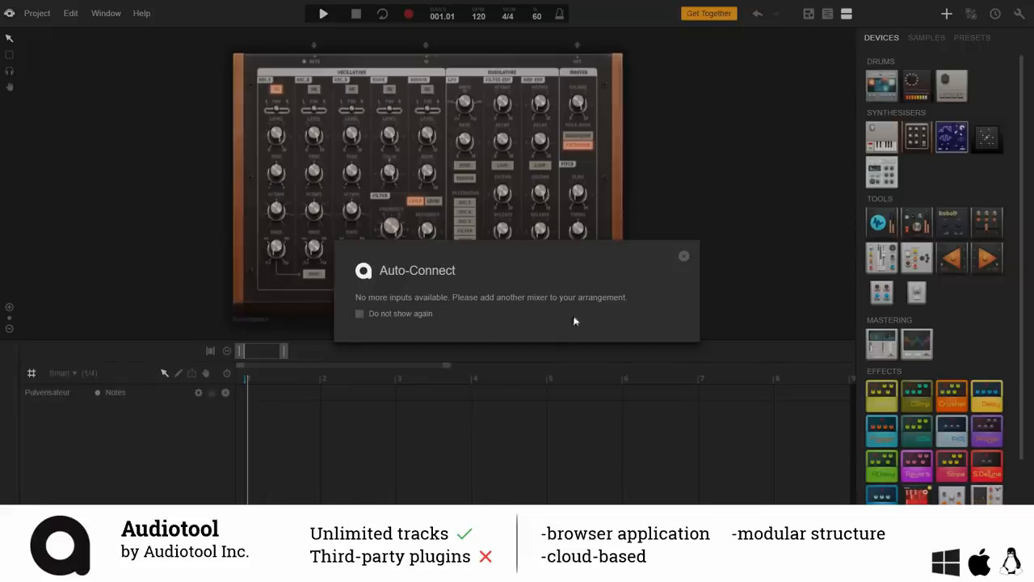
{"action": "left_click", "coordinate": [358, 314]}
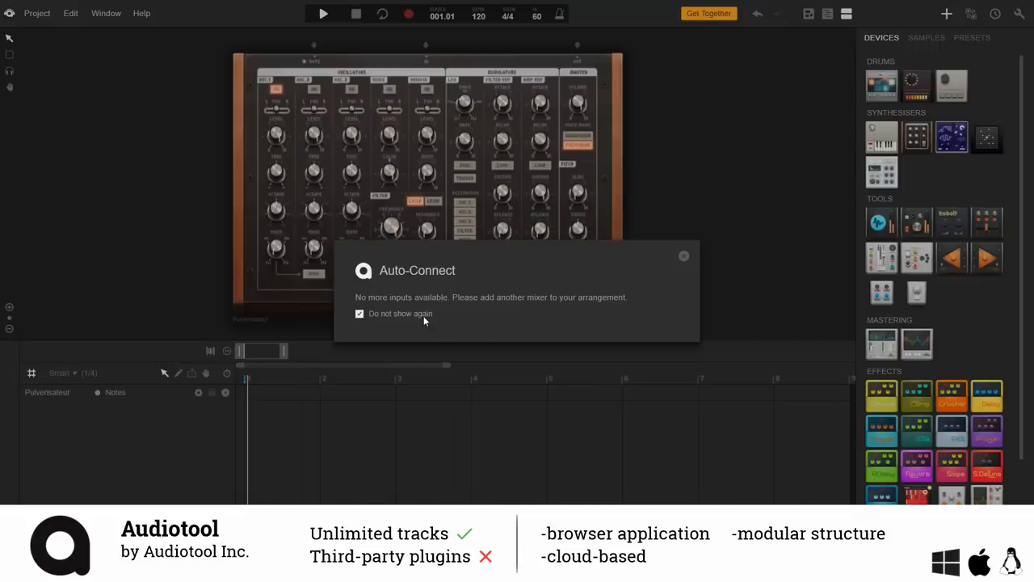
{"action": "left_click", "coordinate": [683, 256]}
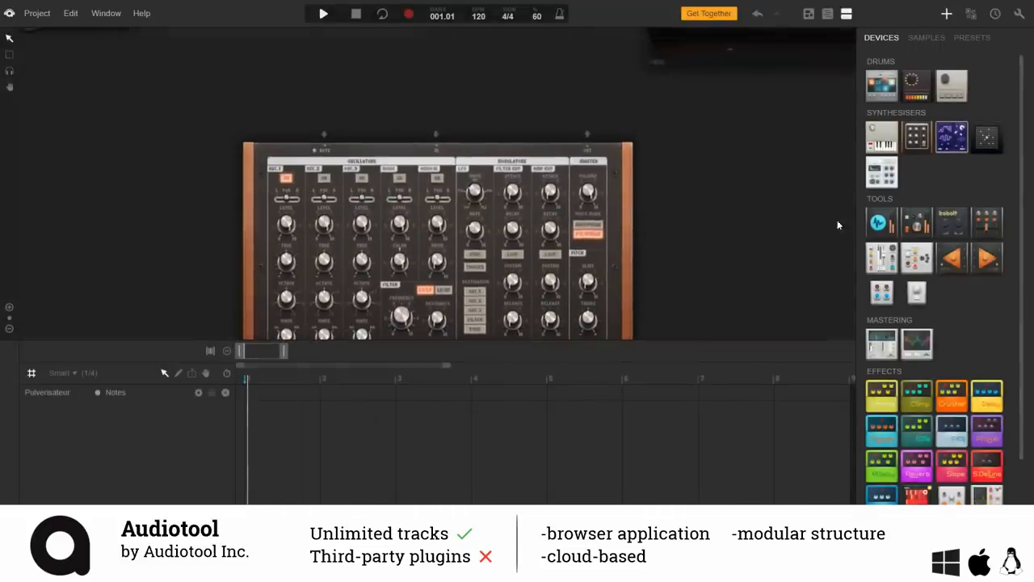
{"action": "mouse_move", "coordinate": [880, 223]}
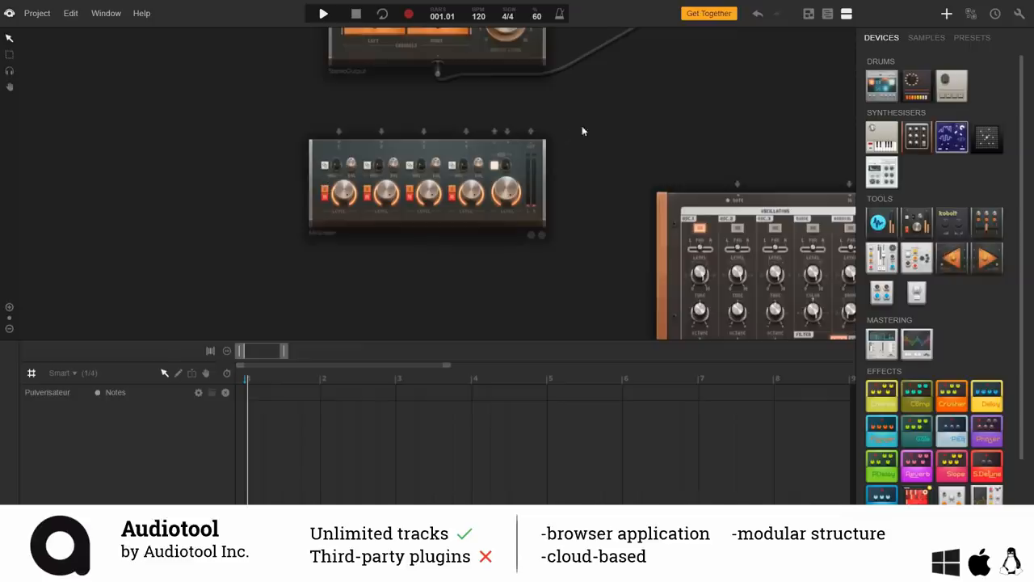
{"action": "mouse_move", "coordinate": [375, 137]}
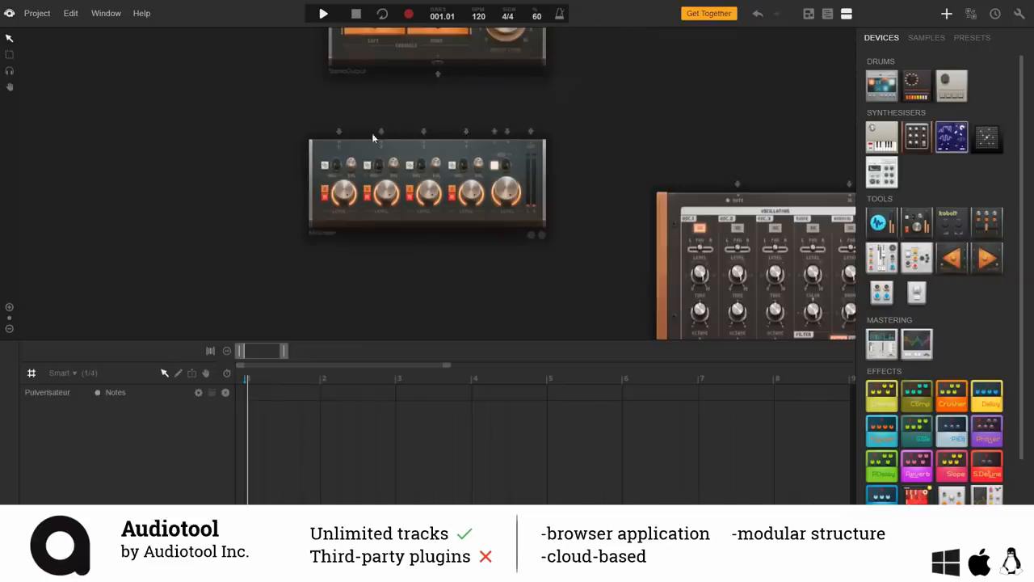
{"action": "mouse_move", "coordinate": [530, 132]}
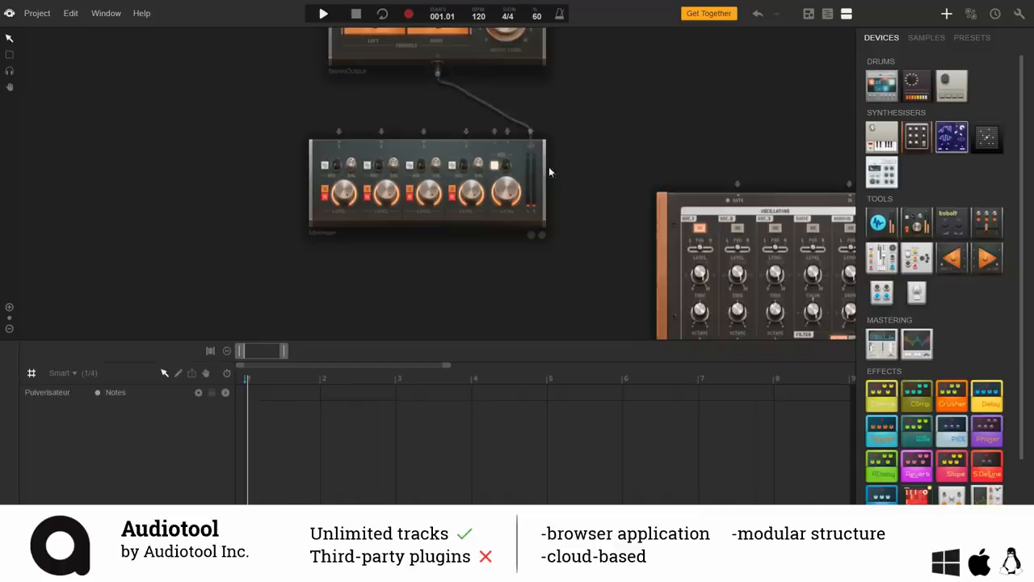
{"action": "mouse_move", "coordinate": [738, 186]}
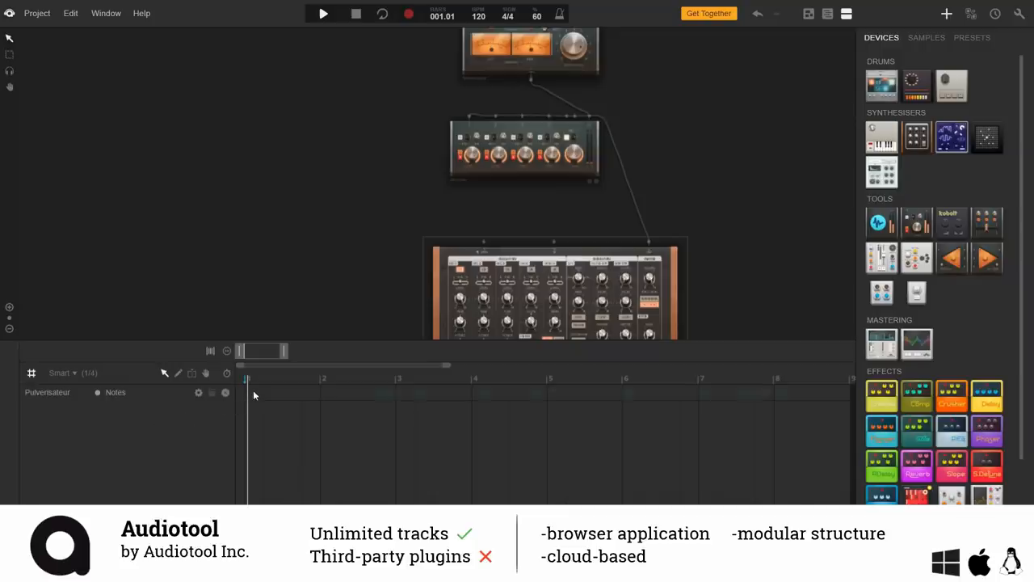
Create a short notes region from bar 1 on the Pulverisateur track.
{"action": "left_click_drag", "start_coordinate": [245, 393], "coordinate": [320, 393]}
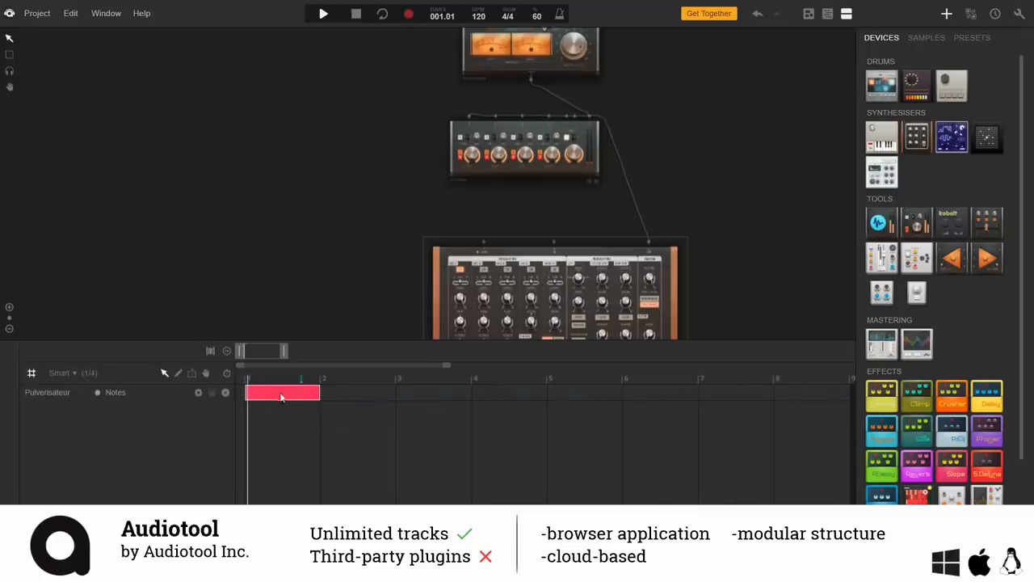
{"action": "mouse_move", "coordinate": [330, 26]}
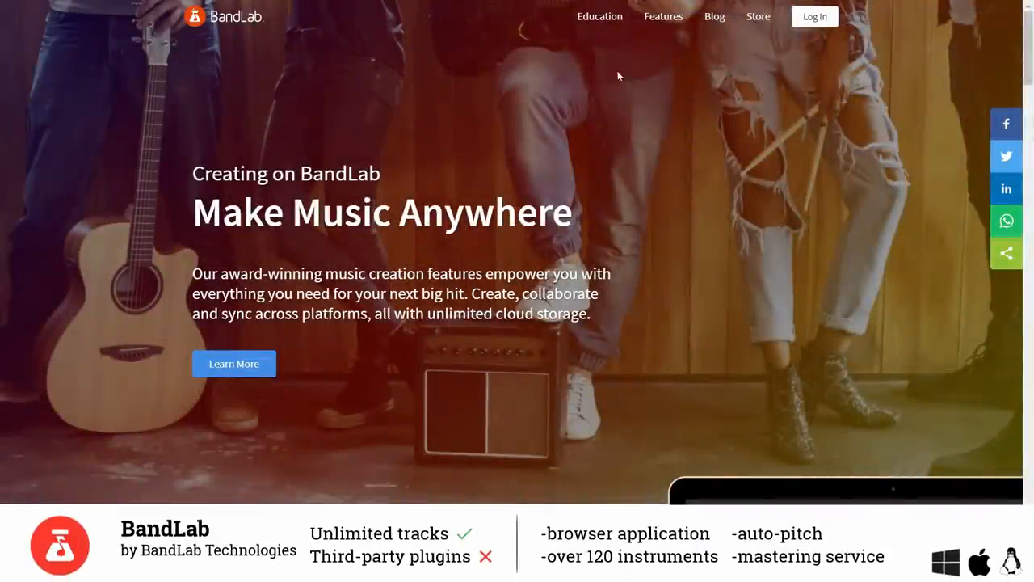
{"action": "mouse_move", "coordinate": [162, 17]}
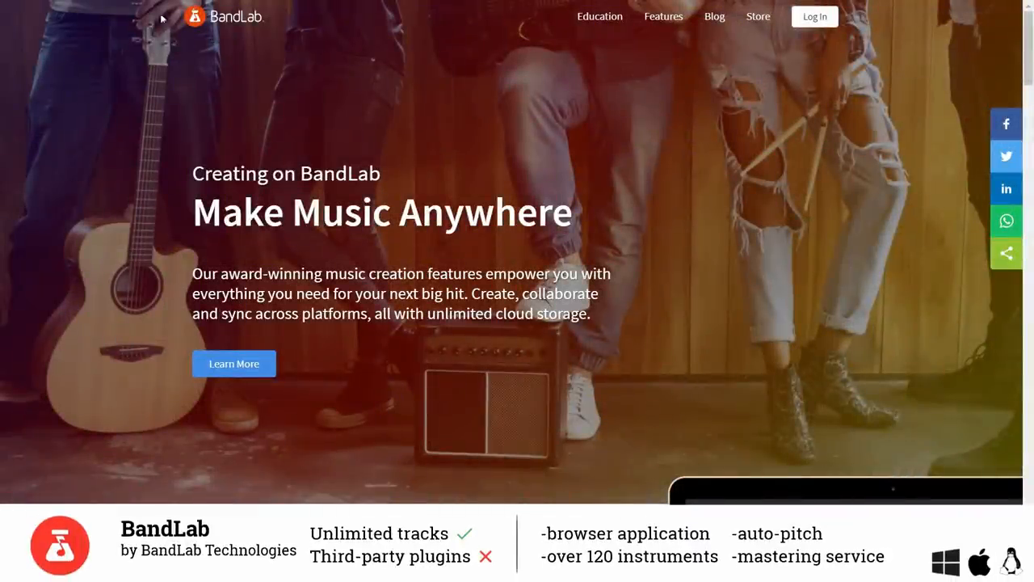
Reach BandLab's free online DAW section and launch a new Mix Editor project via 'Start now, it's free'.
{"action": "scroll", "scroll_direction": "down", "scroll_amount": 3}
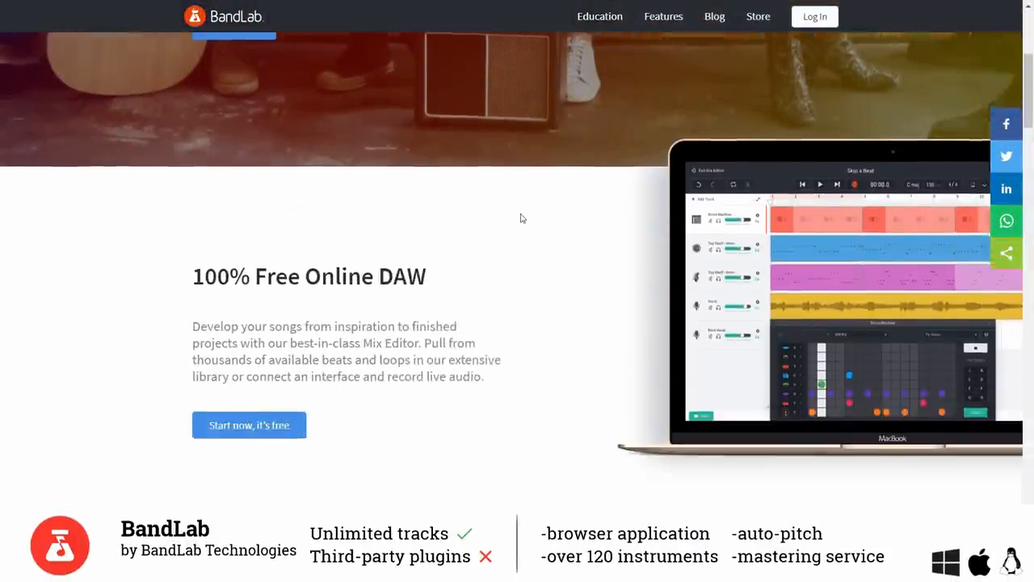
{"action": "scroll", "scroll_direction": "down", "scroll_amount": 3}
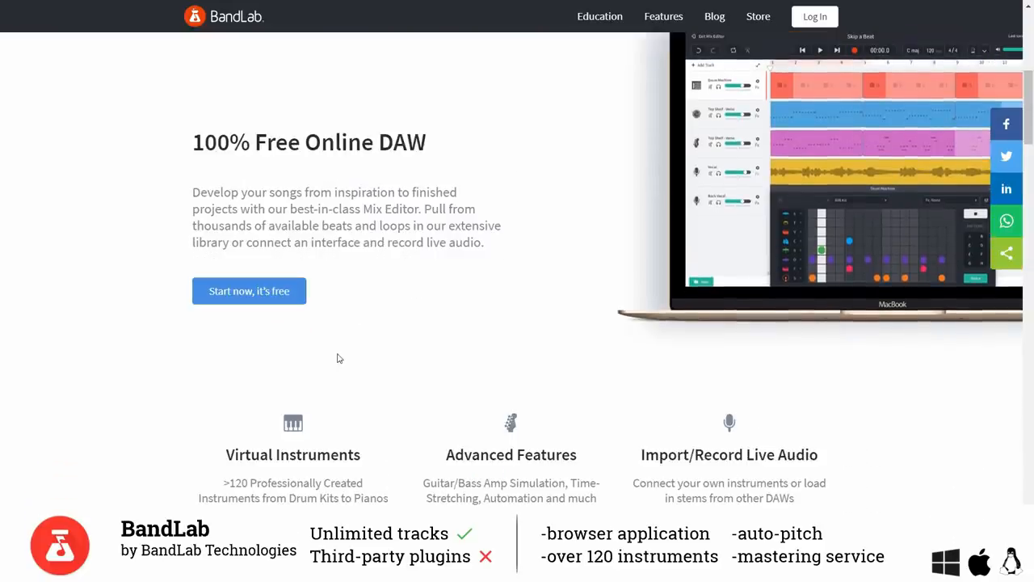
{"action": "mouse_move", "coordinate": [192, 386]}
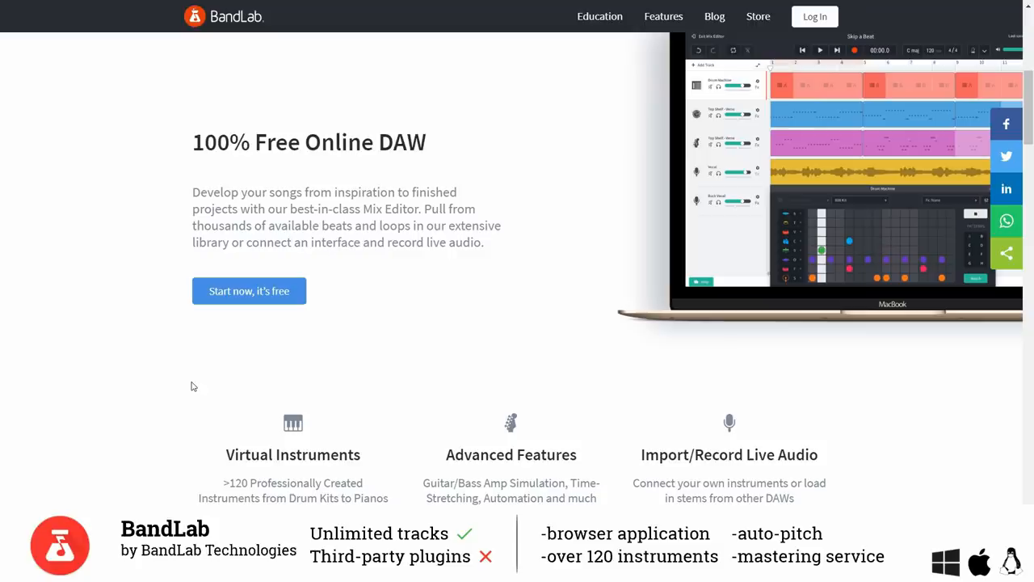
{"action": "mouse_move", "coordinate": [740, 394]}
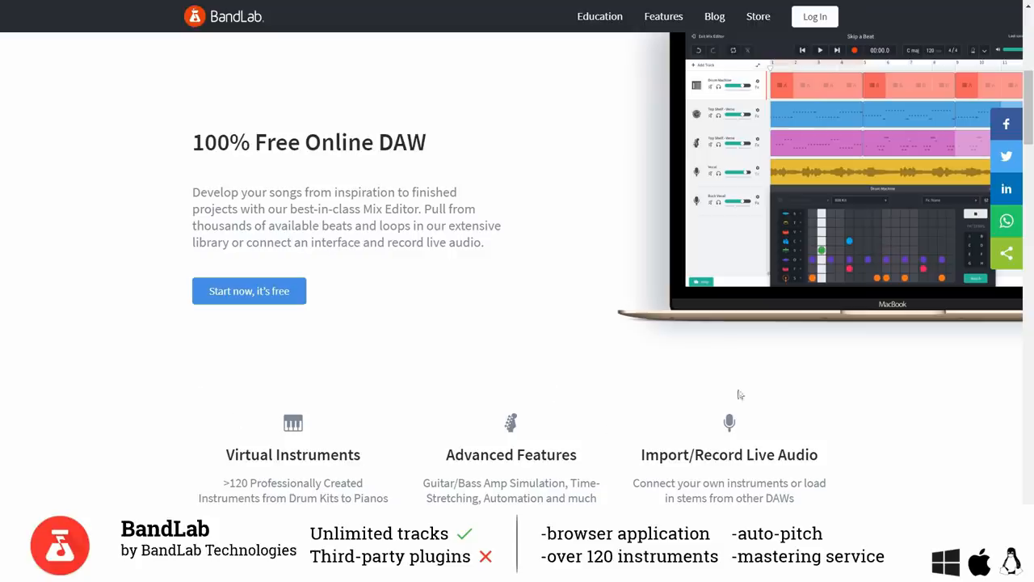
{"action": "left_click", "coordinate": [249, 291]}
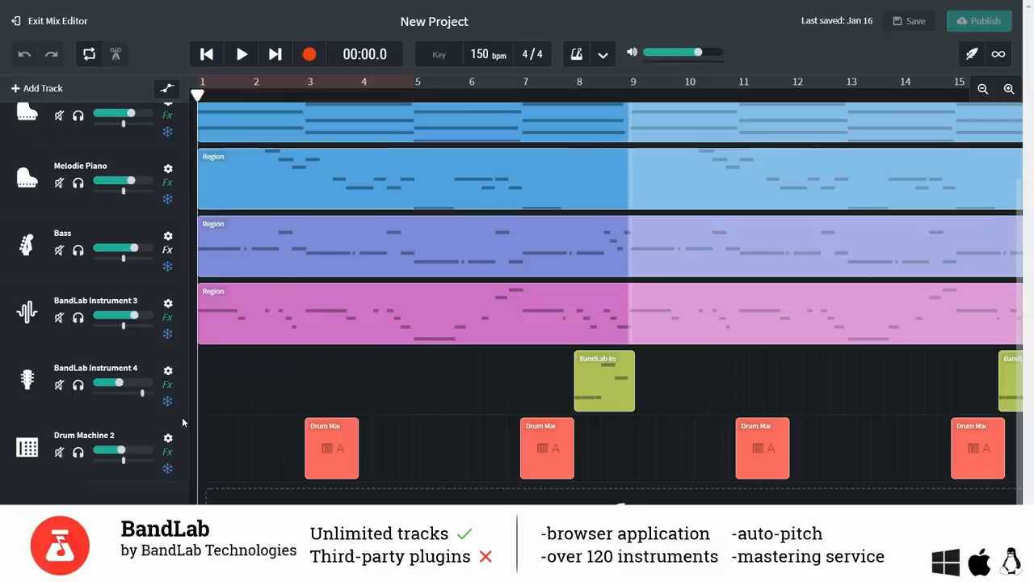
{"action": "left_click", "coordinate": [56, 21]}
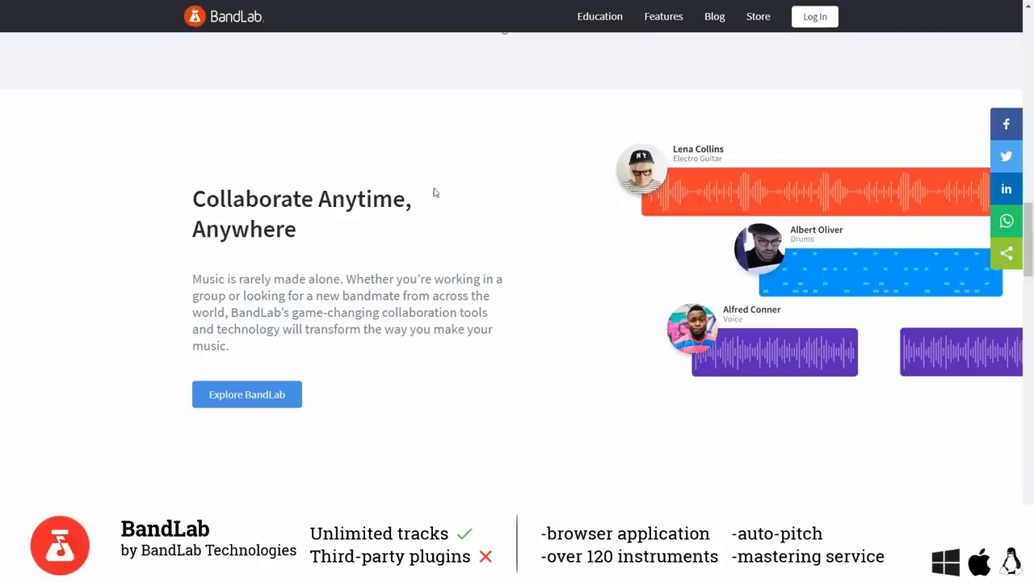
{"action": "scroll", "scroll_direction": "up", "scroll_amount": 3}
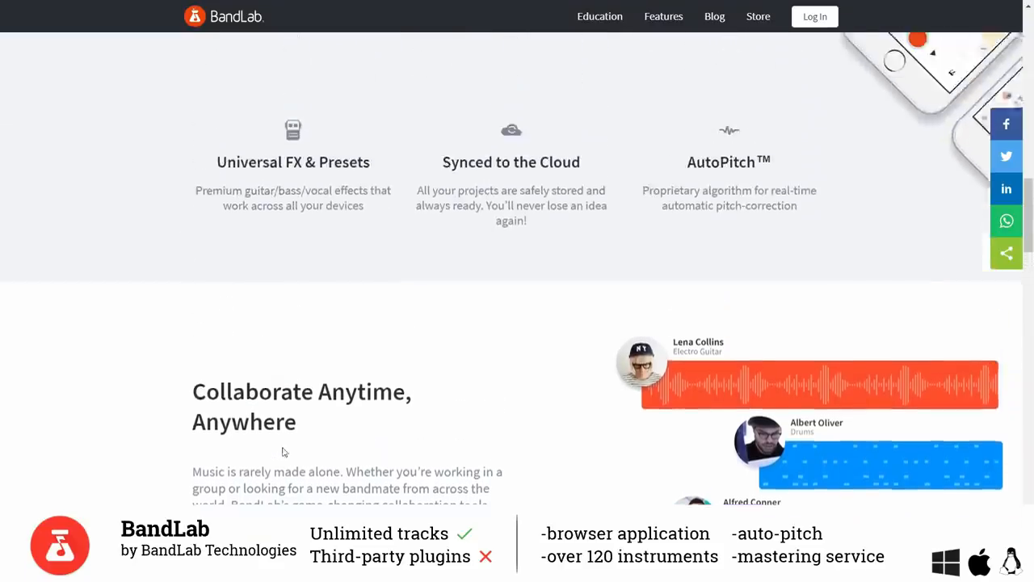
{"action": "scroll", "scroll_direction": "up", "scroll_amount": 3}
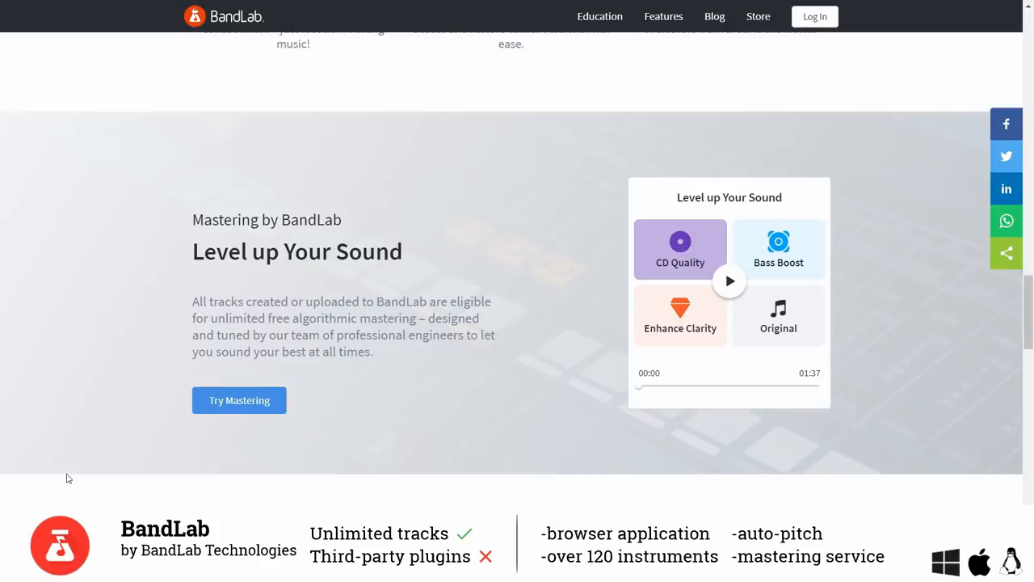
{"action": "left_click", "coordinate": [239, 401]}
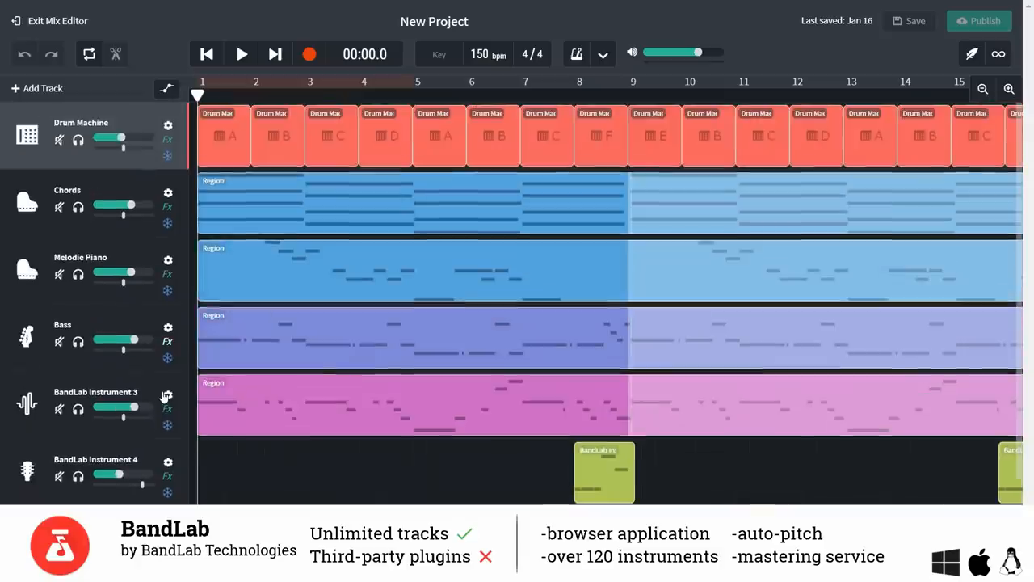
Run BandLab's round-trip latency test (378 ms) and dismiss the result.
{"action": "left_click", "coordinate": [239, 53]}
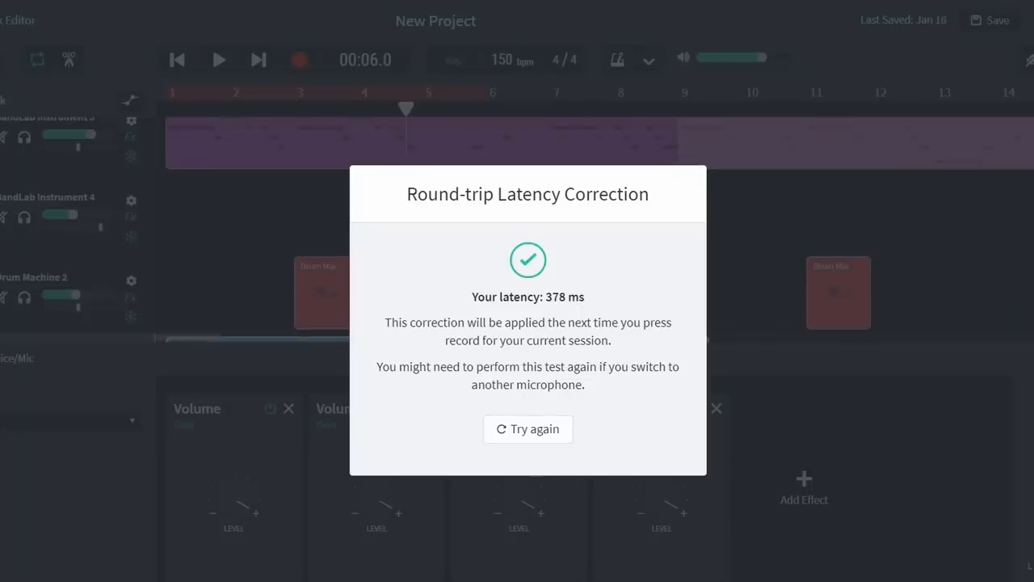
{"action": "left_click", "coordinate": [527, 430]}
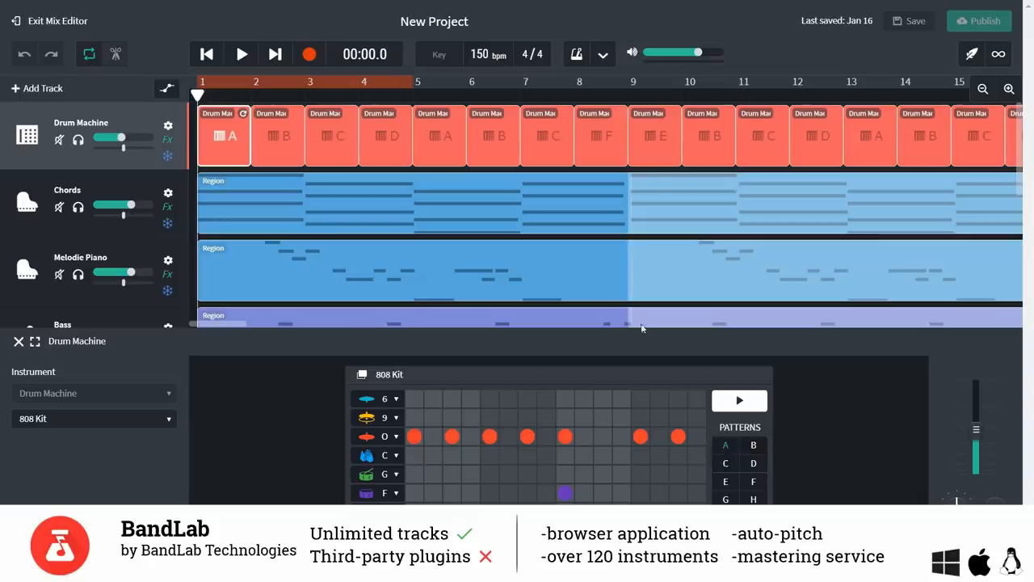
Show the Drum Machine track's 808 Kit step sequencer beneath the tracks.
{"action": "left_click", "coordinate": [740, 400]}
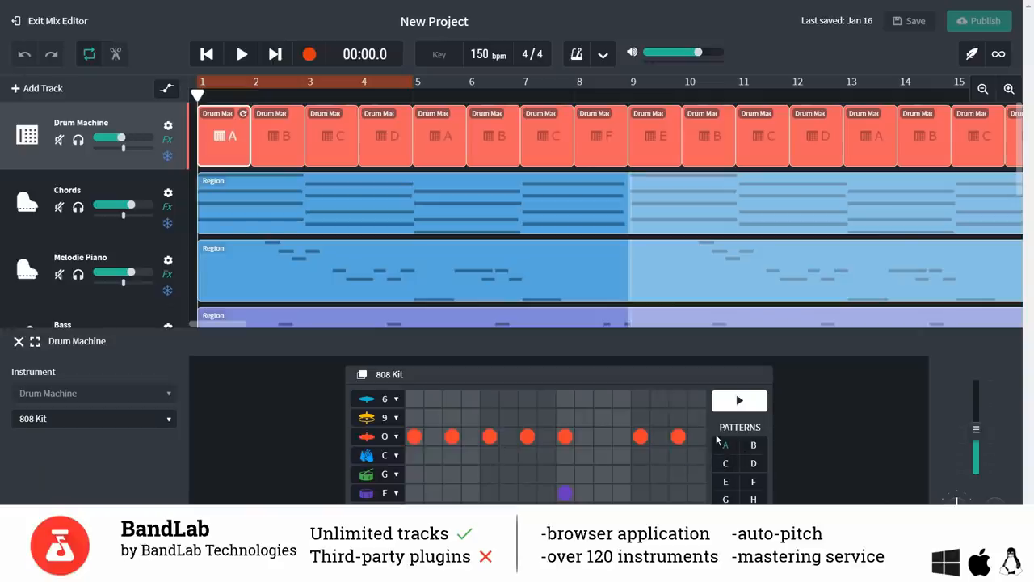
{"action": "left_click", "coordinate": [739, 401]}
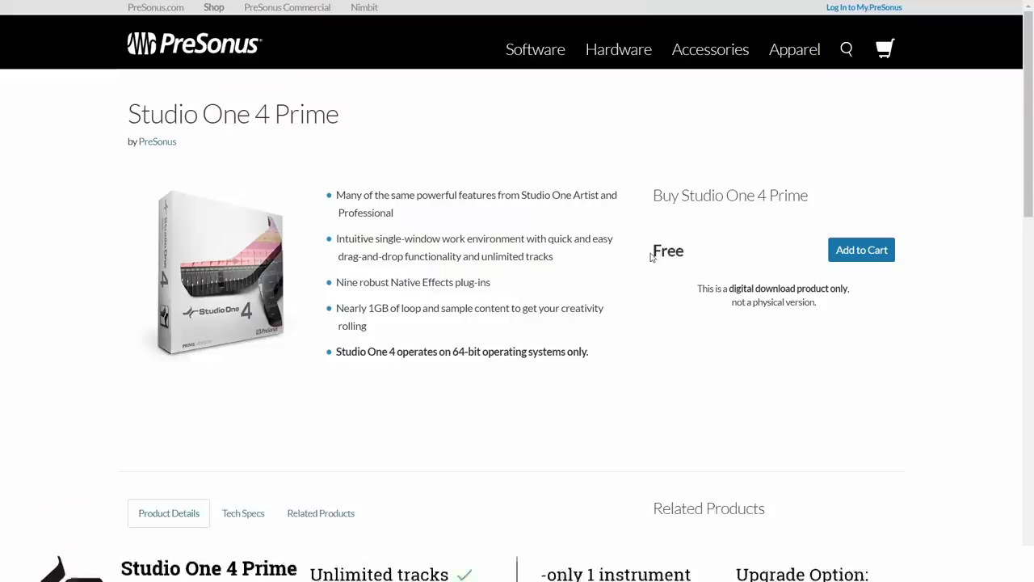
{"action": "scroll", "scroll_direction": "down", "scroll_amount": 3}
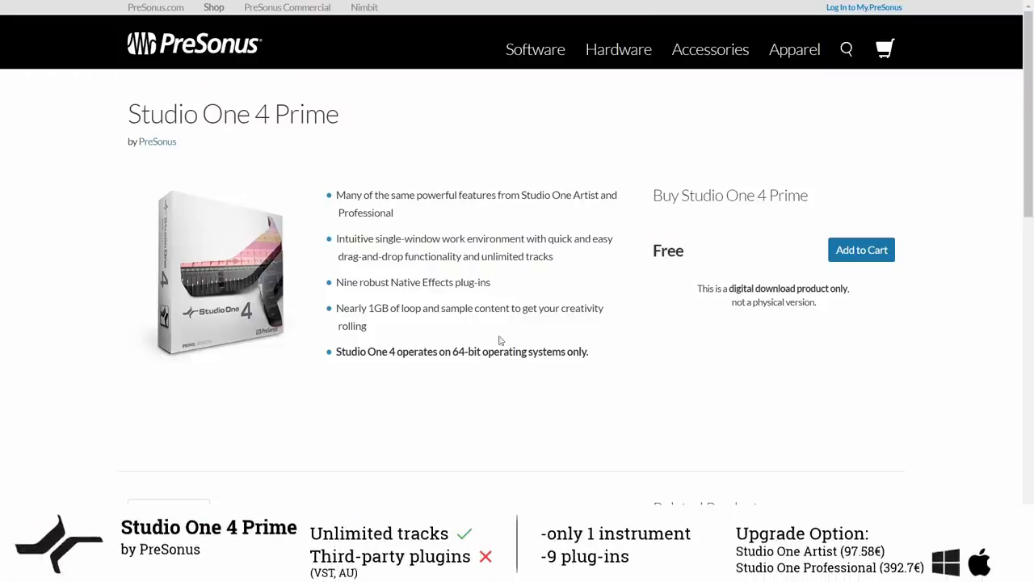
{"action": "mouse_move", "coordinate": [352, 176]}
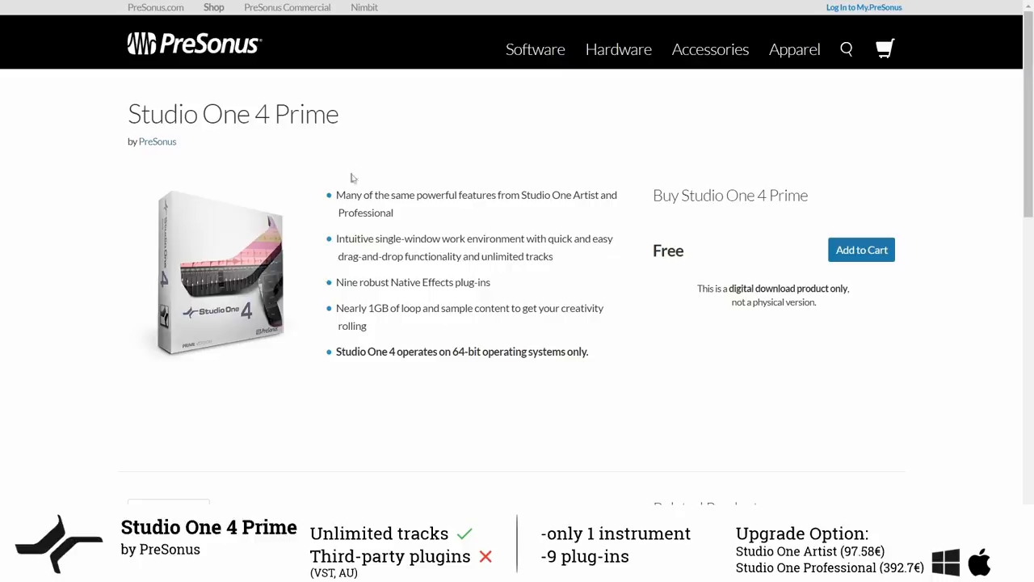
{"action": "mouse_move", "coordinate": [469, 232]}
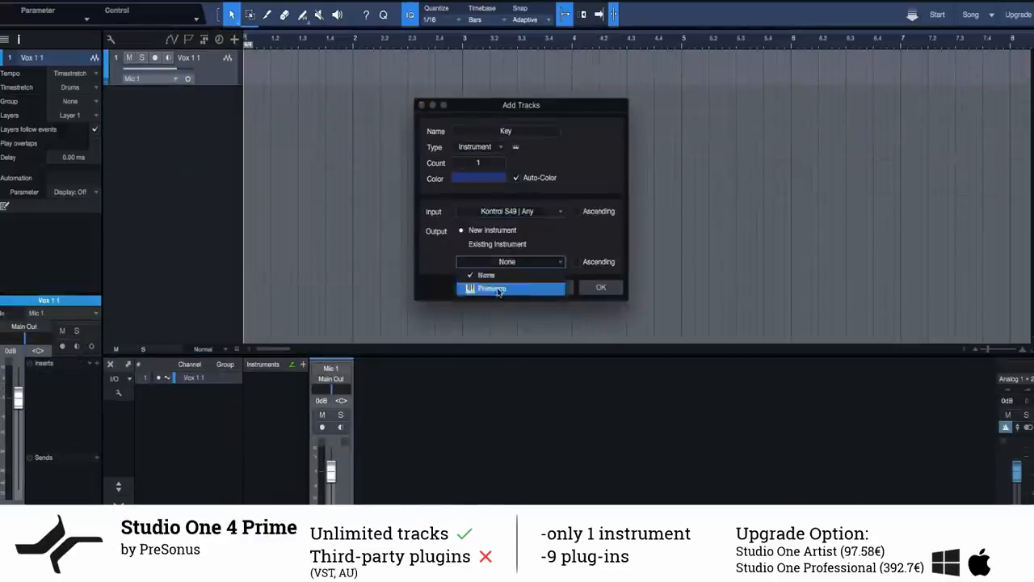
Create the Key instrument track using Presence and browse its preset folders.
{"action": "left_click", "coordinate": [601, 287]}
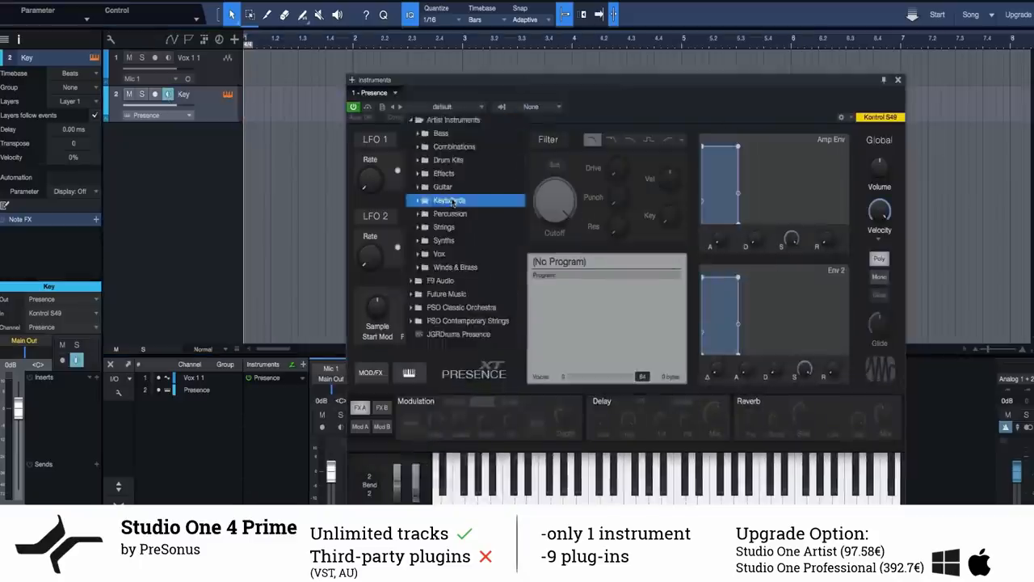
{"action": "left_click", "coordinate": [449, 200]}
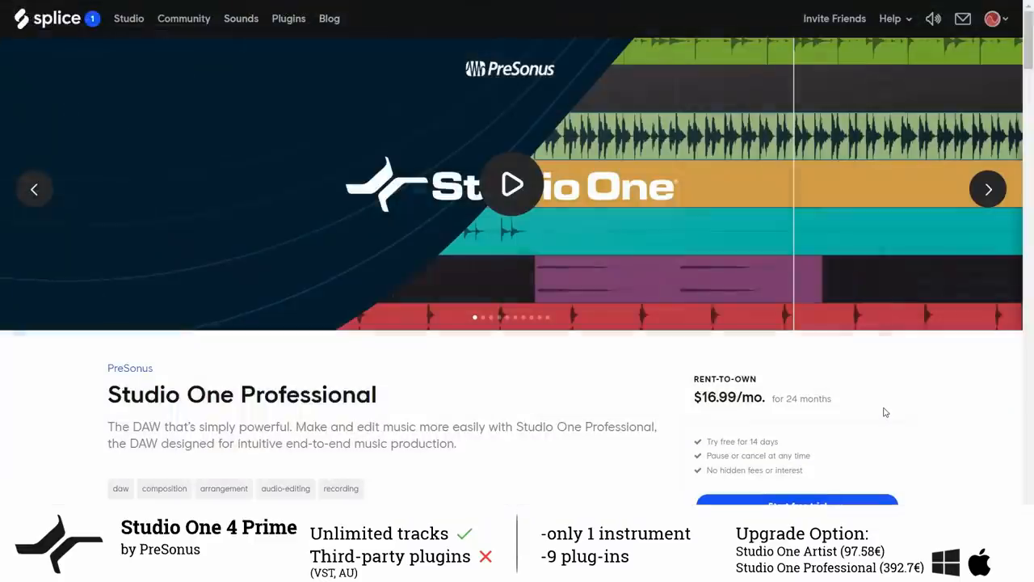
{"action": "scroll", "scroll_direction": "down", "scroll_amount": 3}
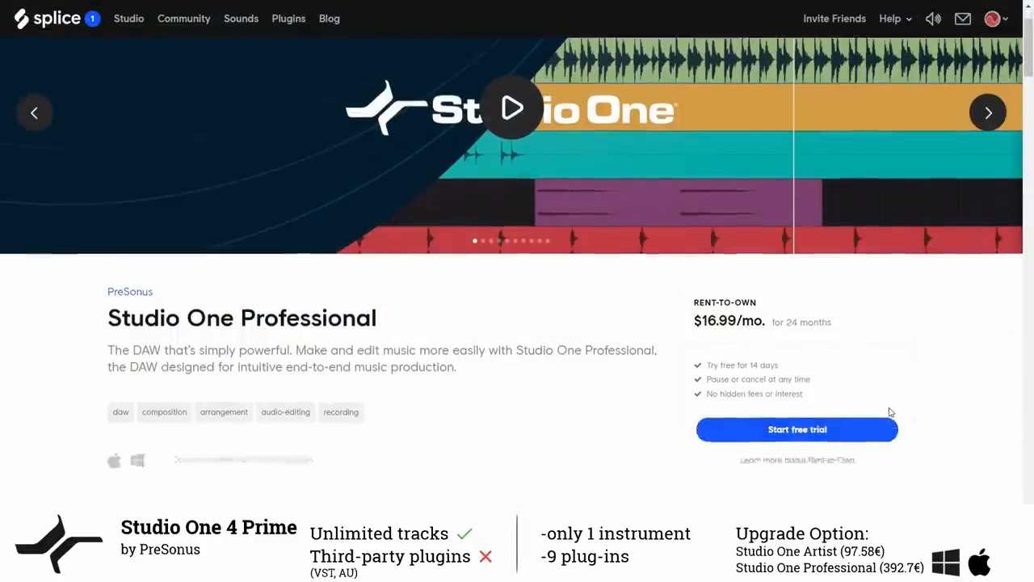
{"action": "scroll", "scroll_direction": "down", "scroll_amount": 3}
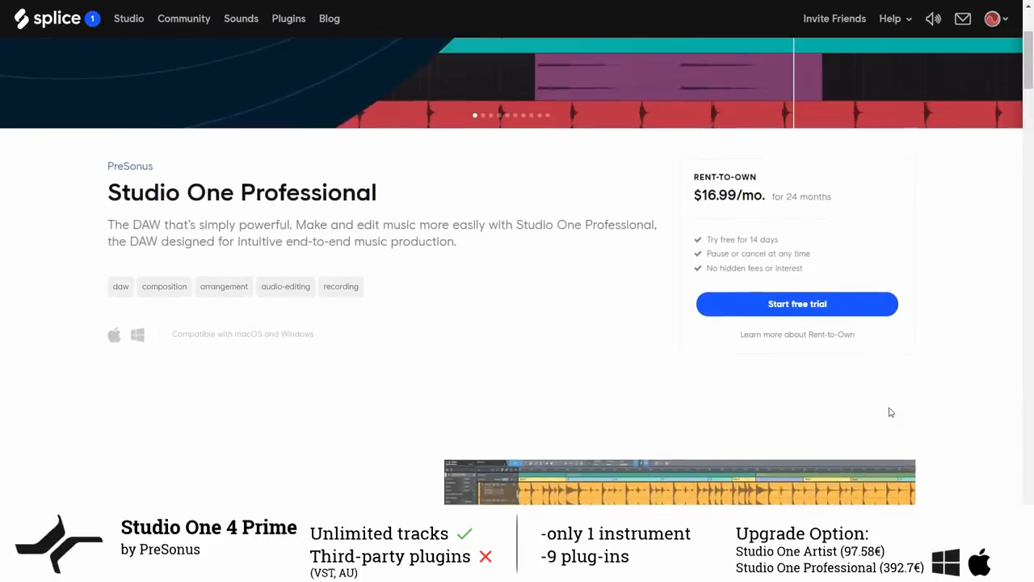
{"action": "scroll", "scroll_direction": "down", "scroll_amount": 3}
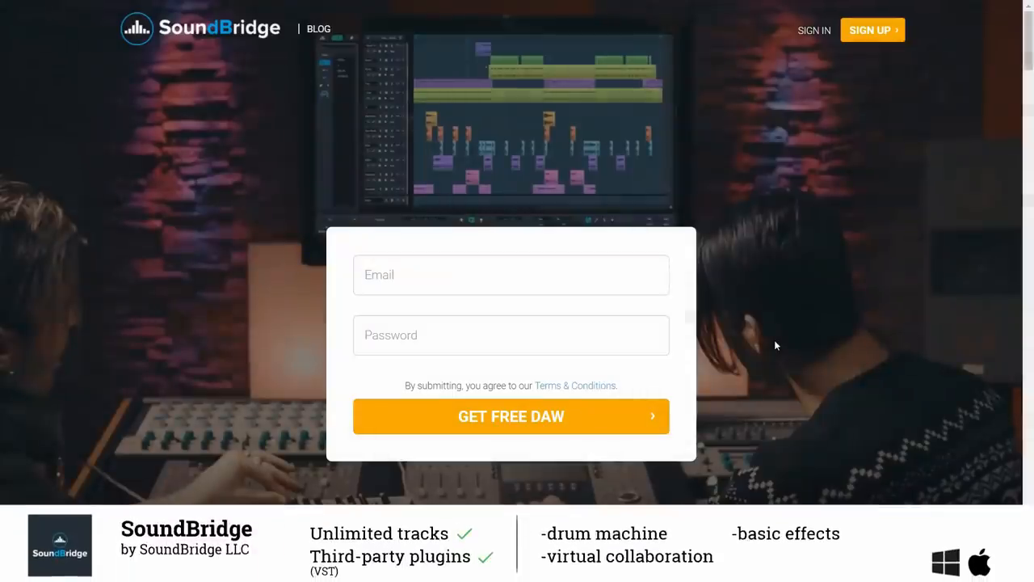
{"action": "scroll", "scroll_direction": "down", "scroll_amount": 3}
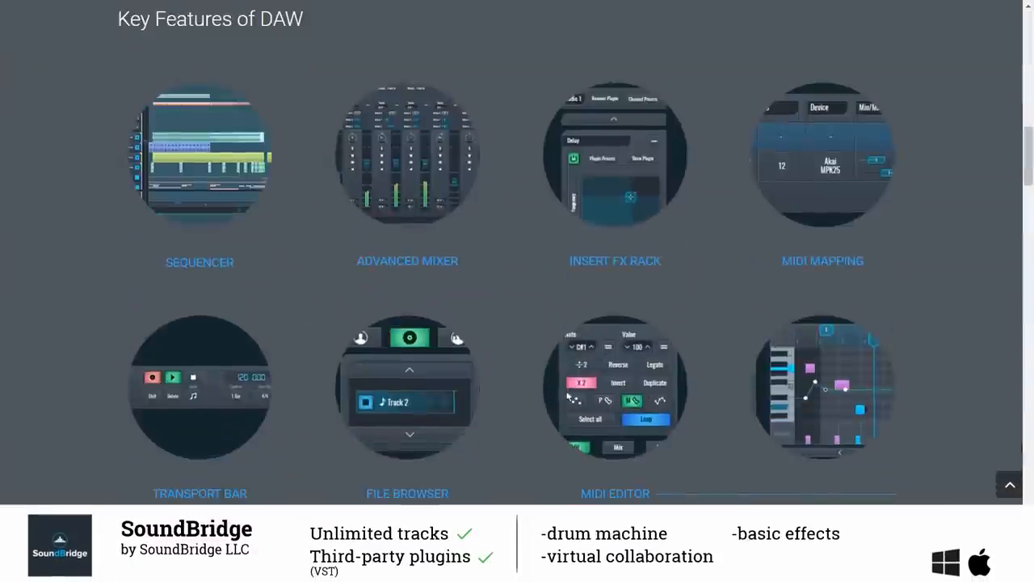
{"action": "scroll", "scroll_direction": "down", "scroll_amount": 3}
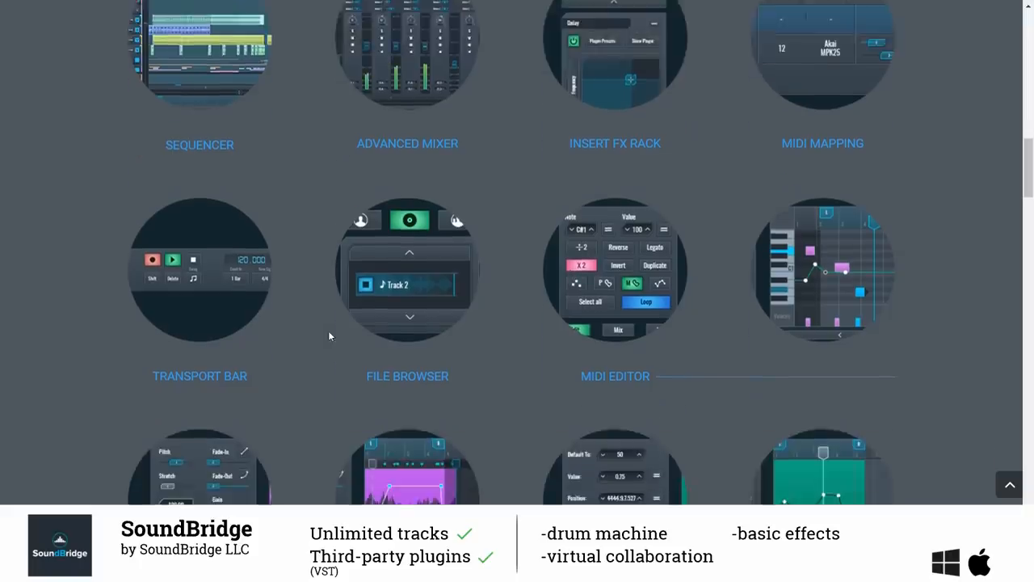
{"action": "scroll", "scroll_direction": "down", "scroll_amount": 3}
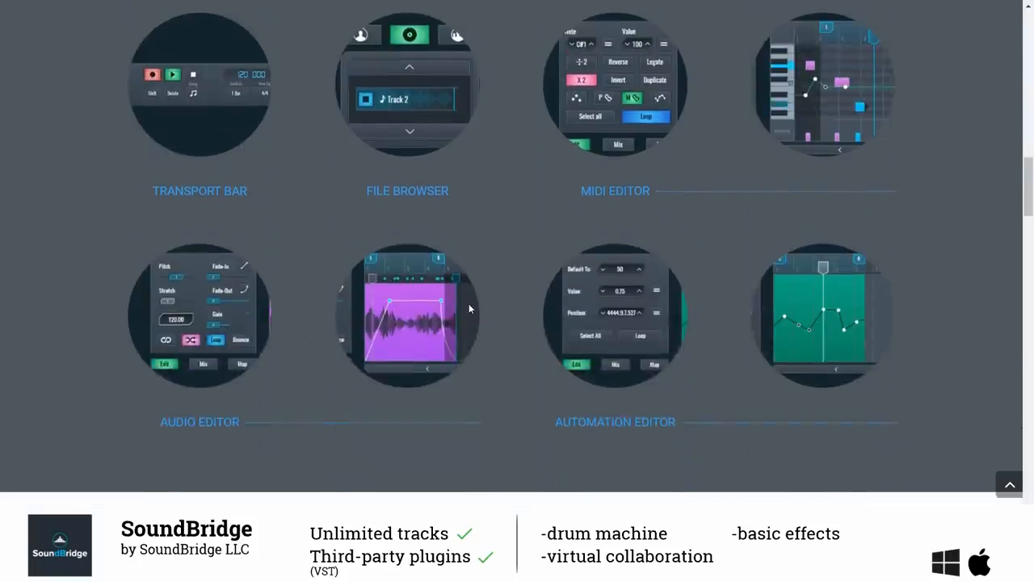
{"action": "scroll", "scroll_direction": "down", "scroll_amount": 3}
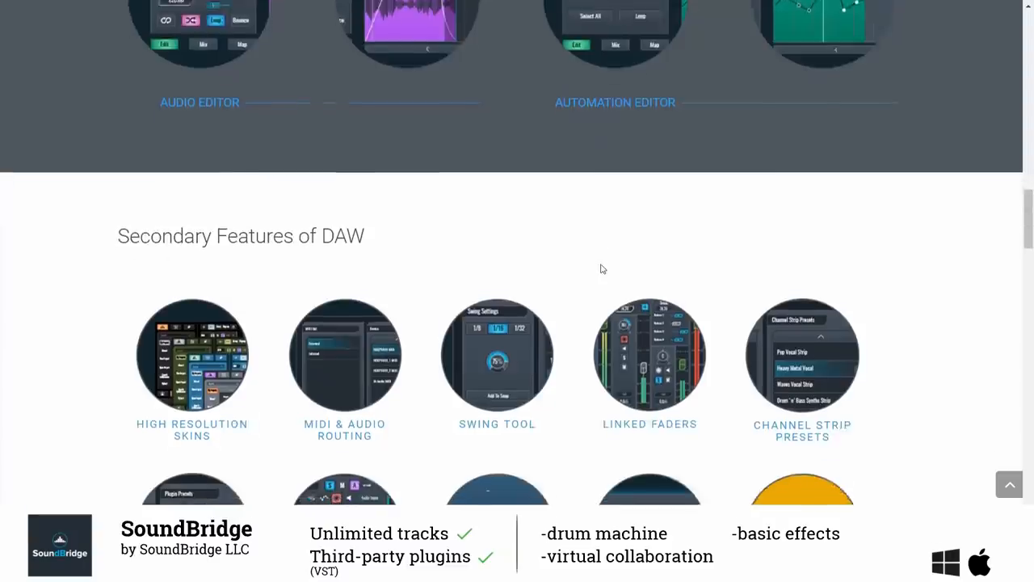
{"action": "scroll", "scroll_direction": "down", "scroll_amount": 3}
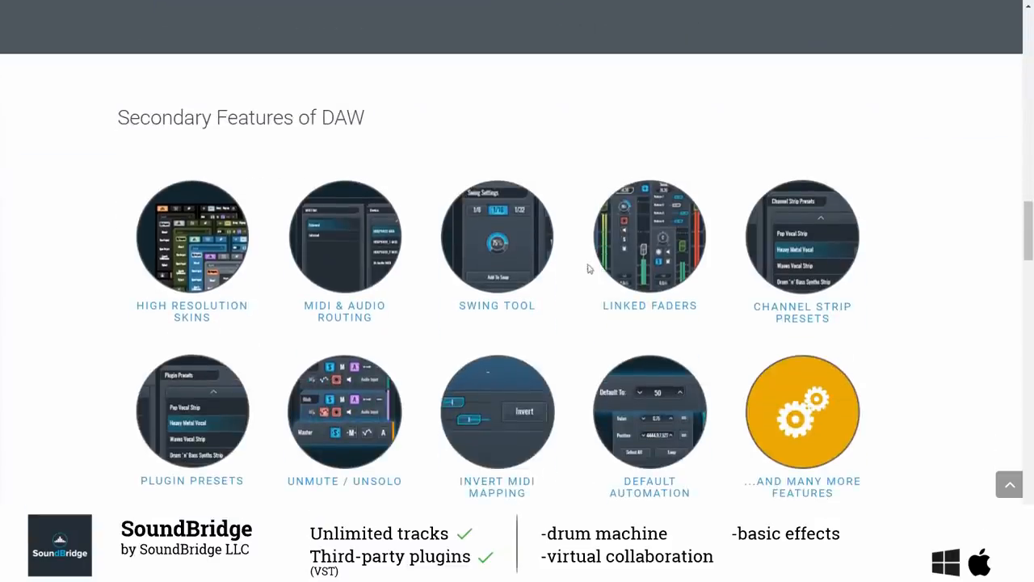
{"action": "mouse_move", "coordinate": [578, 310]}
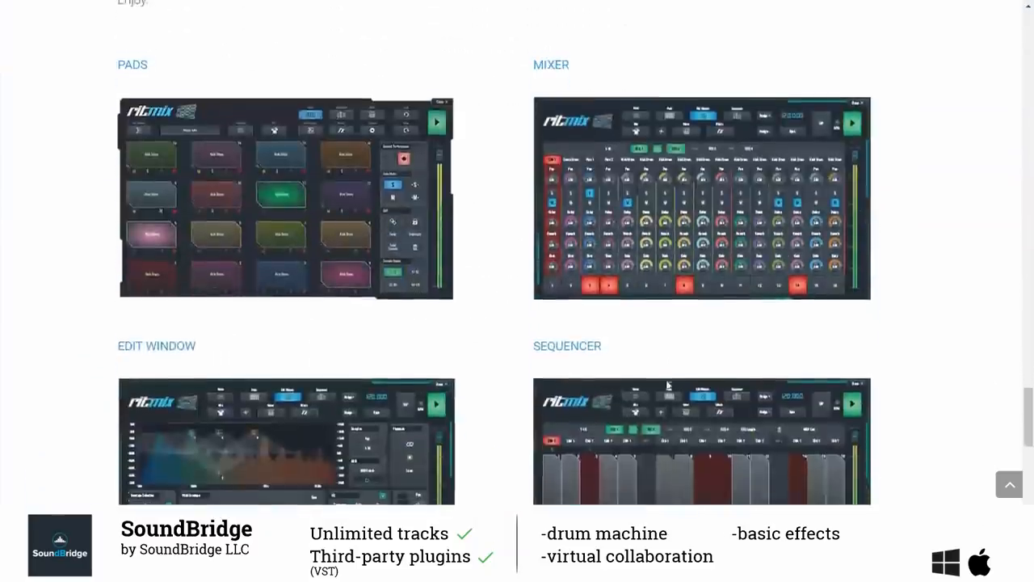
{"action": "scroll", "scroll_direction": "down", "scroll_amount": 3}
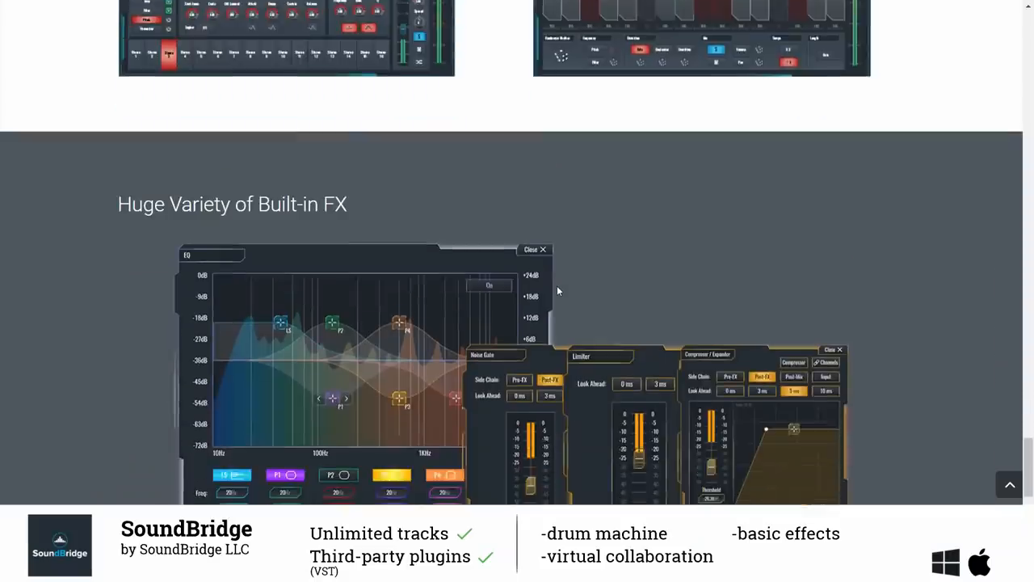
{"action": "scroll", "scroll_direction": "down", "scroll_amount": 3}
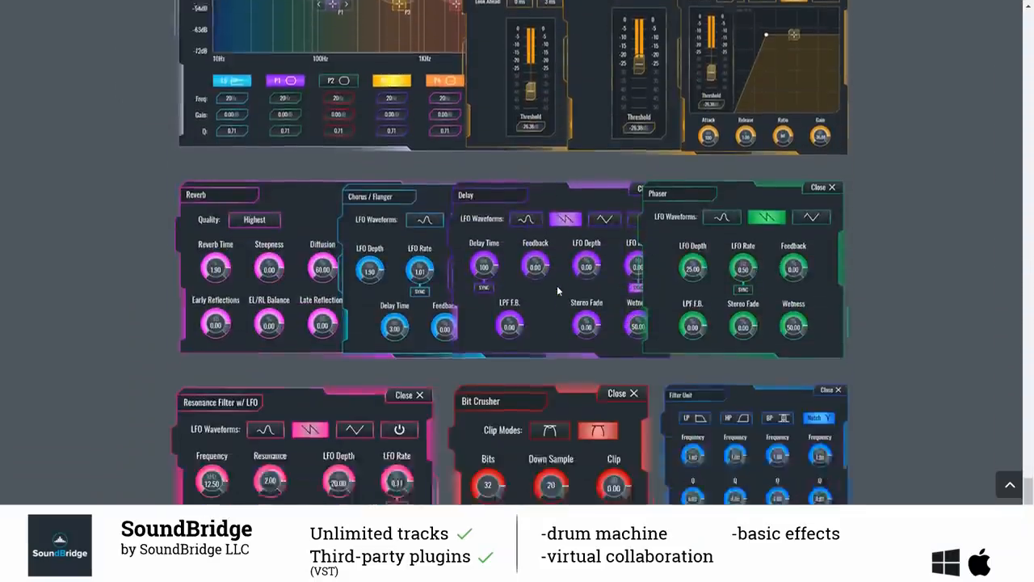
{"action": "scroll", "scroll_direction": "down", "scroll_amount": 3}
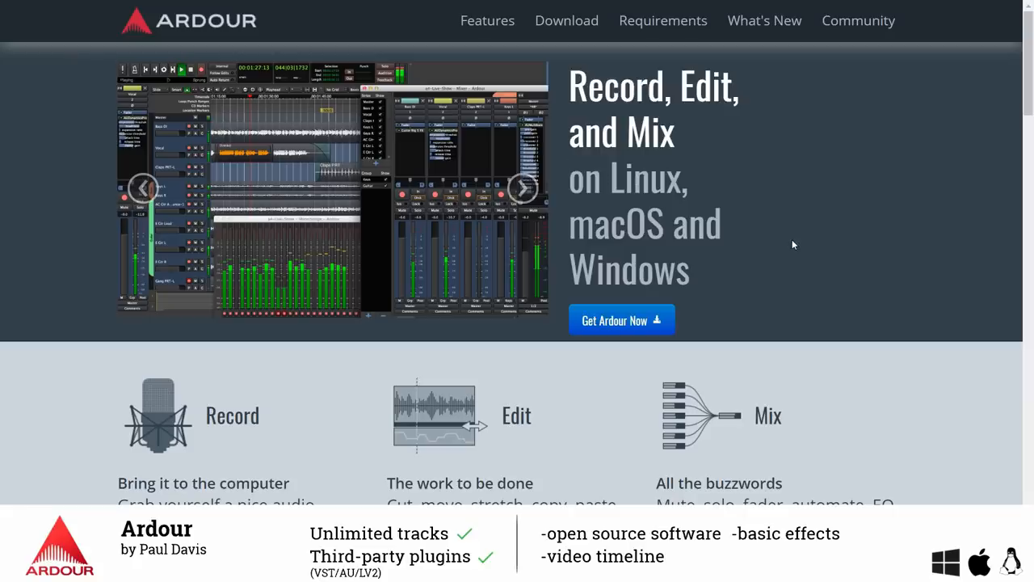
{"action": "scroll", "scroll_direction": "down", "scroll_amount": 3}
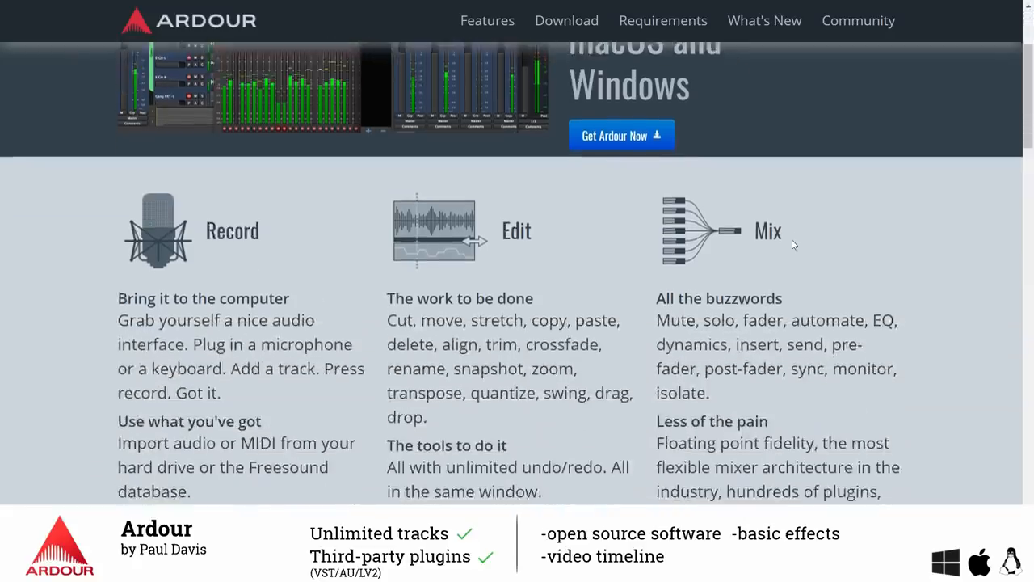
{"action": "scroll", "scroll_direction": "down", "scroll_amount": 3}
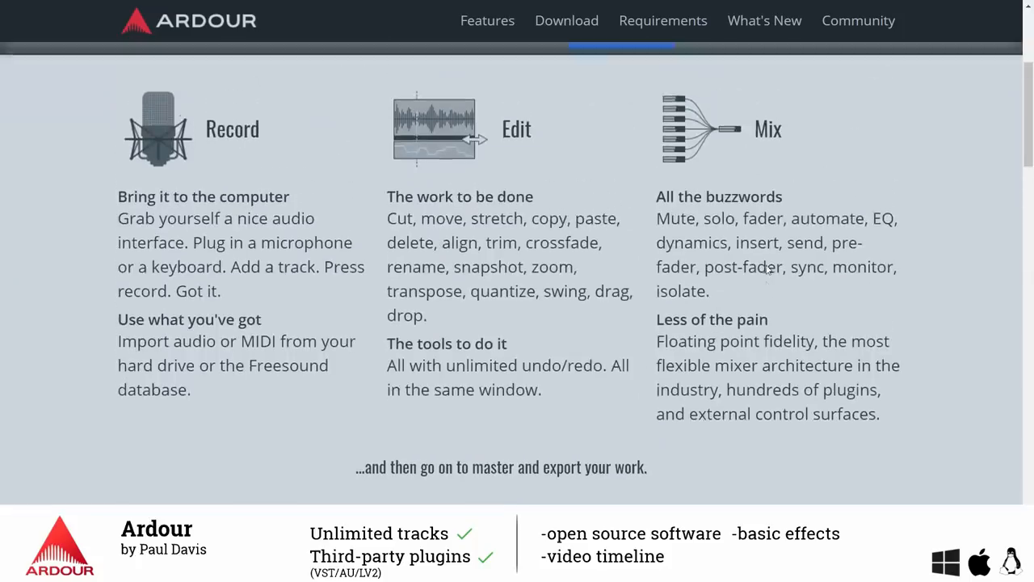
{"action": "scroll", "scroll_direction": "down", "scroll_amount": 3}
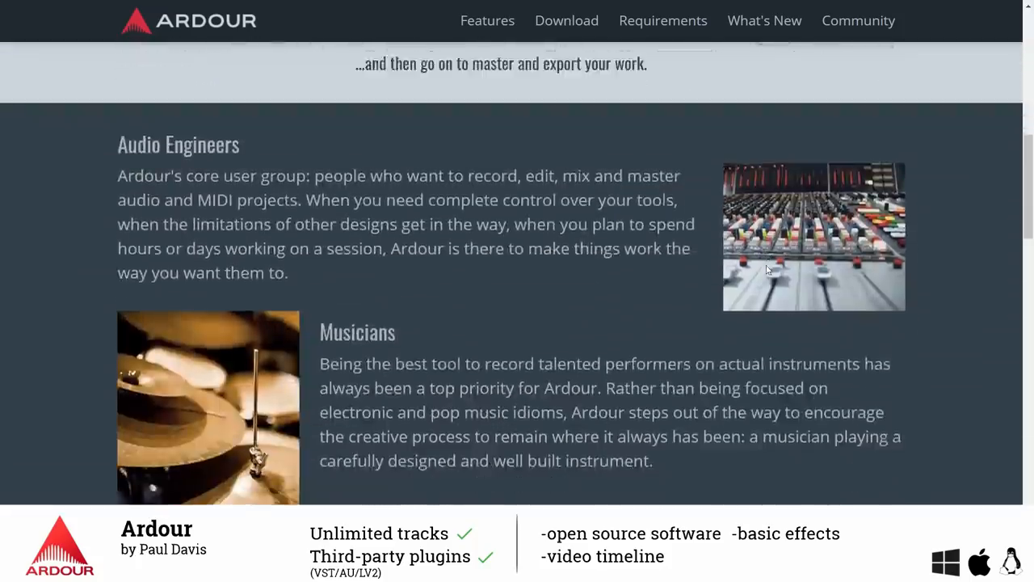
{"action": "scroll", "scroll_direction": "down", "scroll_amount": 3}
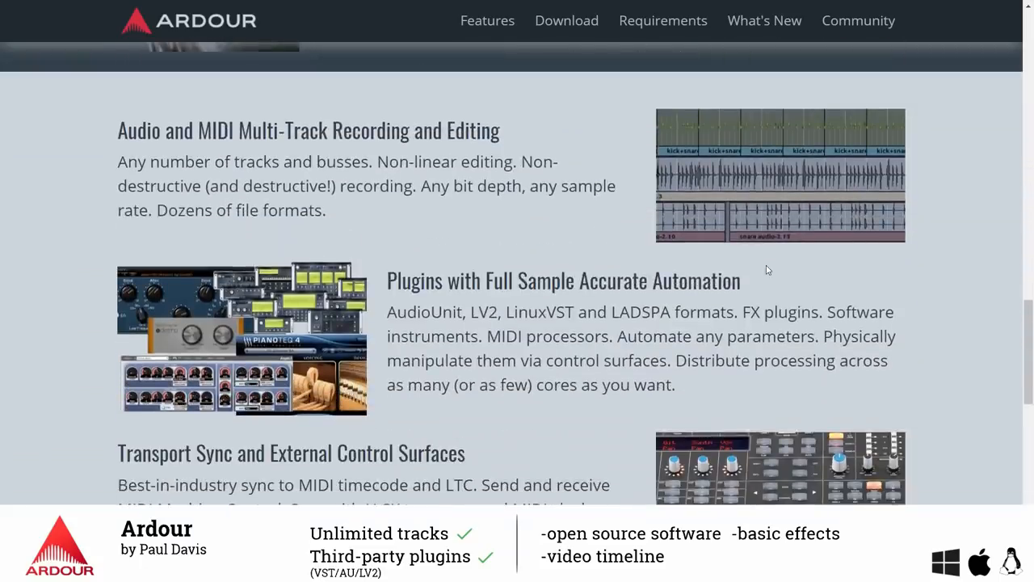
{"action": "scroll", "scroll_direction": "down", "scroll_amount": 3}
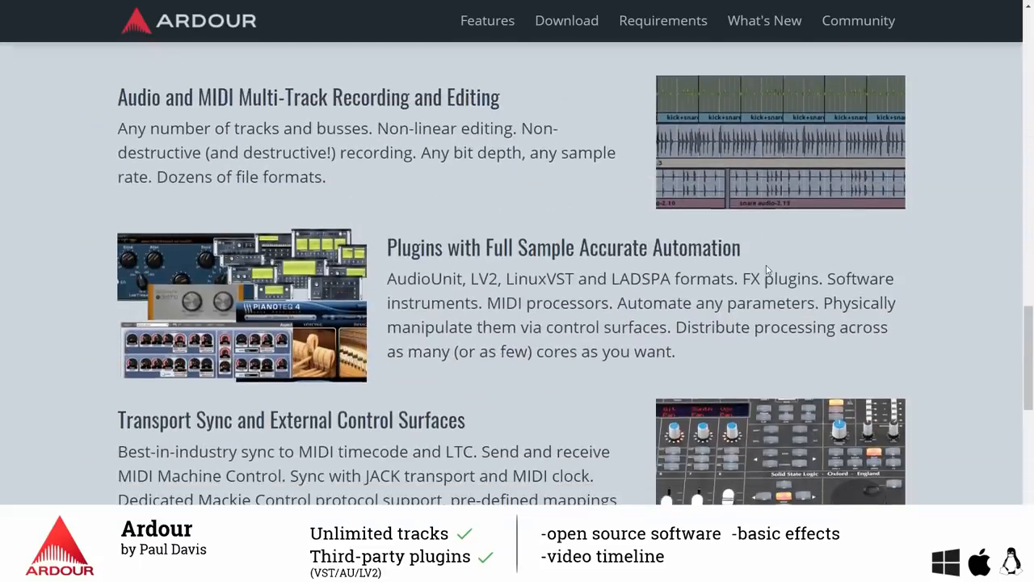
{"action": "scroll", "scroll_direction": "down", "scroll_amount": 3}
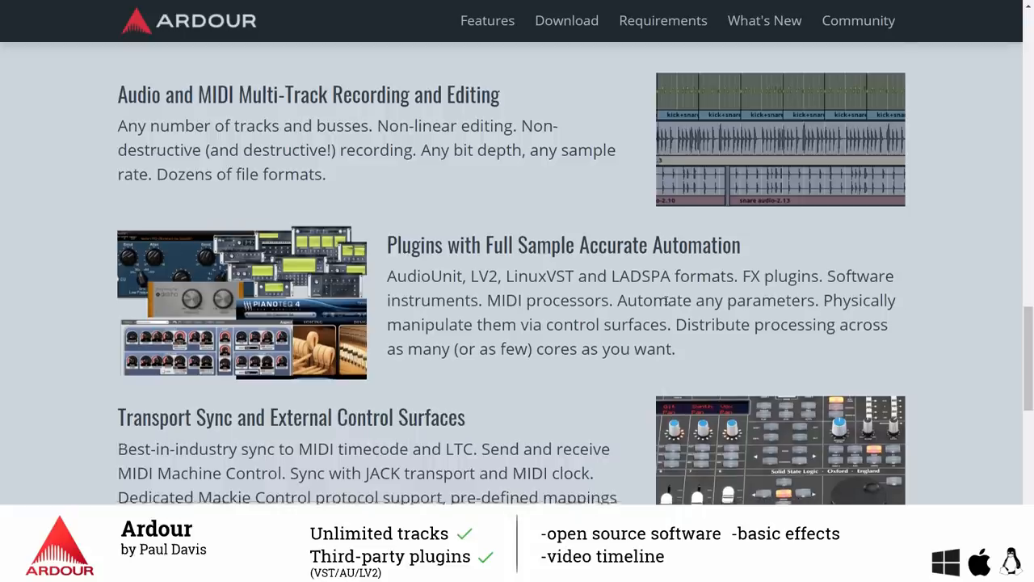
{"action": "scroll", "scroll_direction": "down", "scroll_amount": 3}
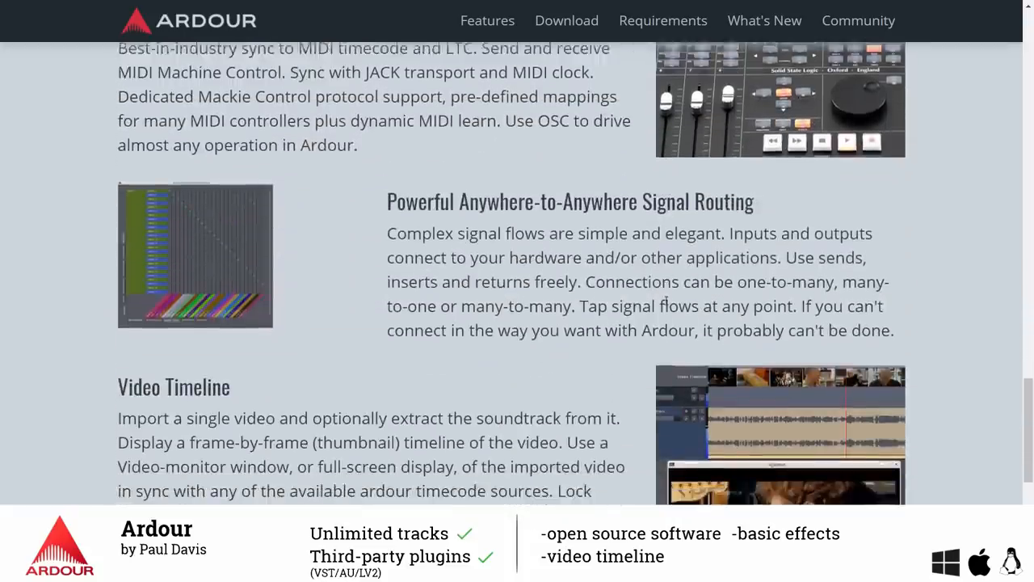
{"action": "scroll", "scroll_direction": "down", "scroll_amount": 3}
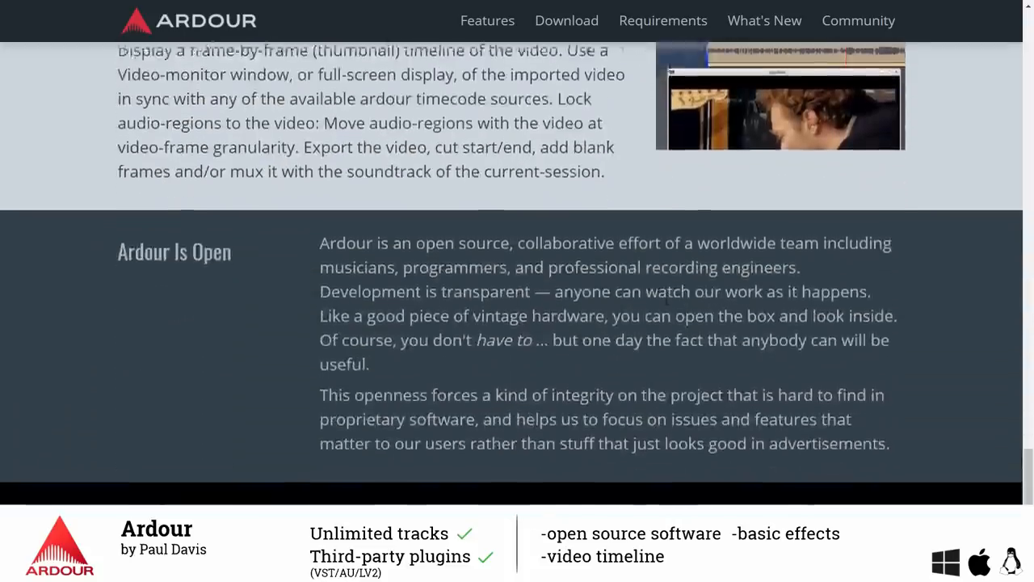
{"action": "scroll", "scroll_direction": "up", "scroll_amount": 3}
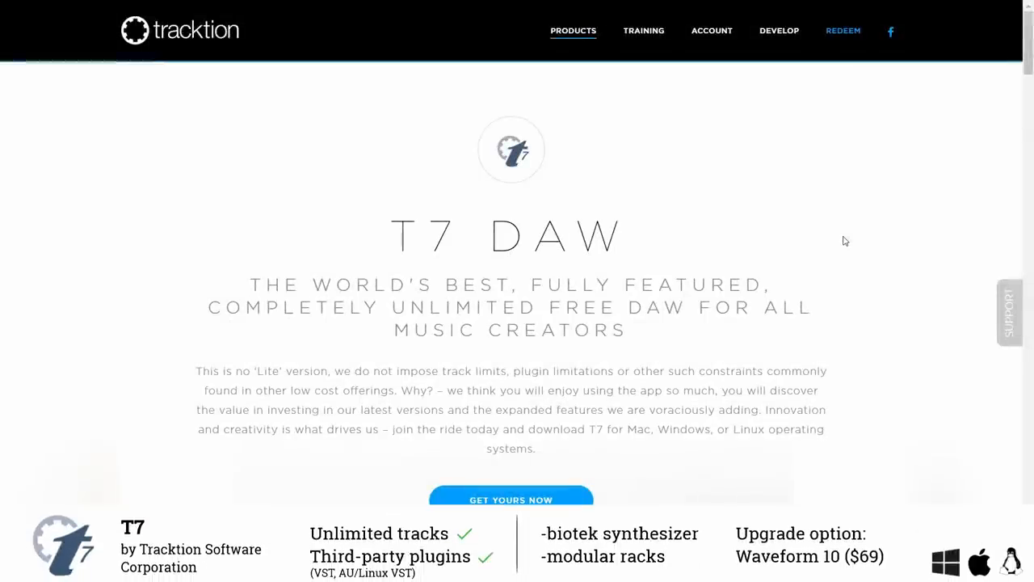
{"action": "mouse_move", "coordinate": [856, 241]}
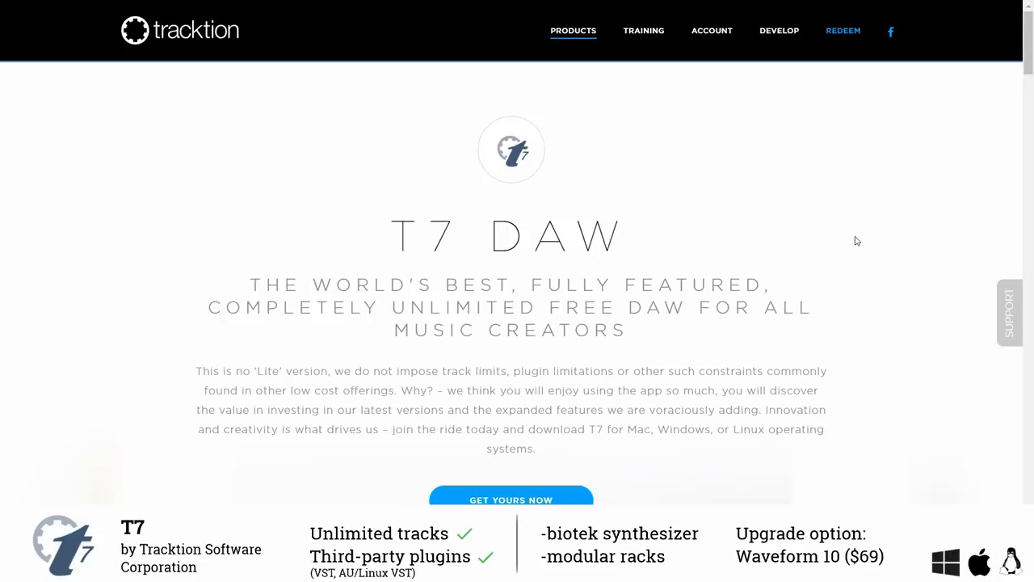
Scroll the T7 page past its features to the Waveform 9 / Waveform 8 / T7 comparison chart.
{"action": "scroll", "scroll_direction": "down", "scroll_amount": 3}
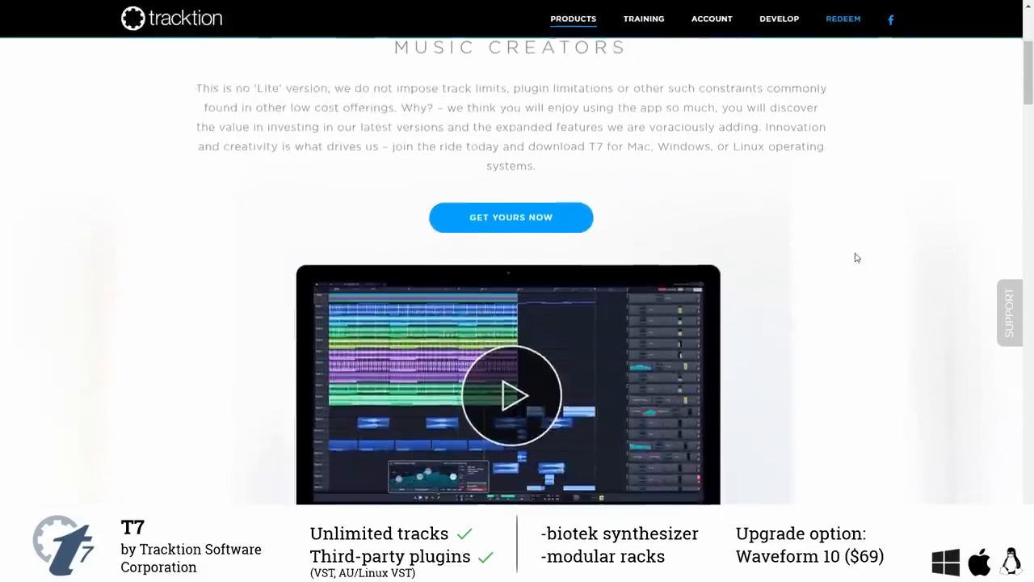
{"action": "scroll", "scroll_direction": "down", "scroll_amount": 3}
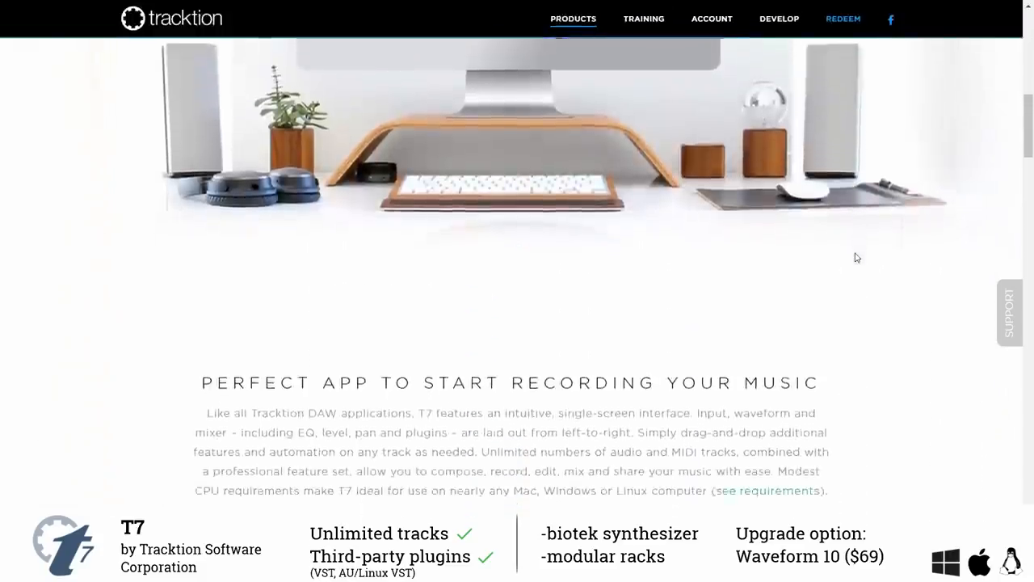
{"action": "scroll", "scroll_direction": "down", "scroll_amount": 3}
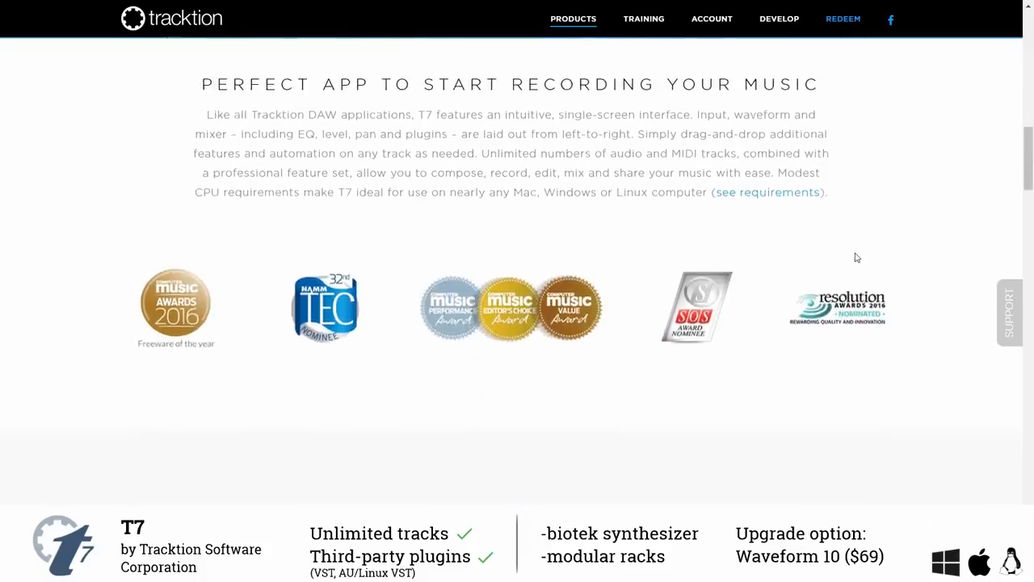
{"action": "scroll", "scroll_direction": "down", "scroll_amount": 3}
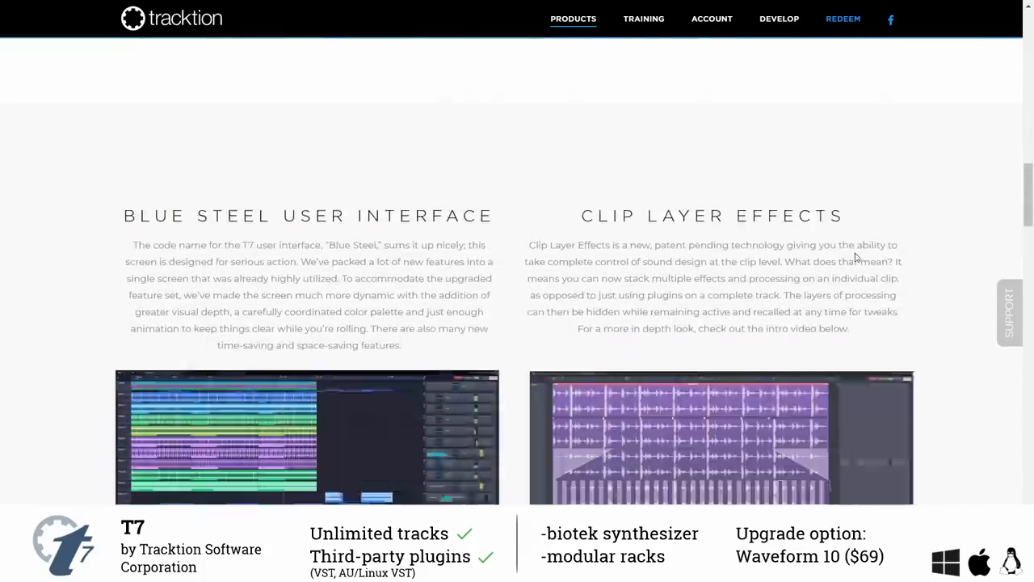
{"action": "scroll", "scroll_direction": "down", "scroll_amount": 3}
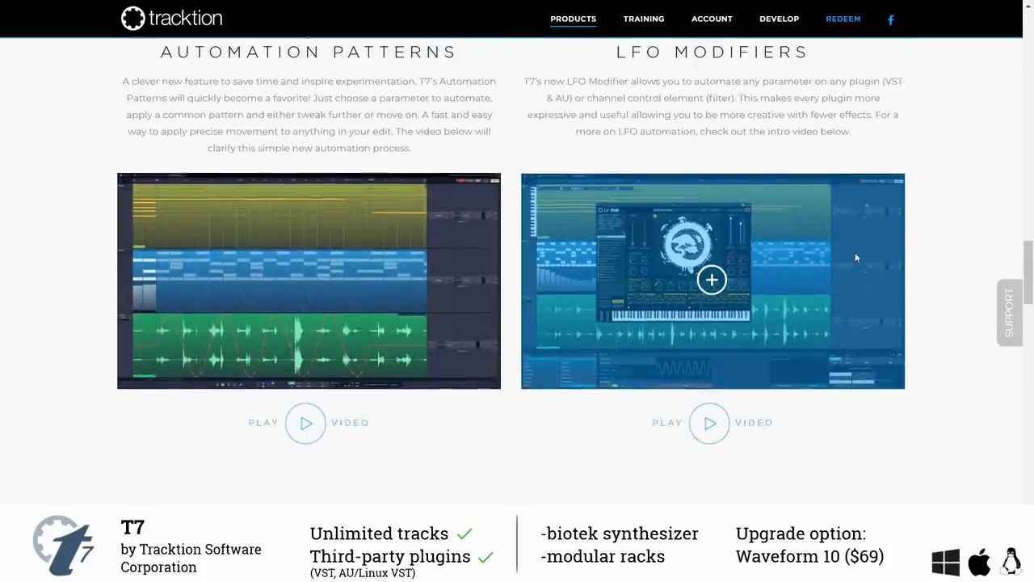
{"action": "scroll", "scroll_direction": "down", "scroll_amount": 3}
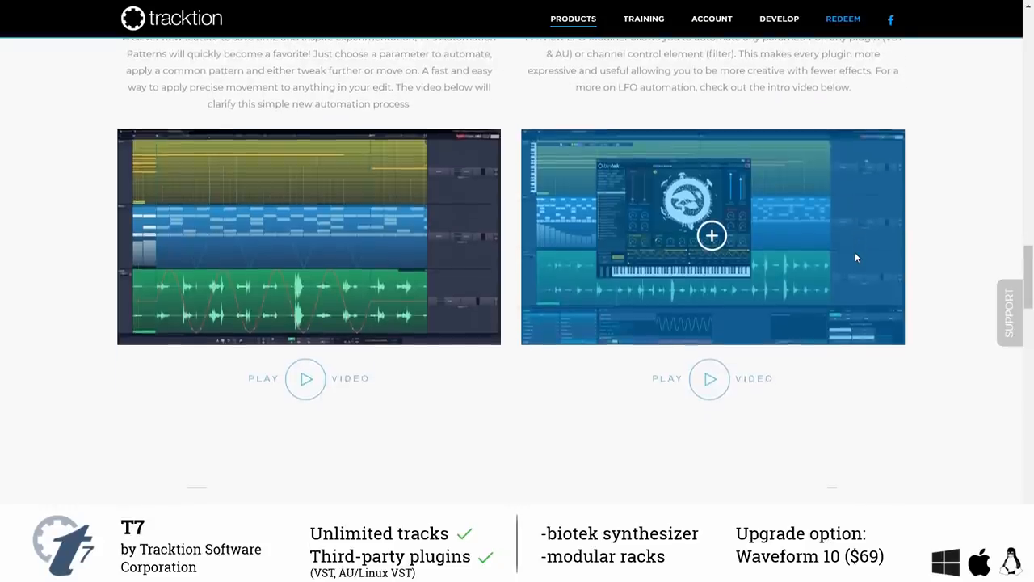
{"action": "scroll", "scroll_direction": "down", "scroll_amount": 3}
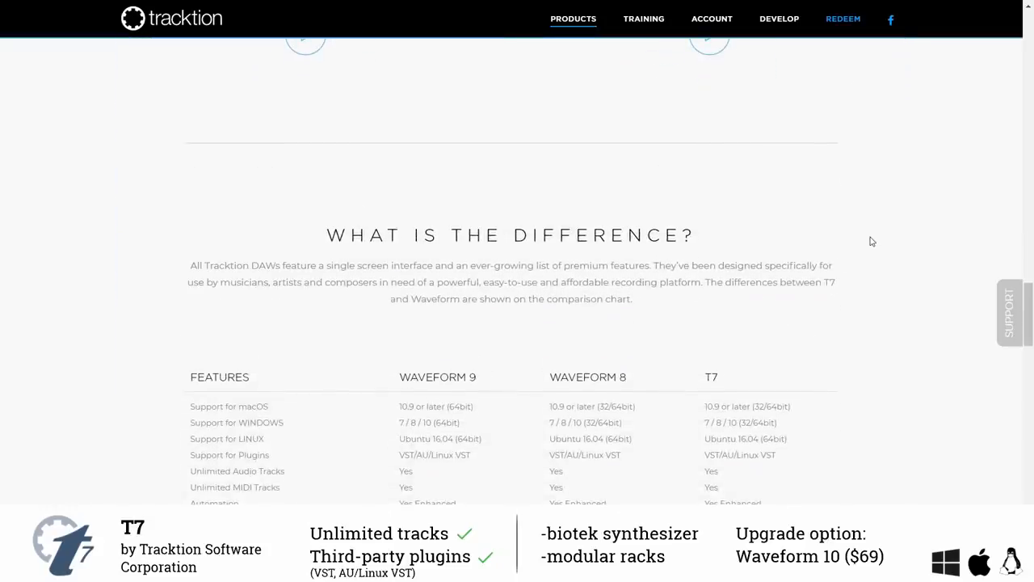
{"action": "scroll", "scroll_direction": "down", "scroll_amount": 3}
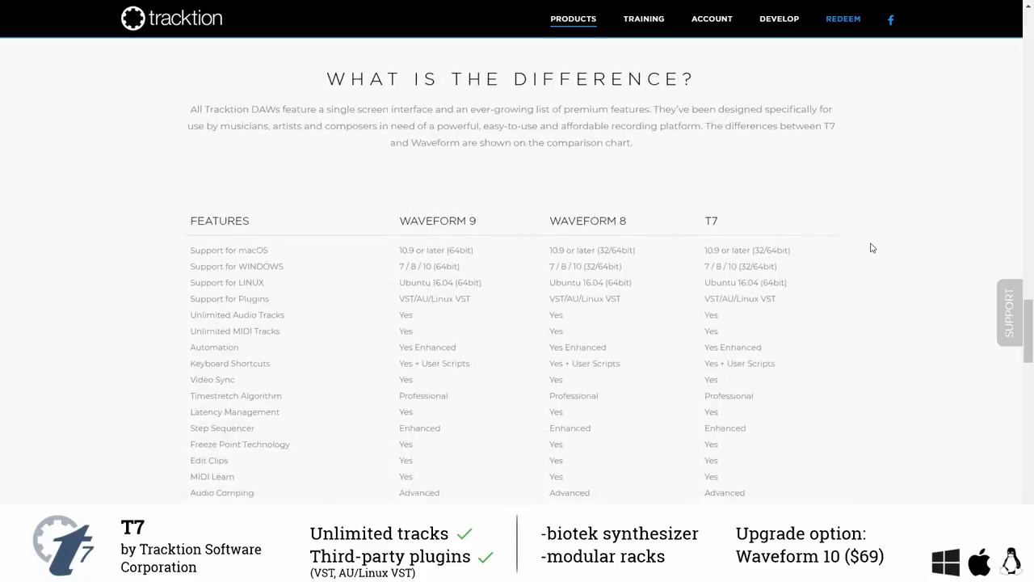
Browse the Waveform product page's hero banner and screenshots.
{"action": "scroll", "scroll_direction": "up", "scroll_amount": 3}
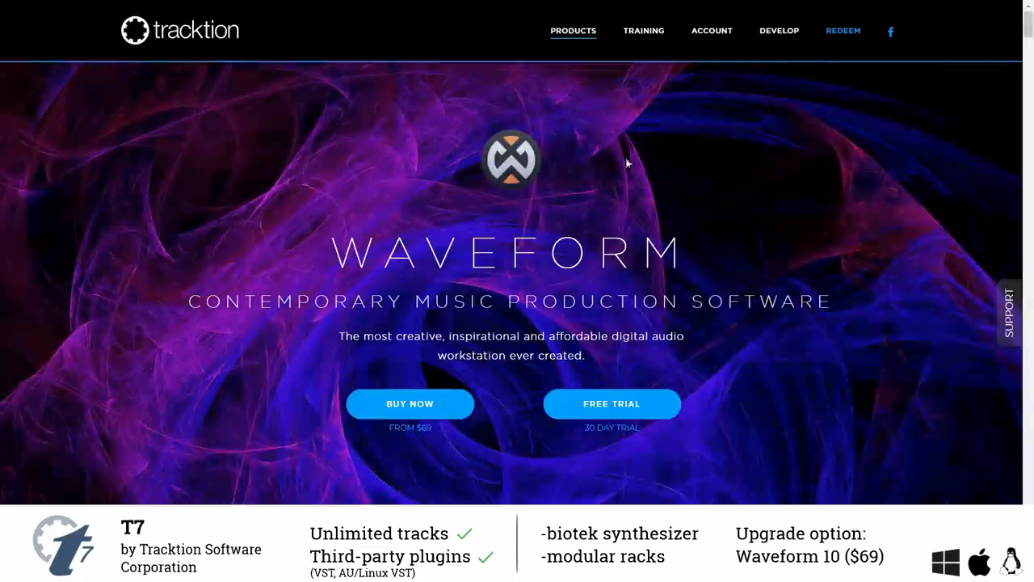
{"action": "scroll", "scroll_direction": "down", "scroll_amount": 3}
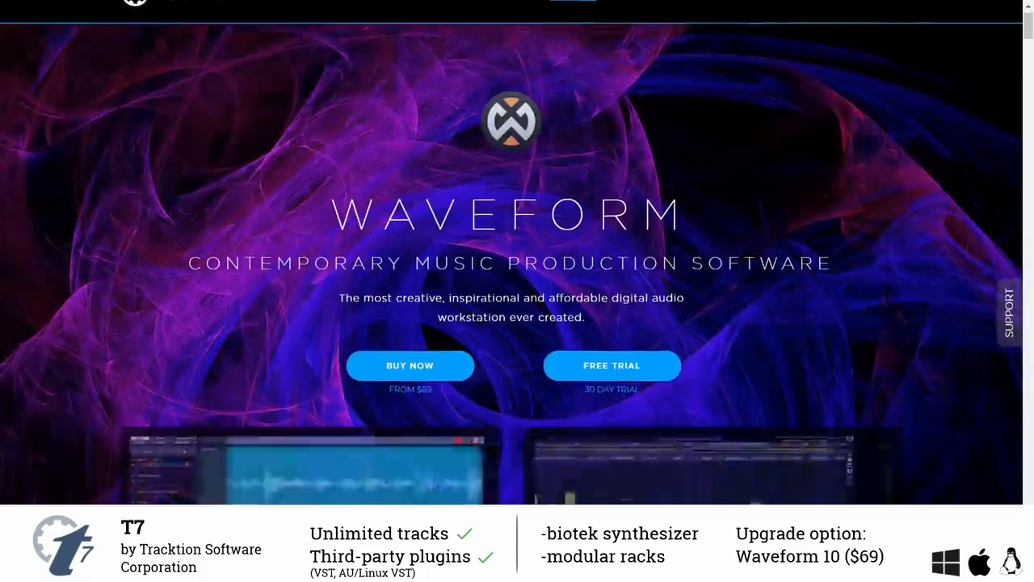
{"action": "scroll", "scroll_direction": "down", "scroll_amount": 3}
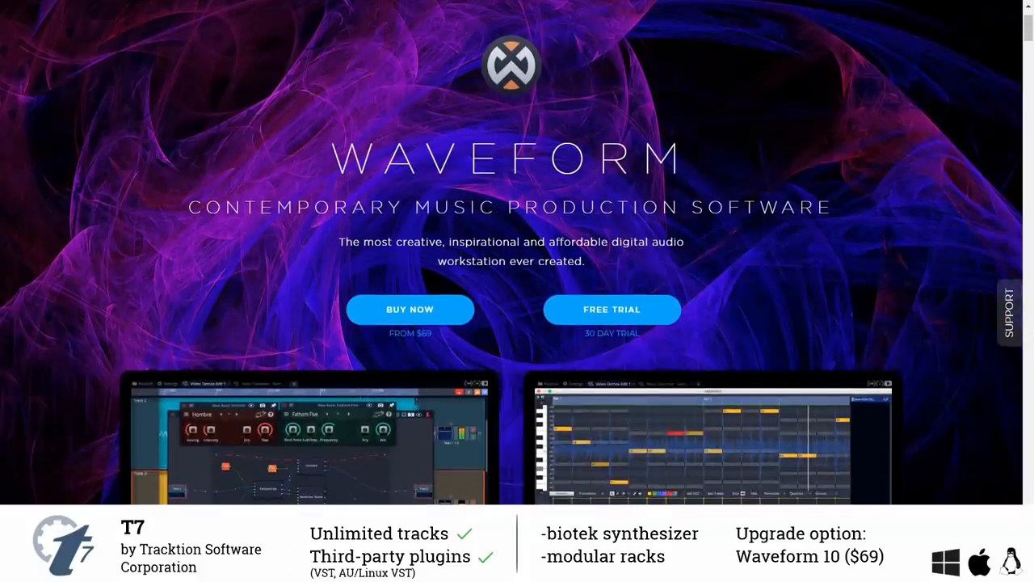
{"action": "scroll", "scroll_direction": "down", "scroll_amount": 3}
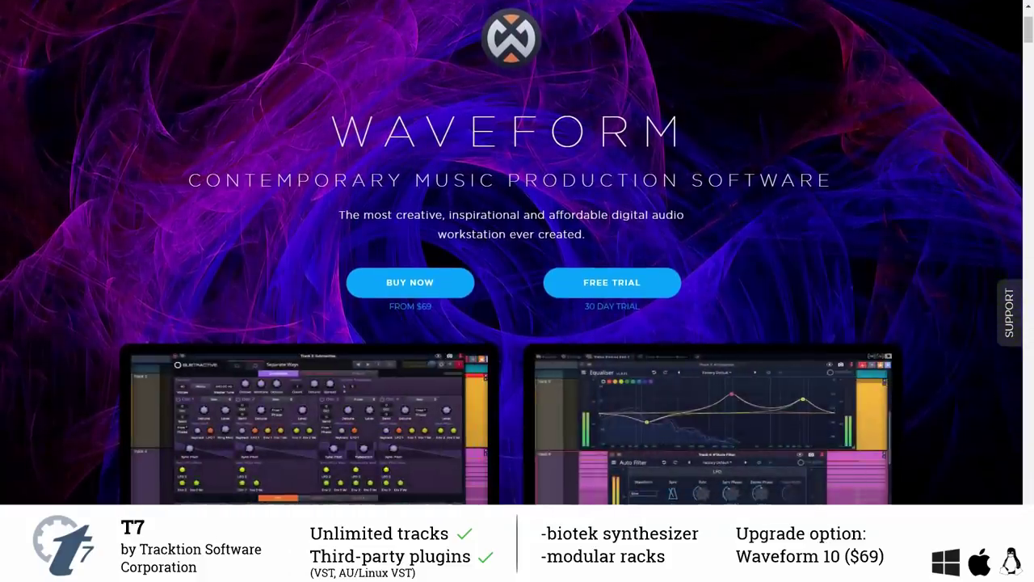
{"action": "scroll", "scroll_direction": "up", "scroll_amount": 3}
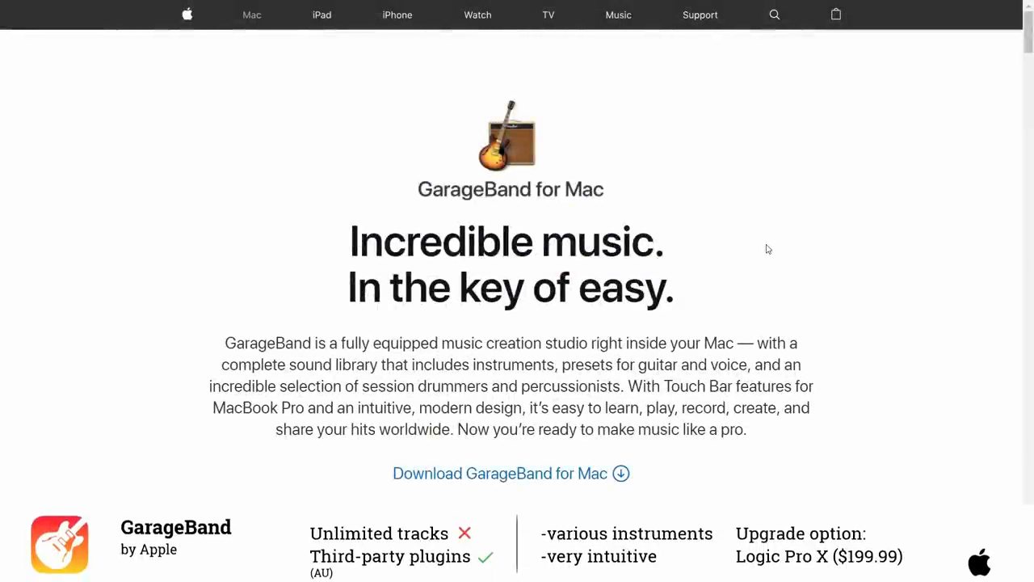
Read down Apple's GarageBand for Mac page through its studio feature sections.
{"action": "scroll", "scroll_direction": "down", "scroll_amount": 3}
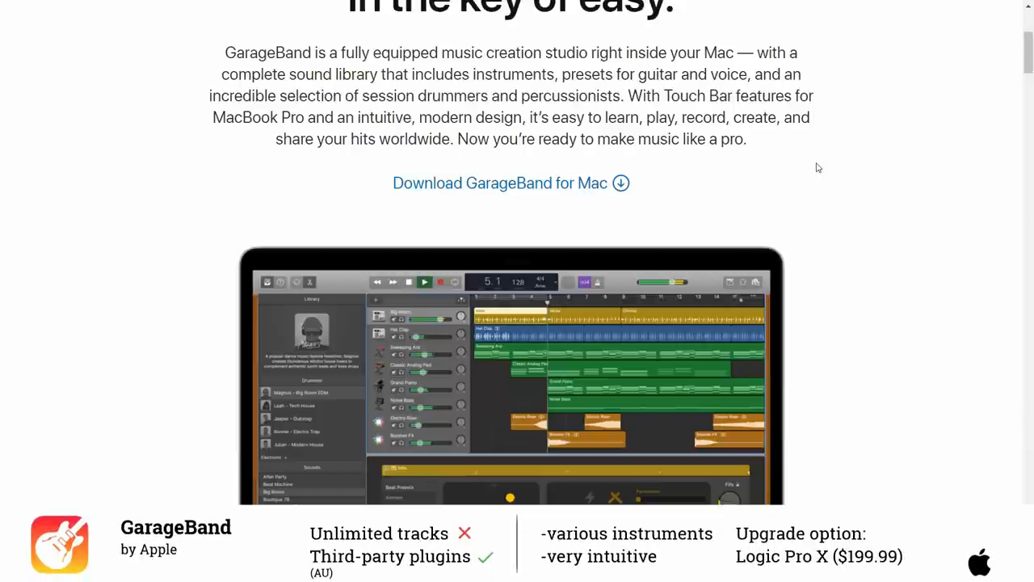
{"action": "scroll", "scroll_direction": "down", "scroll_amount": 3}
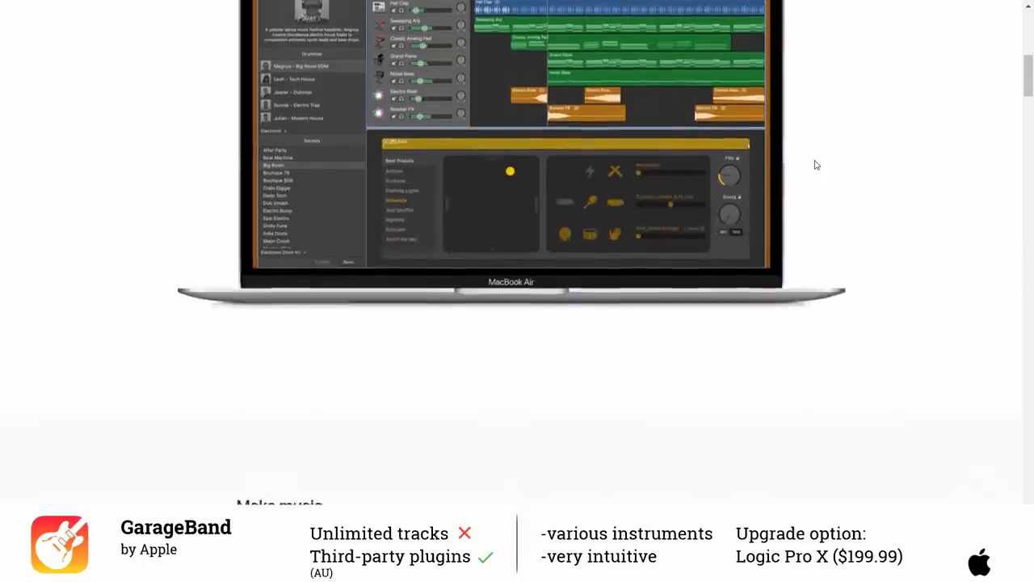
{"action": "scroll", "scroll_direction": "down", "scroll_amount": 3}
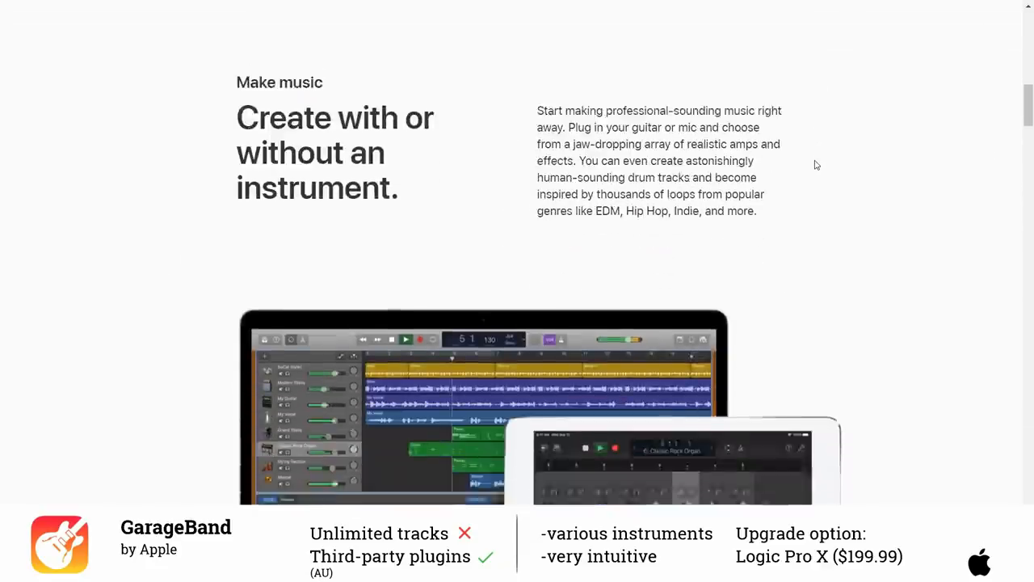
{"action": "scroll", "scroll_direction": "down", "scroll_amount": 3}
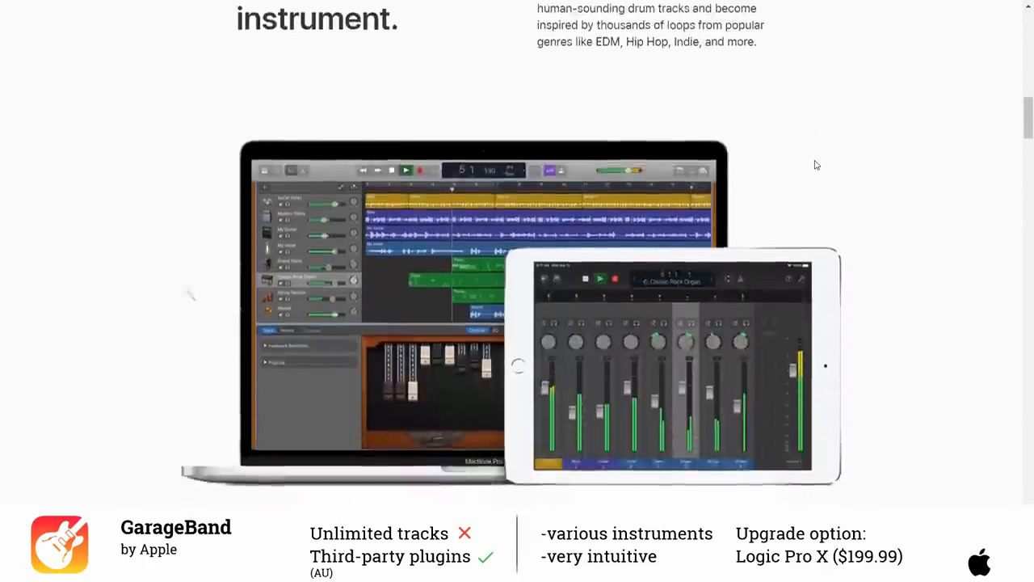
{"action": "scroll", "scroll_direction": "down", "scroll_amount": 3}
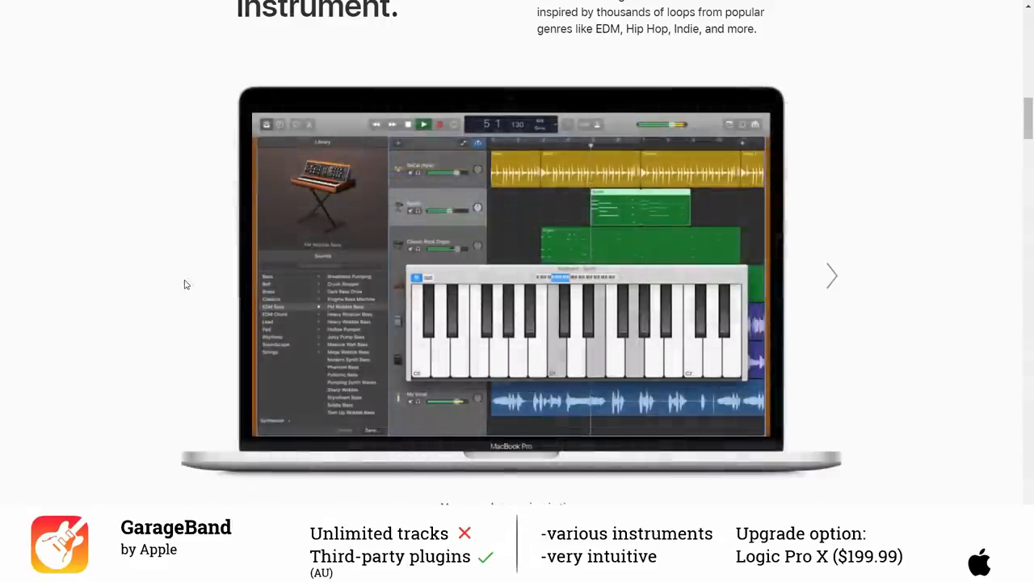
Step through the feature gallery arrows and continue down past worldwide release to the iCloud section.
{"action": "left_click", "coordinate": [831, 275]}
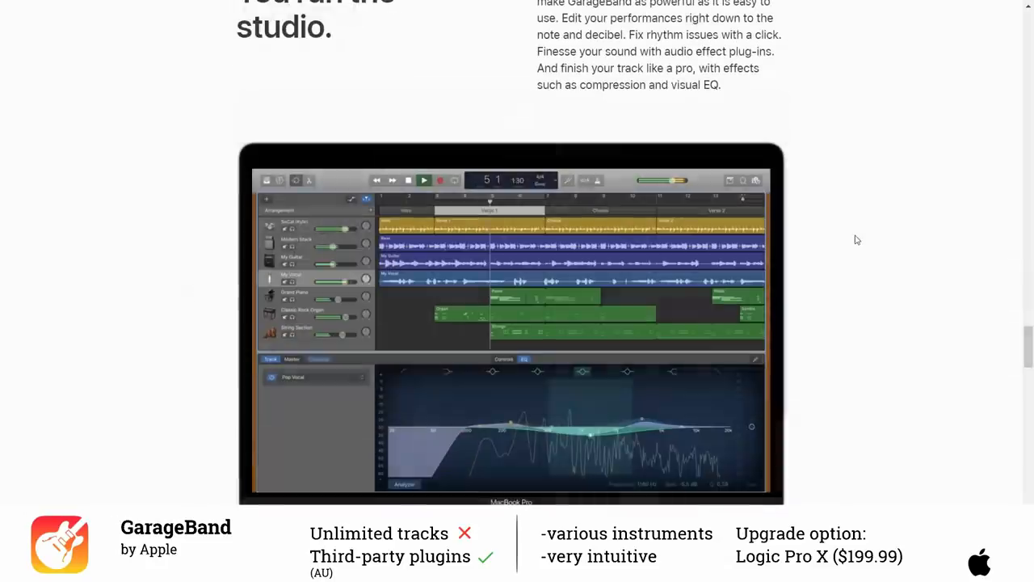
{"action": "scroll", "scroll_direction": "down", "scroll_amount": 3}
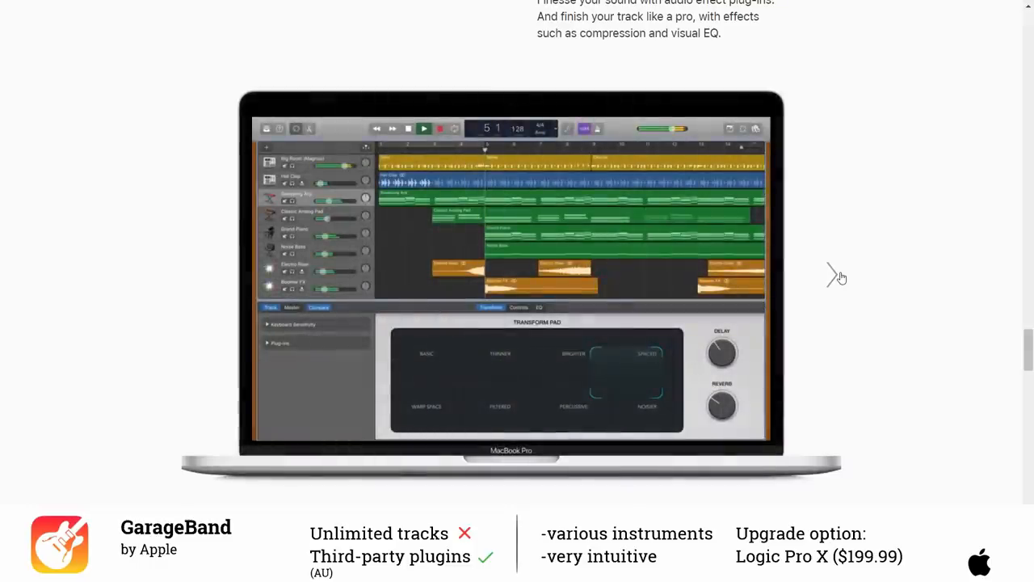
{"action": "left_click", "coordinate": [834, 275]}
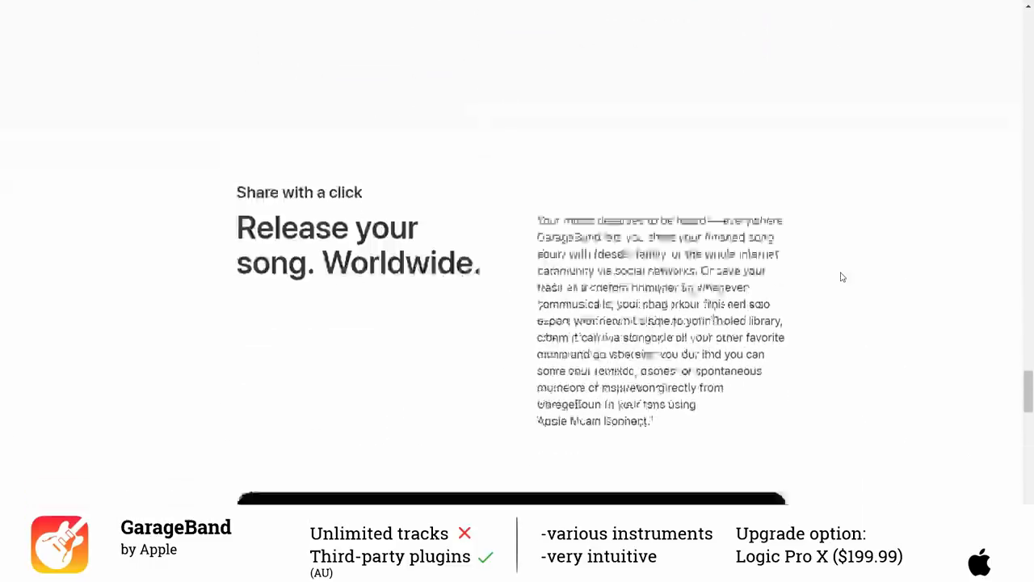
{"action": "scroll", "scroll_direction": "down", "scroll_amount": 3}
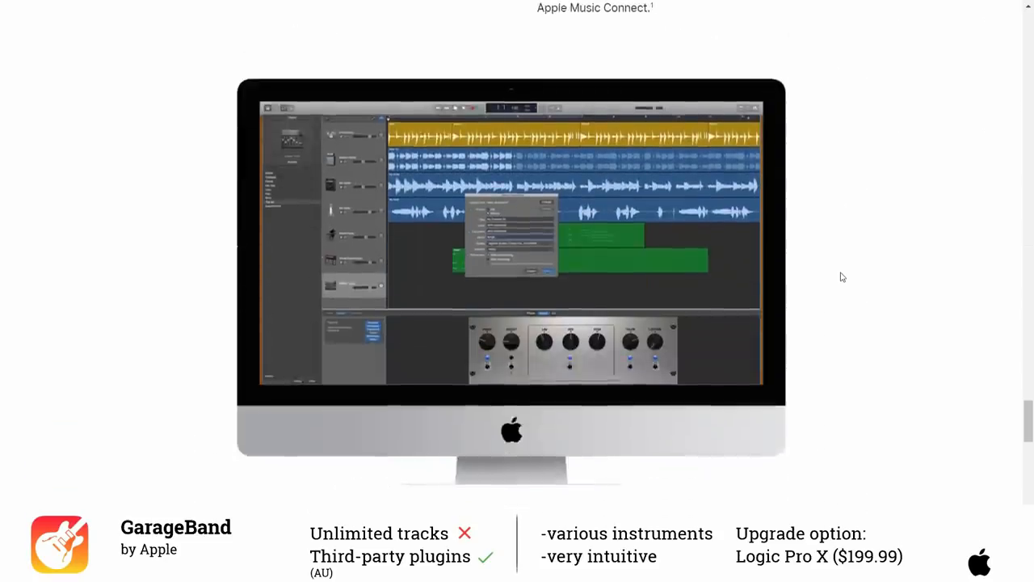
{"action": "scroll", "scroll_direction": "down", "scroll_amount": 3}
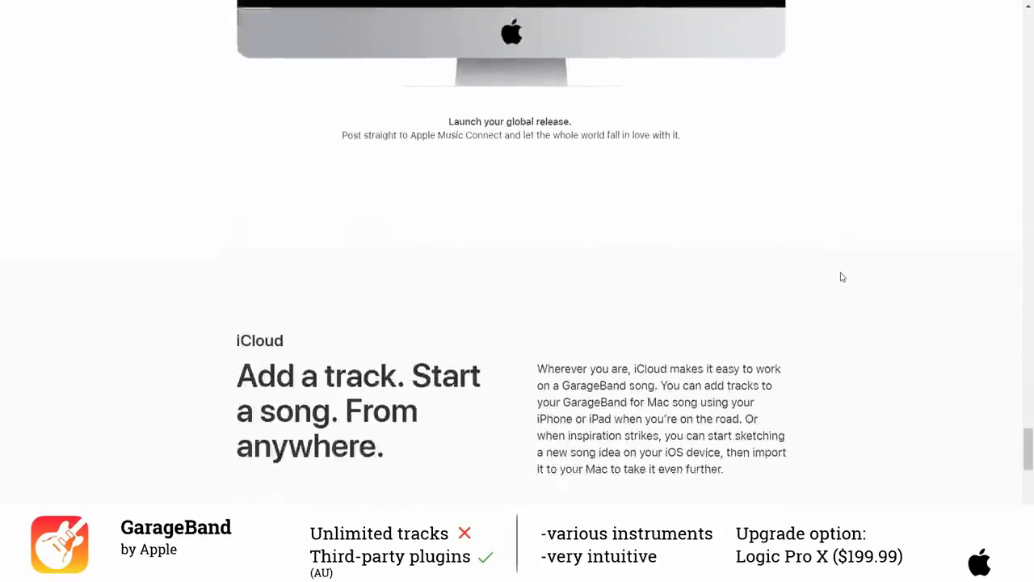
{"action": "scroll", "scroll_direction": "down", "scroll_amount": 3}
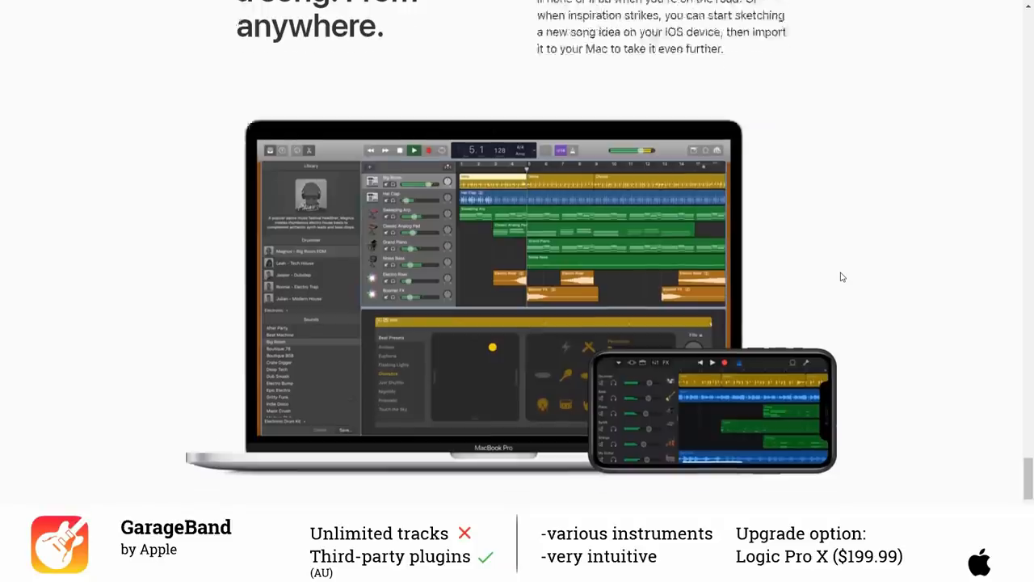
{"action": "scroll", "scroll_direction": "down", "scroll_amount": 3}
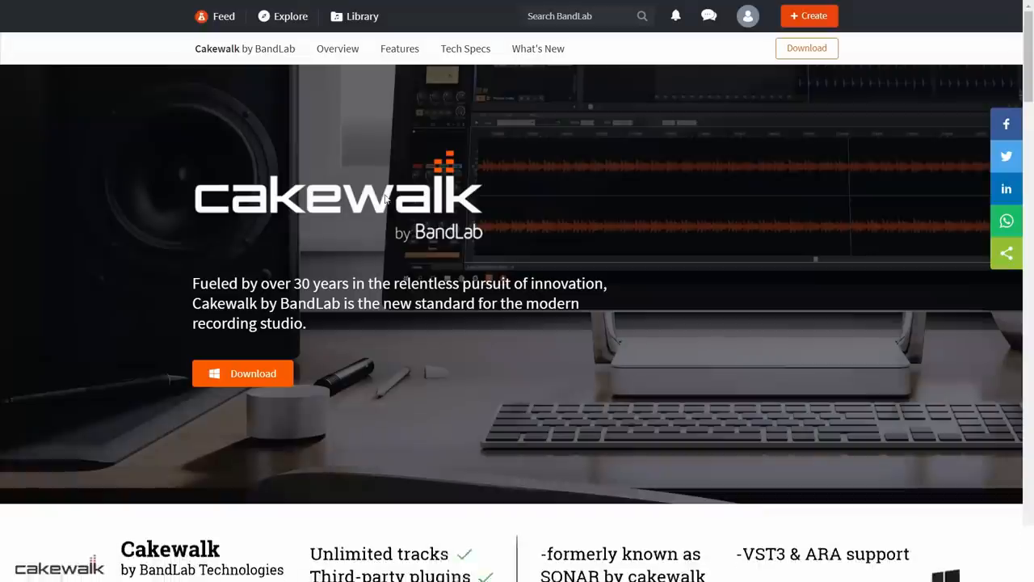
Scroll the Cakewalk by BandLab overview banner with its Download button into view.
{"action": "scroll", "scroll_direction": "down", "scroll_amount": 3}
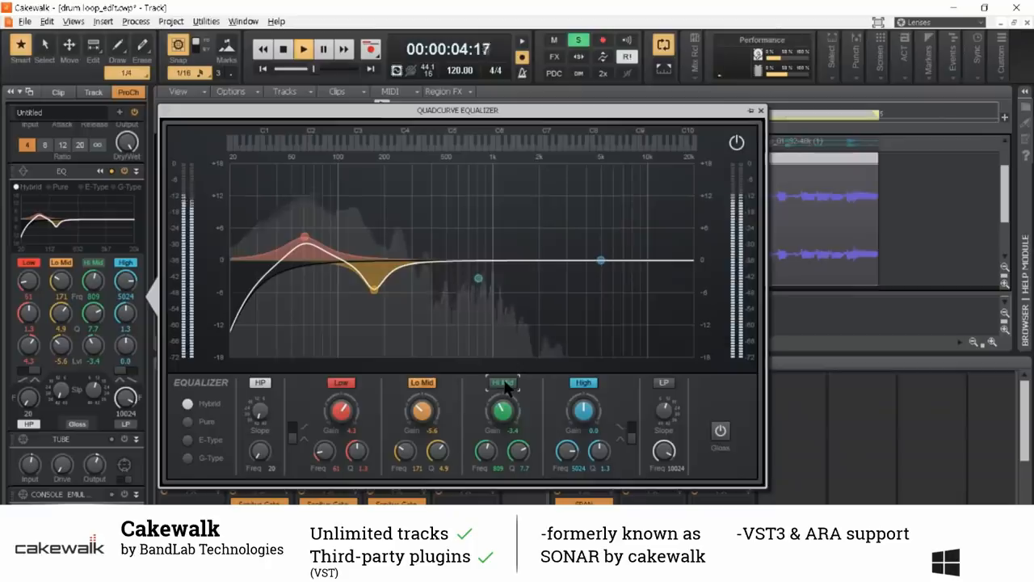
Select an EQ band control in Cakewalk's Quadcurve Equalizer ProChannel window.
{"action": "left_click", "coordinate": [760, 111]}
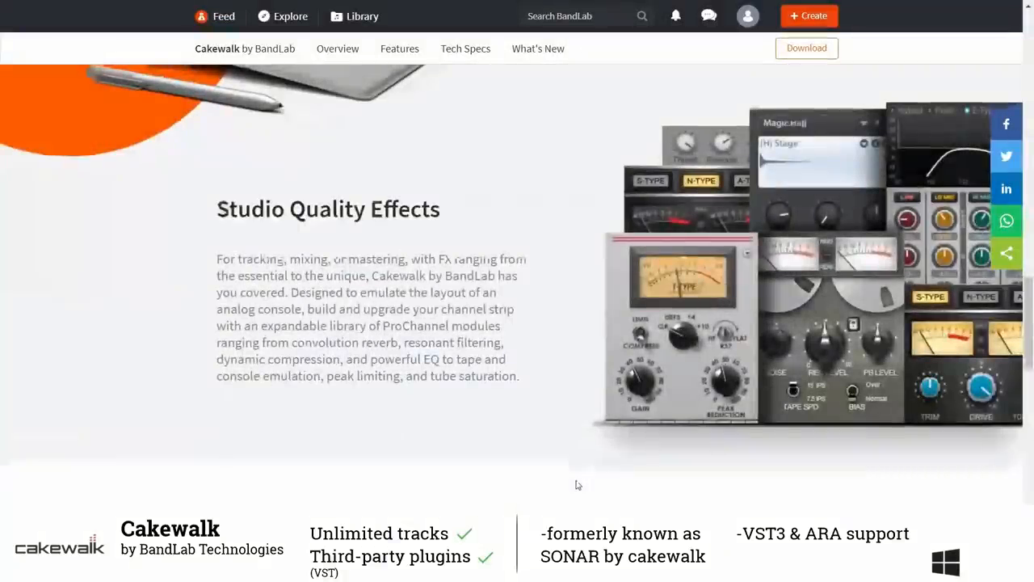
Scroll the Cakewalk page past Studio Quality Effects to Tech Specs listing 64-bit engine, VST3 and ARA.
{"action": "scroll", "scroll_direction": "down", "scroll_amount": 3}
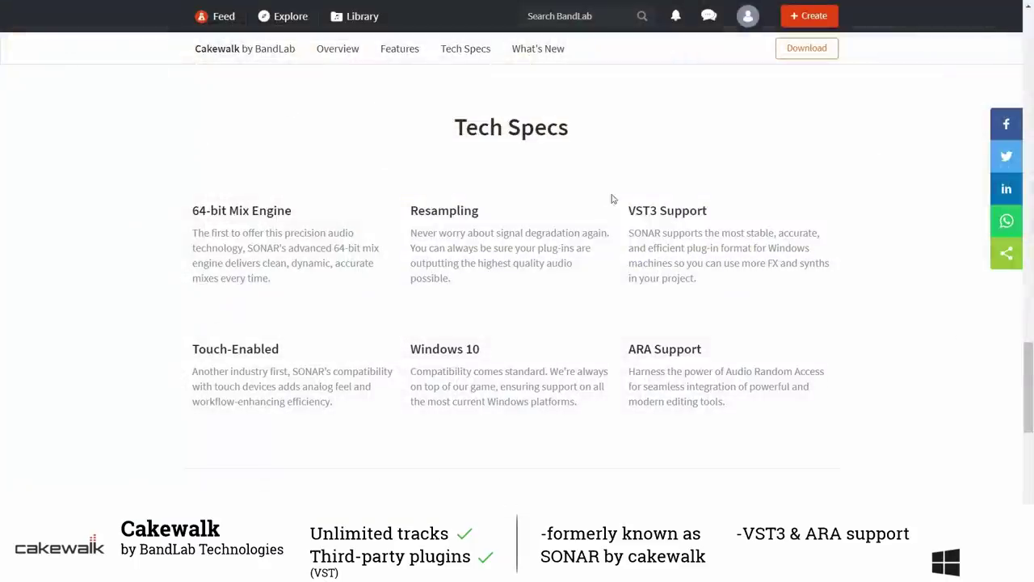
{"action": "mouse_move", "coordinate": [740, 213]}
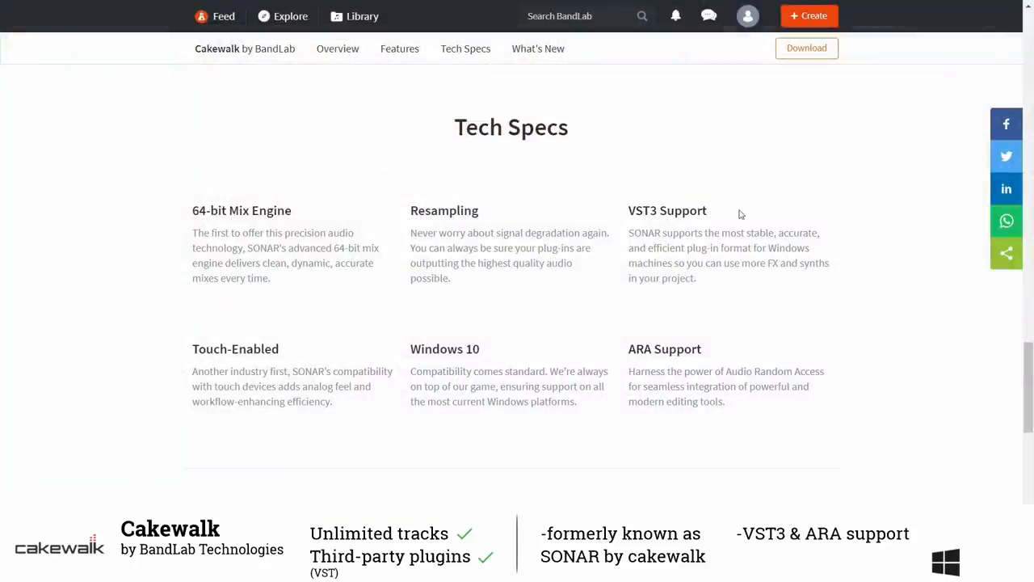
{"action": "mouse_move", "coordinate": [748, 352]}
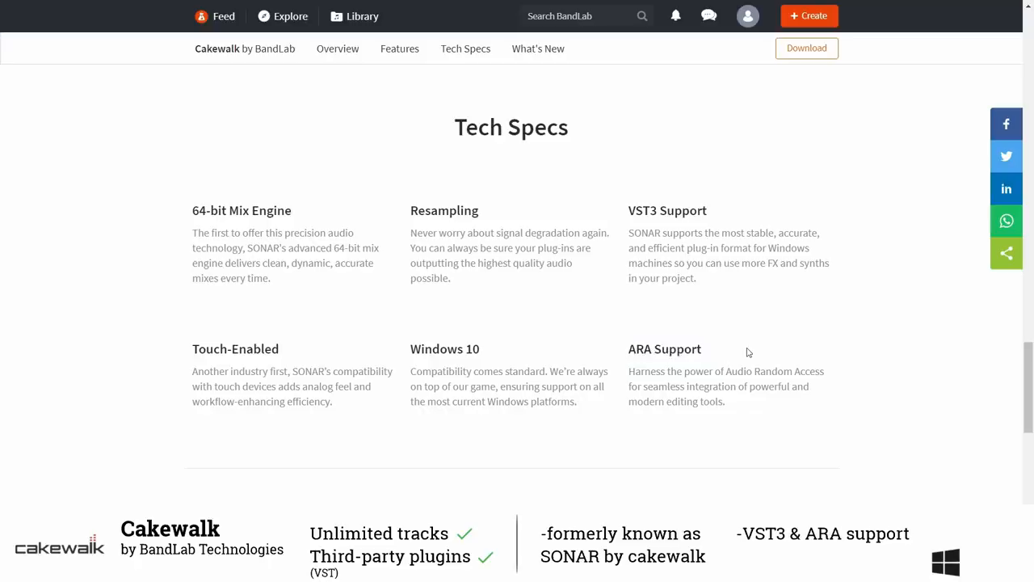